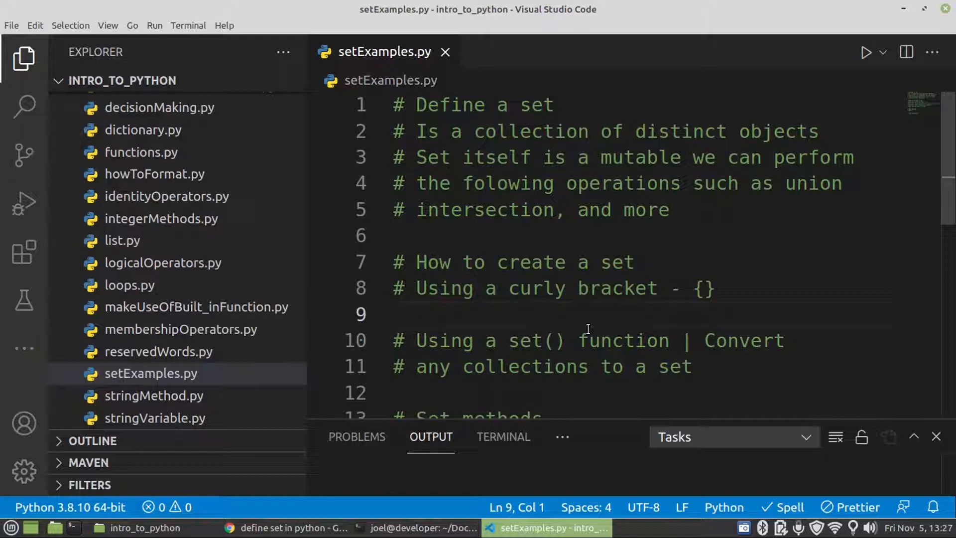
Step: Define the set data = {9, 5, 7, 9, 5} on line 9
type("data =")
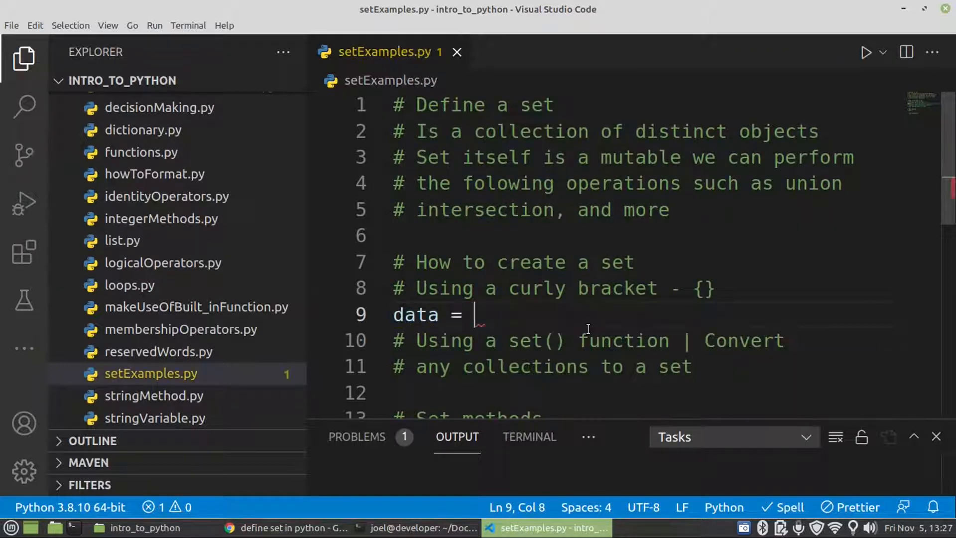
type("{")
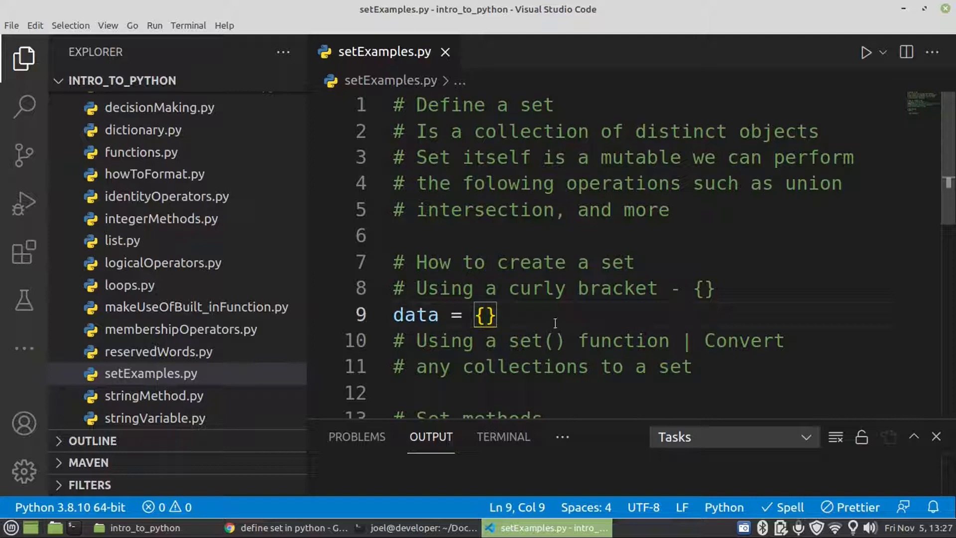
type("9")
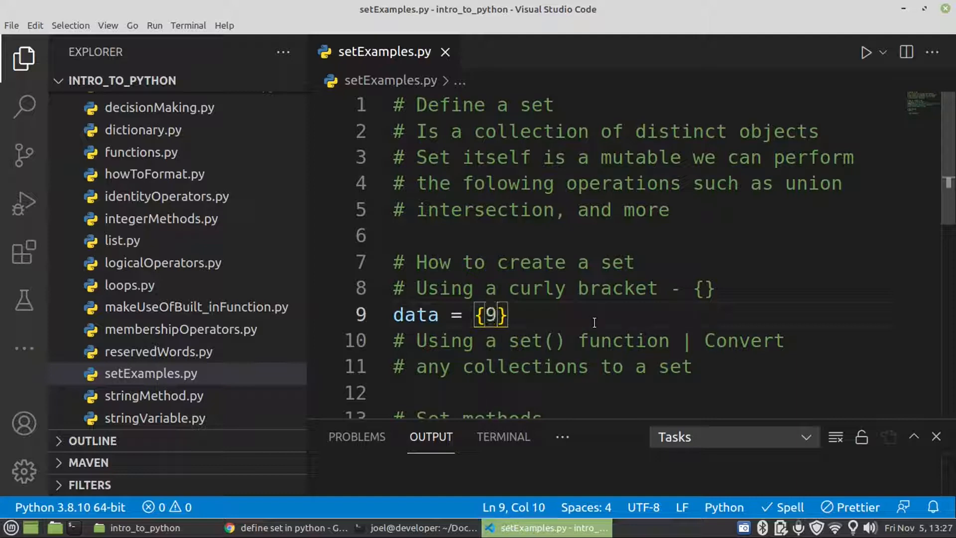
type(", 5, 7")
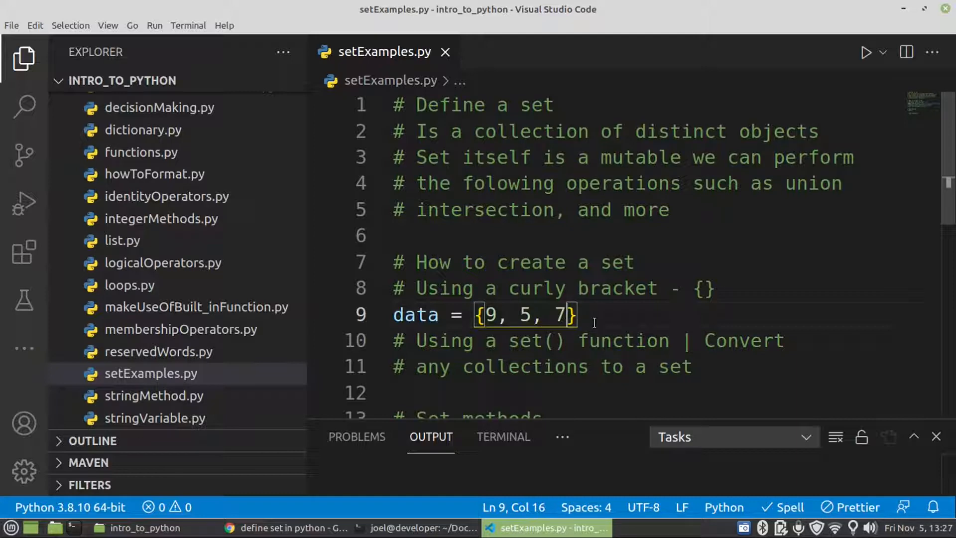
type("\", \"")
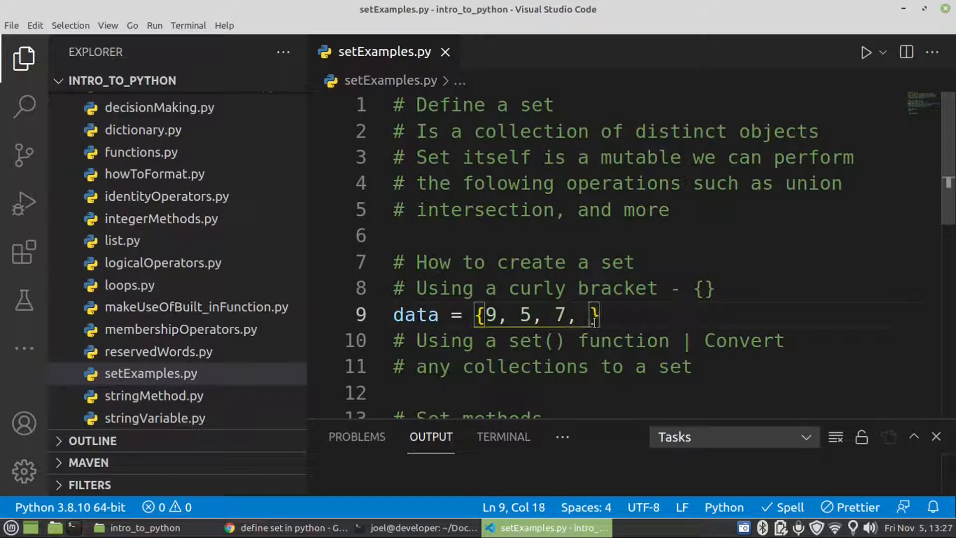
type("9")
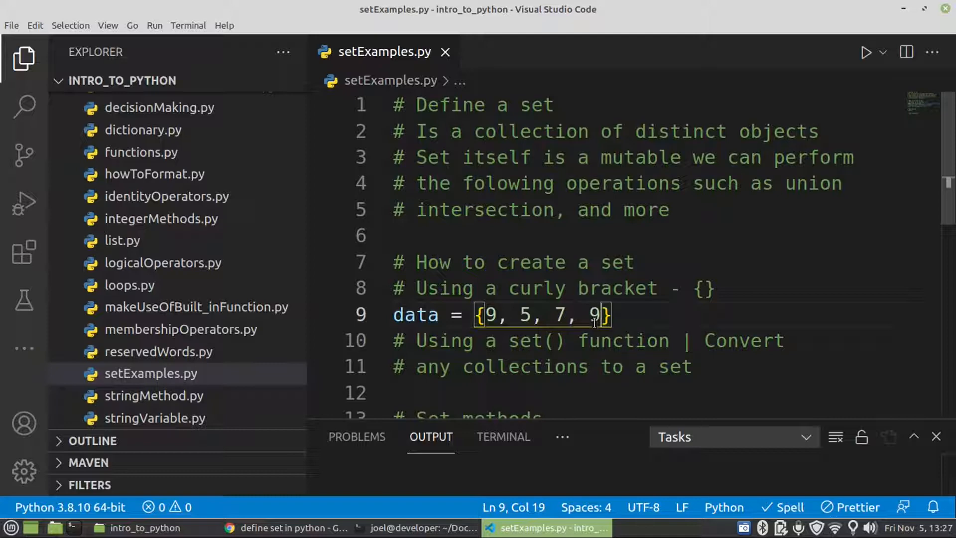
type(", 5")
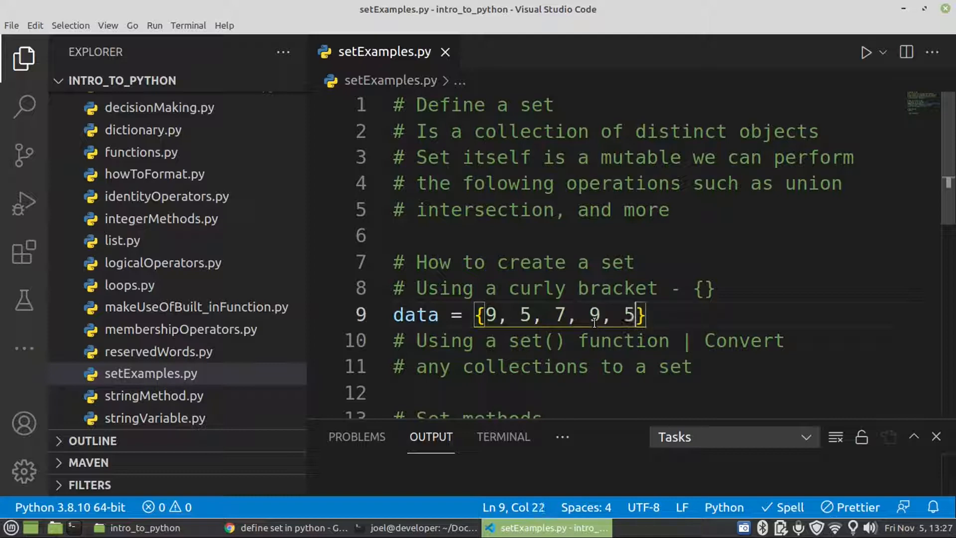
key("Enter")
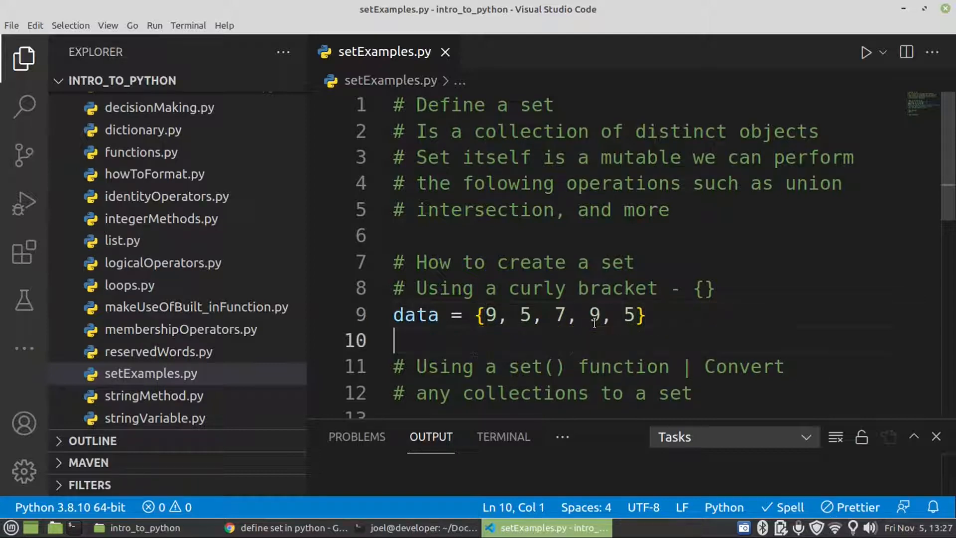
Step: Add a print(data) line below the set definition
type("print(")
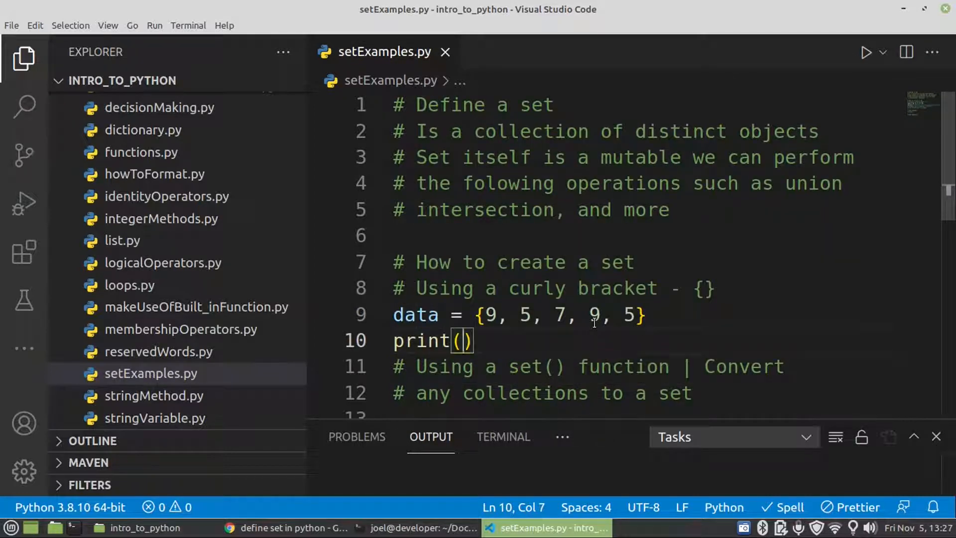
type("data")
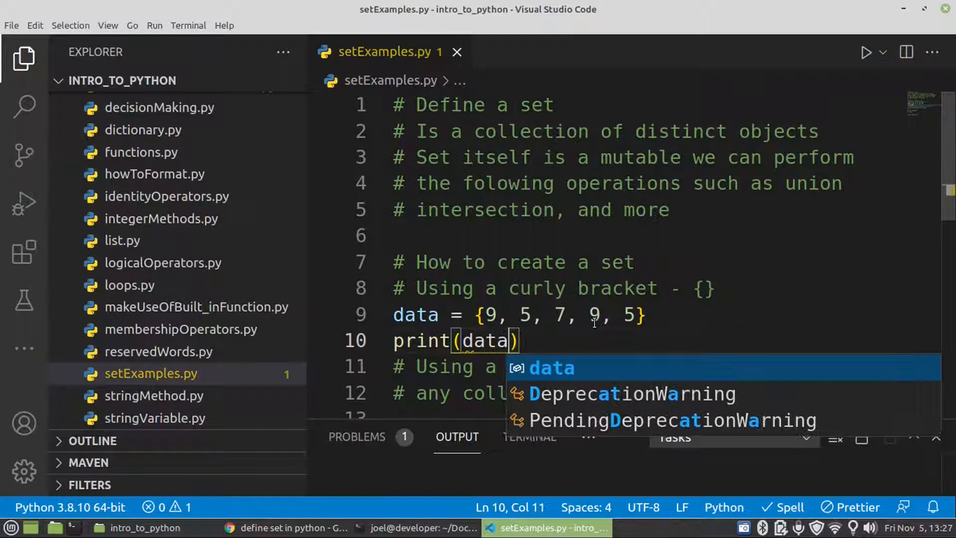
key("Escape")
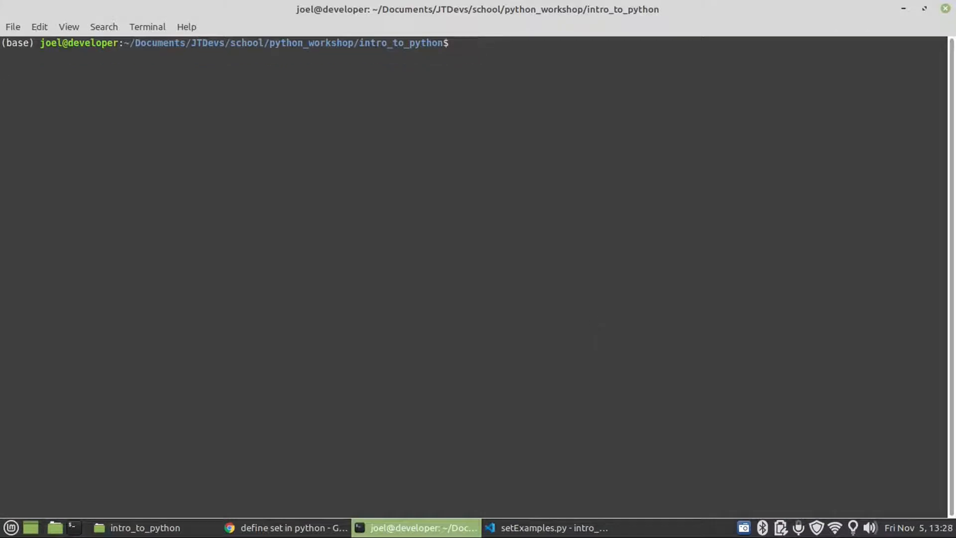
Step: Clear the terminal and run python setExamples.py, showing {9, 5, 7}, then return to the editor
type("clear")
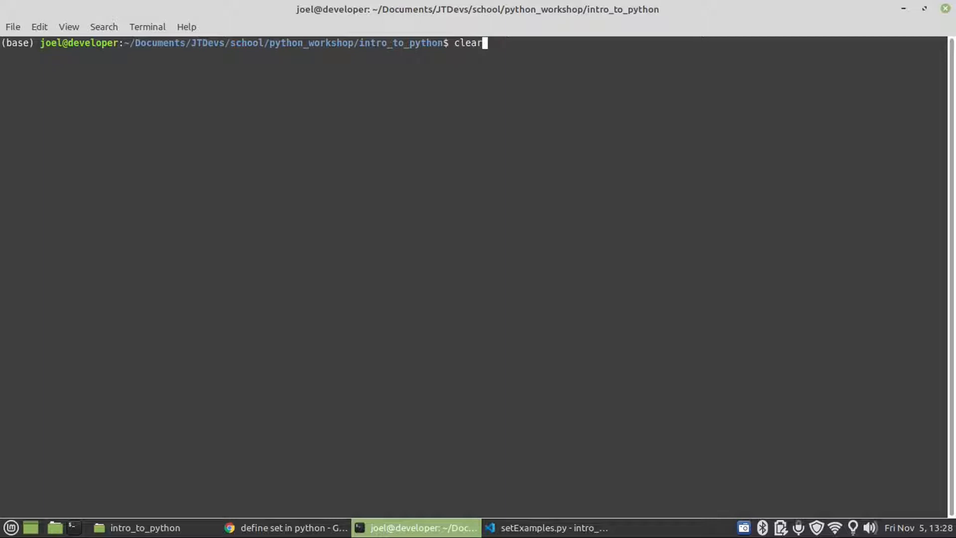
type("python setExamples.py")
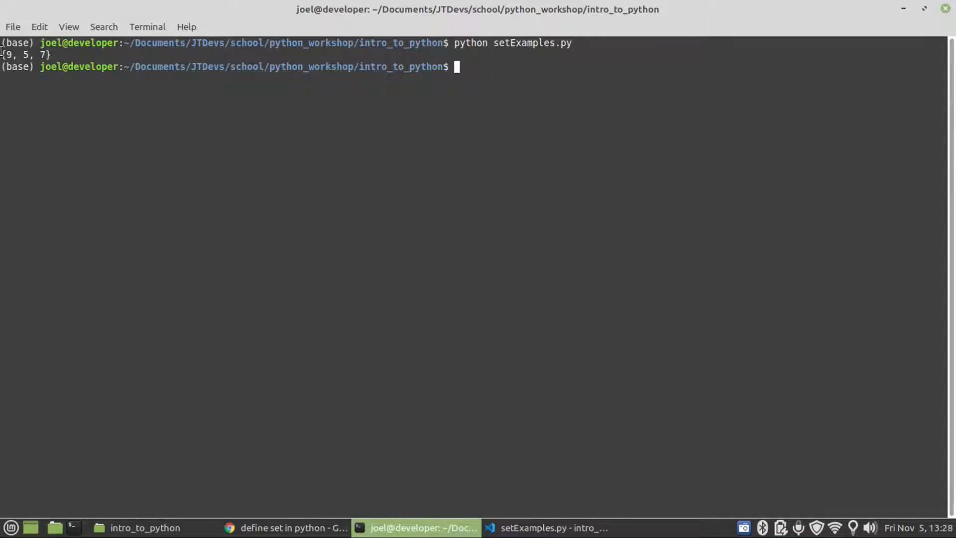
mouse_move(361, 130)
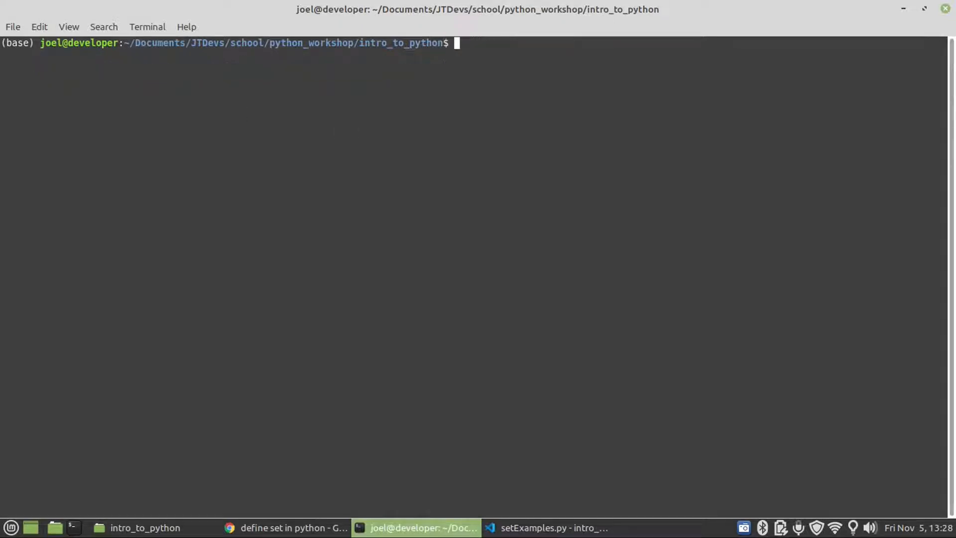
left_click(555, 528)
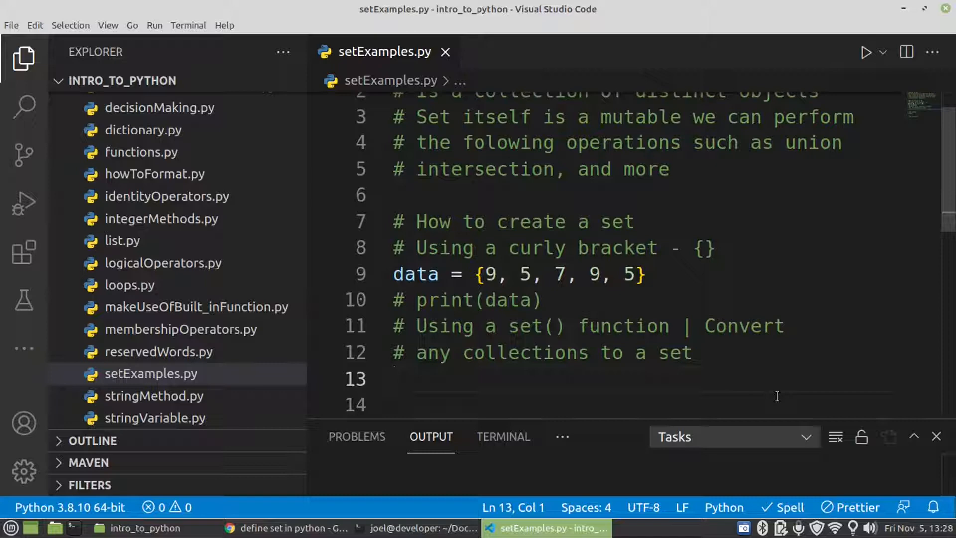
type("number")
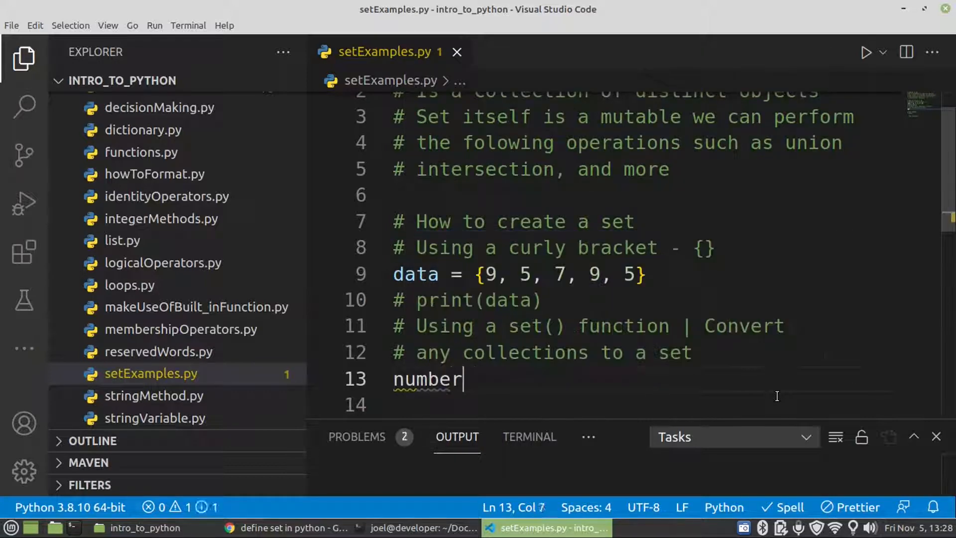
type("s = []")
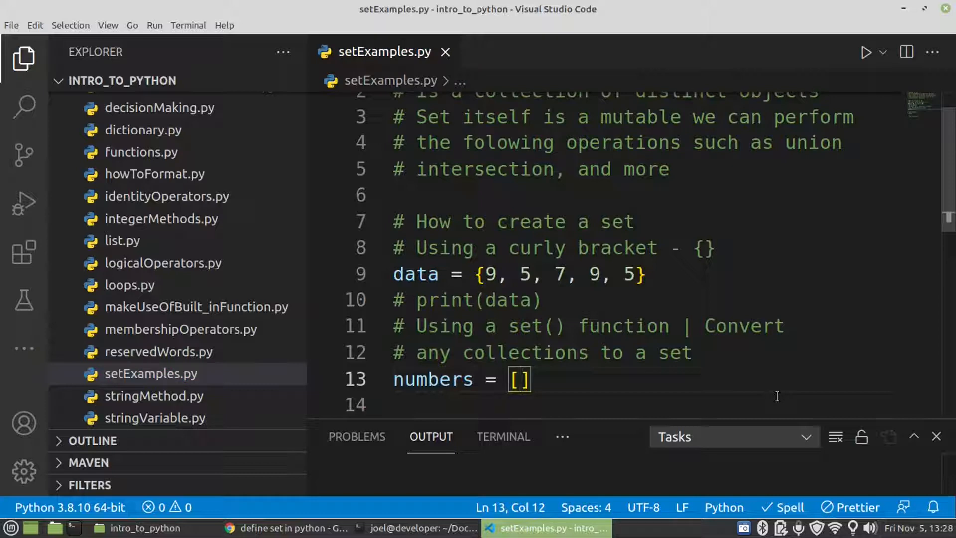
type("11,")
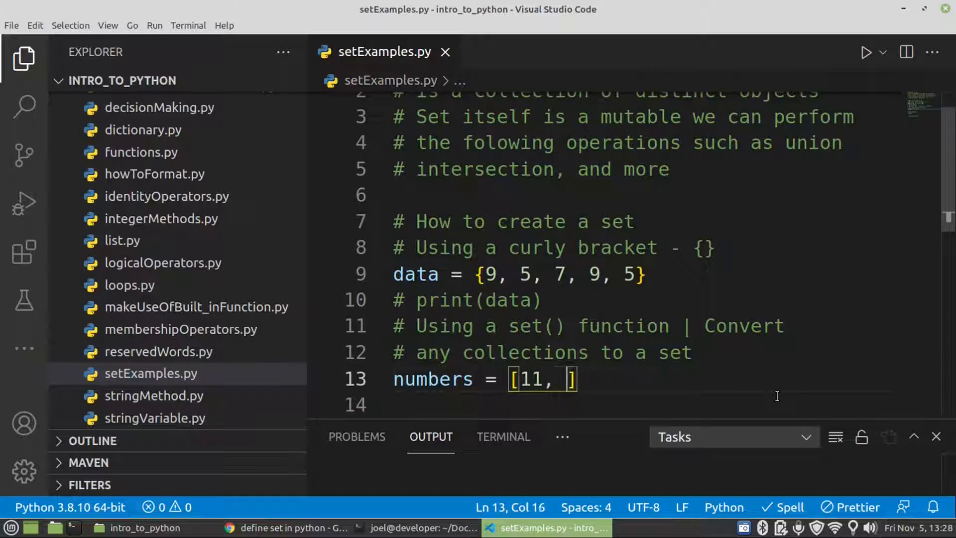
type("7,")
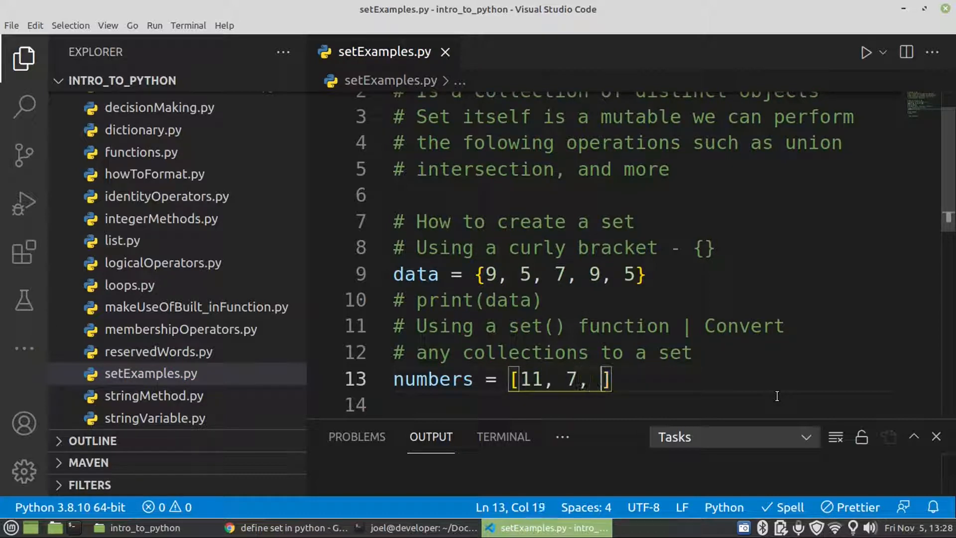
type("9")
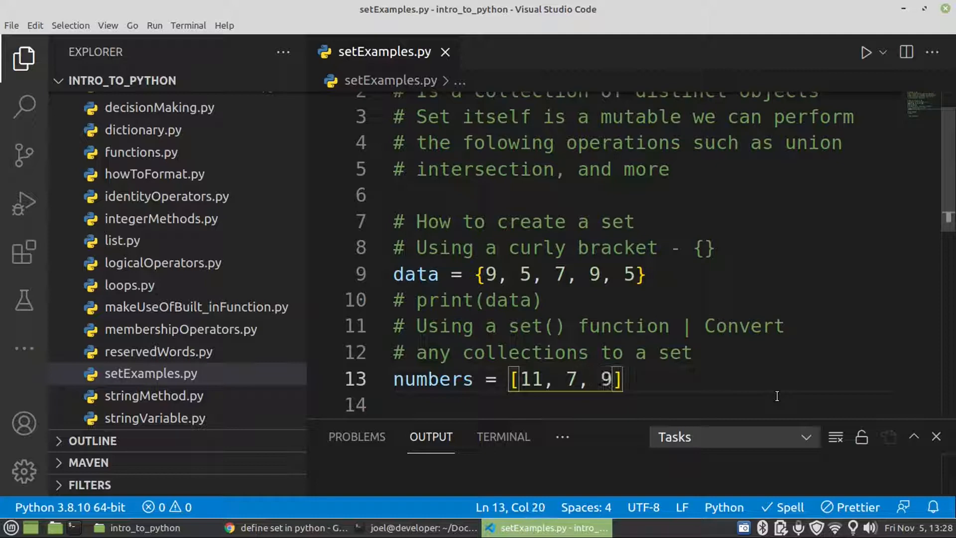
type(", 11,")
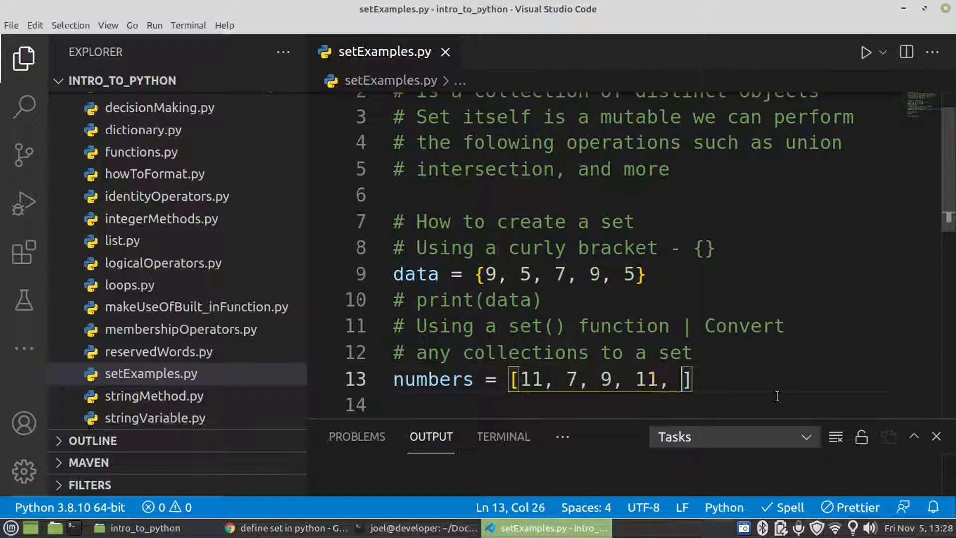
type("2")
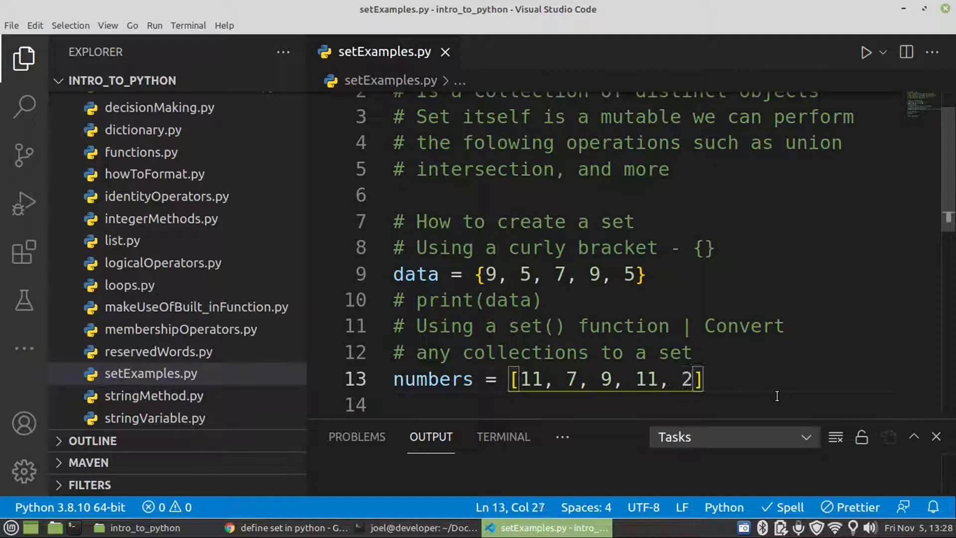
key("Enter")
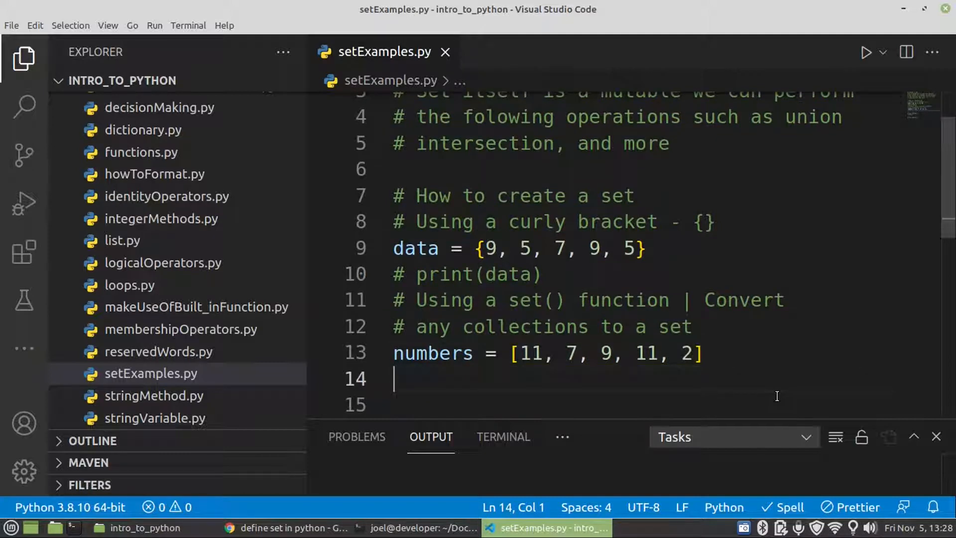
type("s")
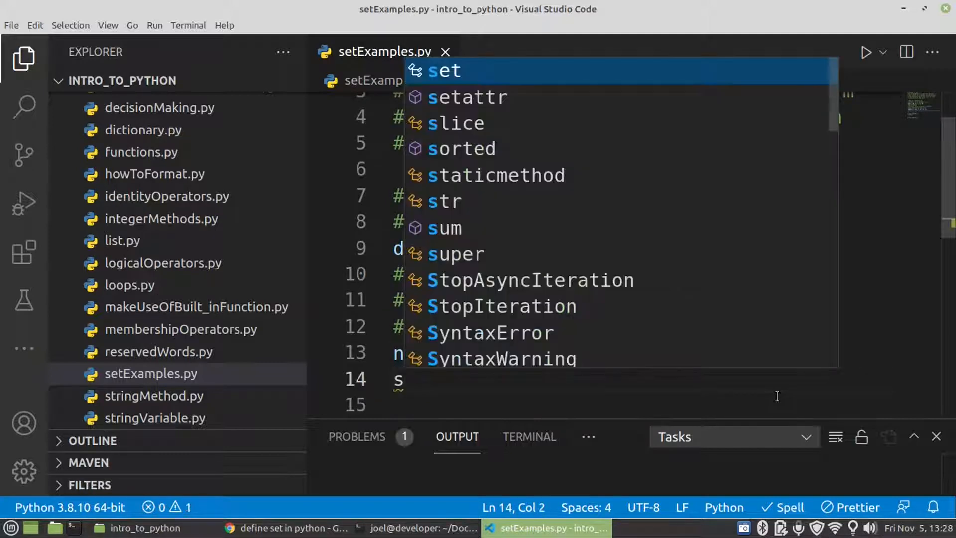
type("1 = set(")
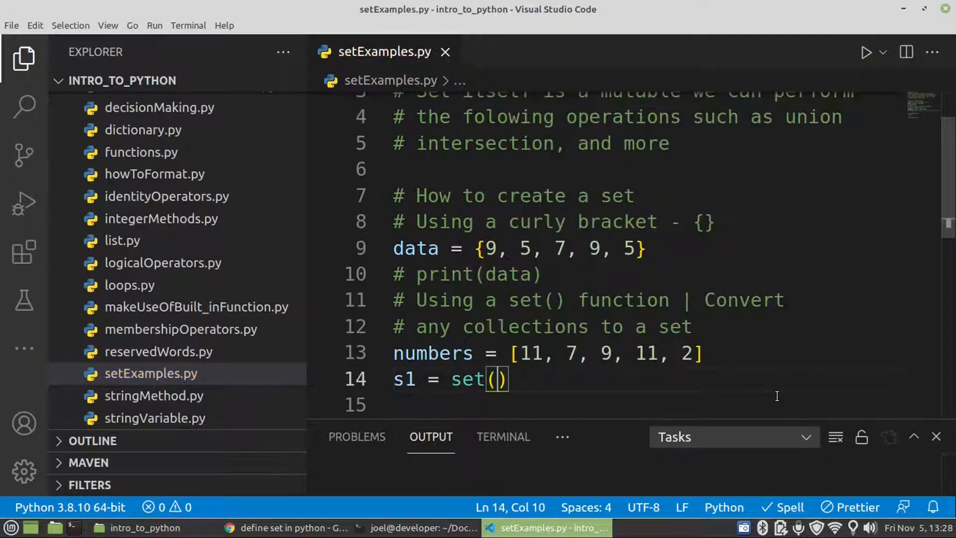
type("numbe")
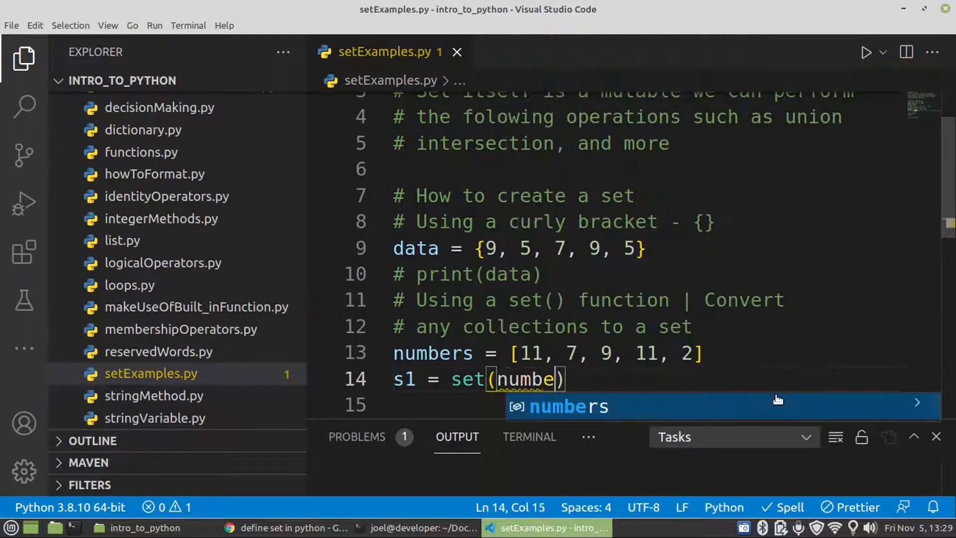
key("Tab")
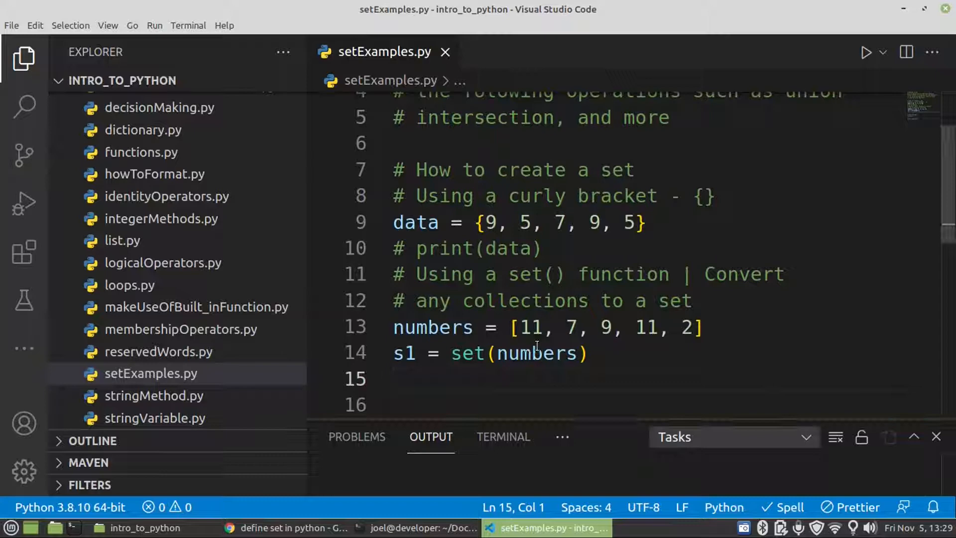
mouse_move(620, 383)
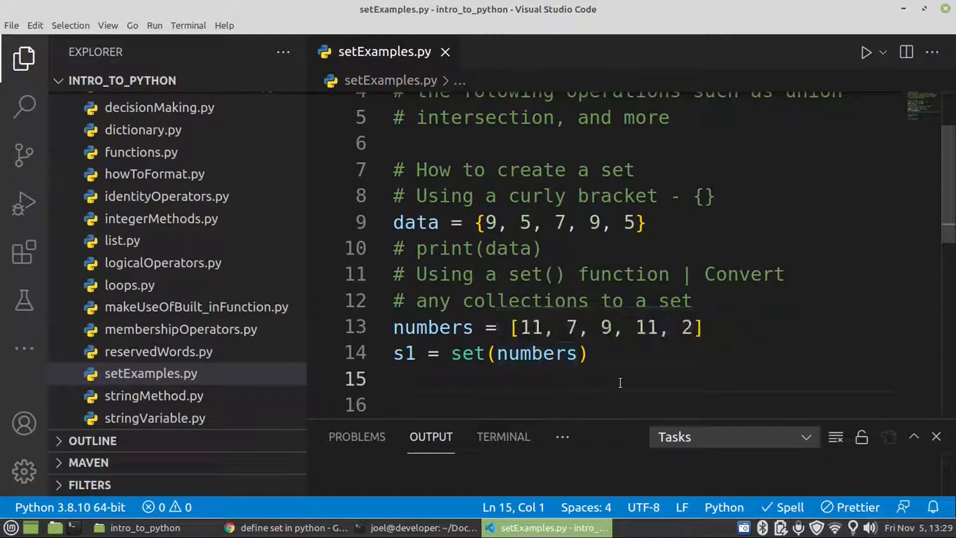
mouse_move(528, 360)
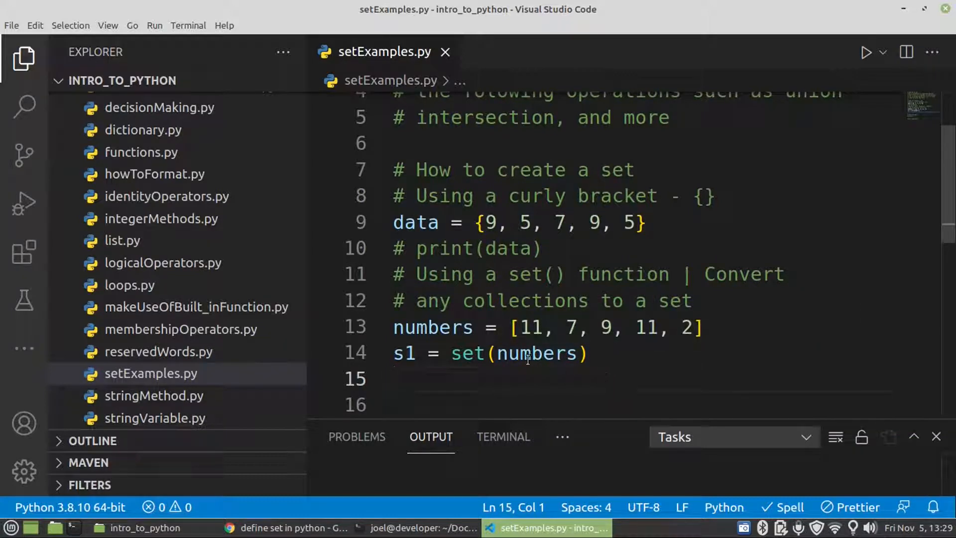
mouse_move(527, 353)
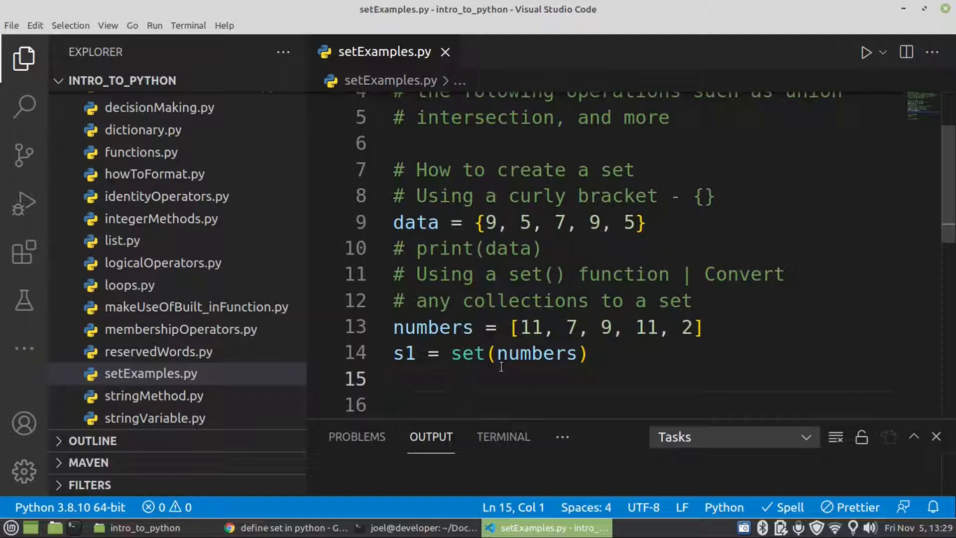
Step: Write print(numbers) and print(s1) on lines 15–16, then bring the terminal forward
type("print(")
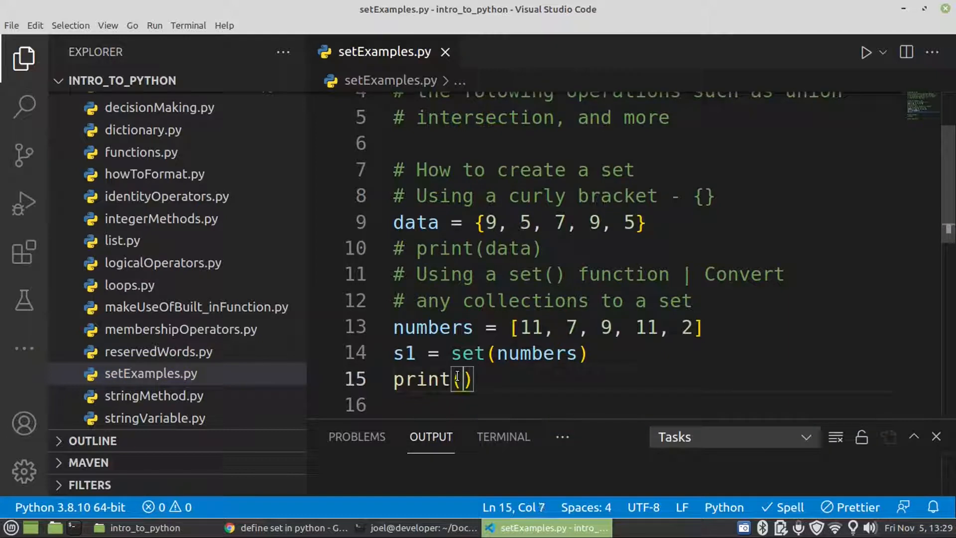
type("numbers")
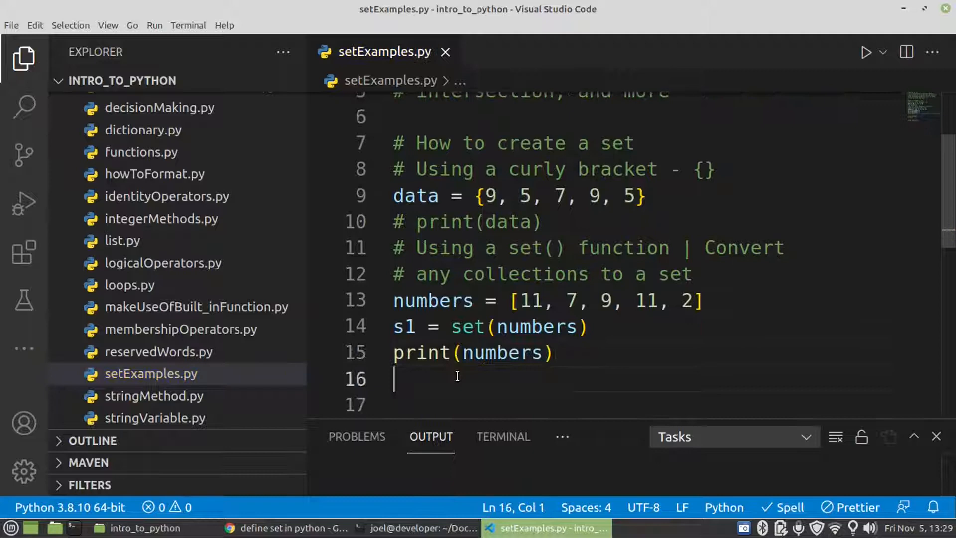
type("print(")
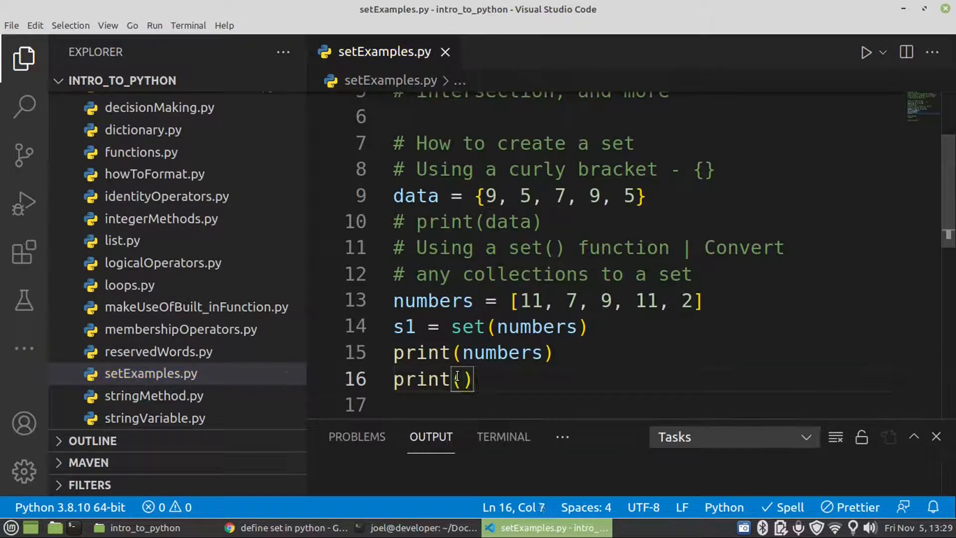
type("s1")
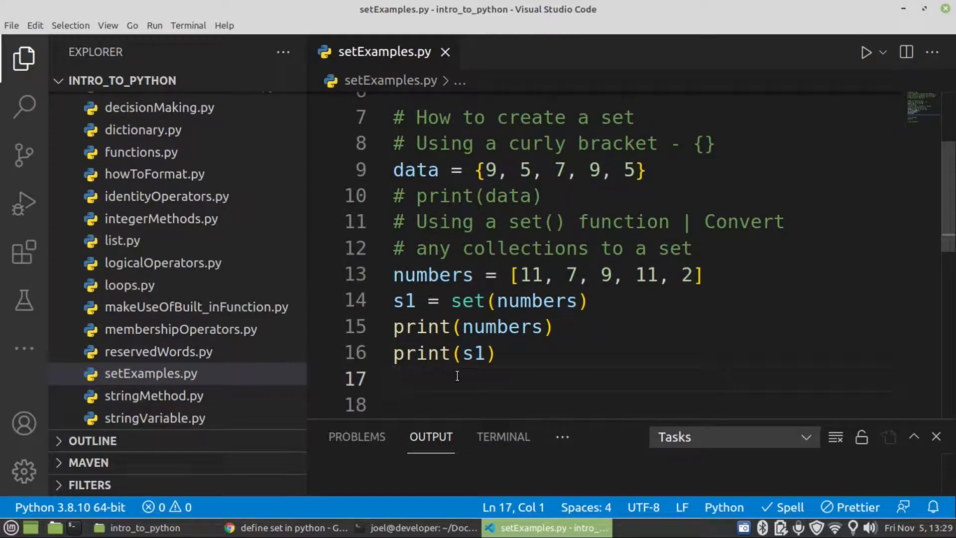
left_click(414, 528)
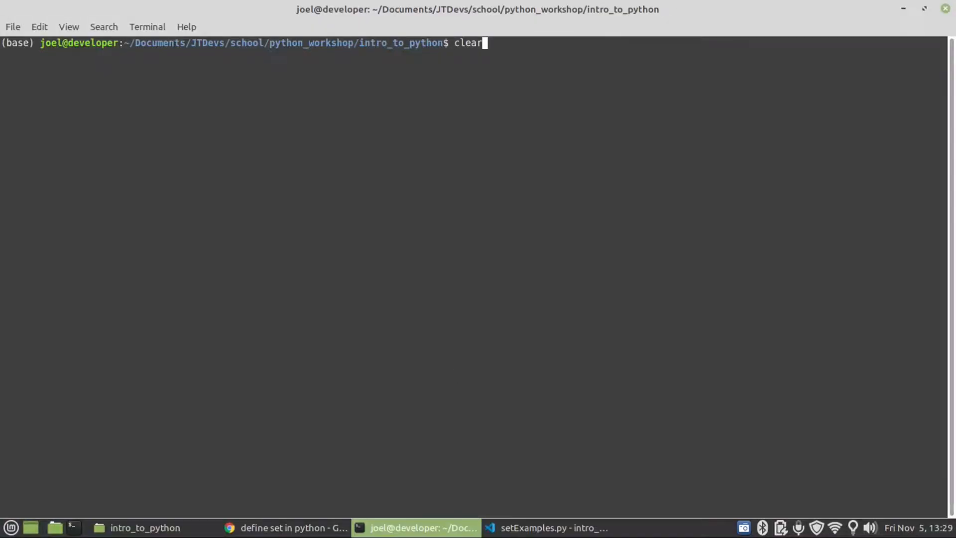
Step: Run python setExamples.py, showing [11, 7, 9, 11, 2] and {9, 2, 11, 7}, then return to the editor
type("python setExamples.py")
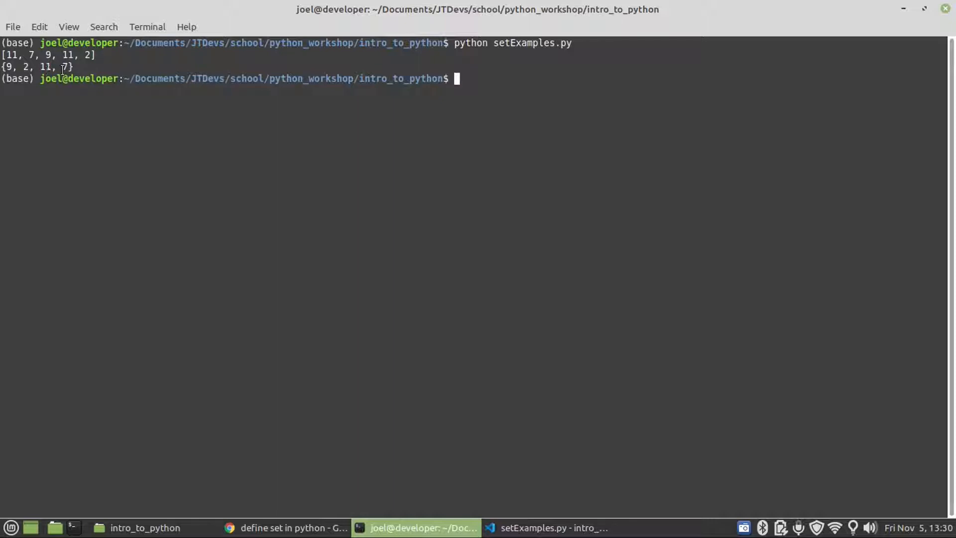
left_click(552, 528)
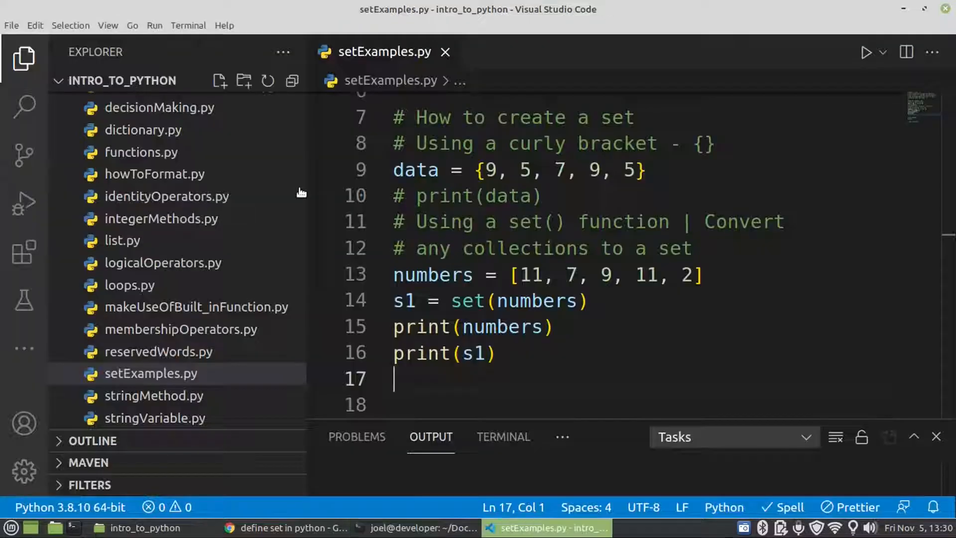
left_click(415, 527)
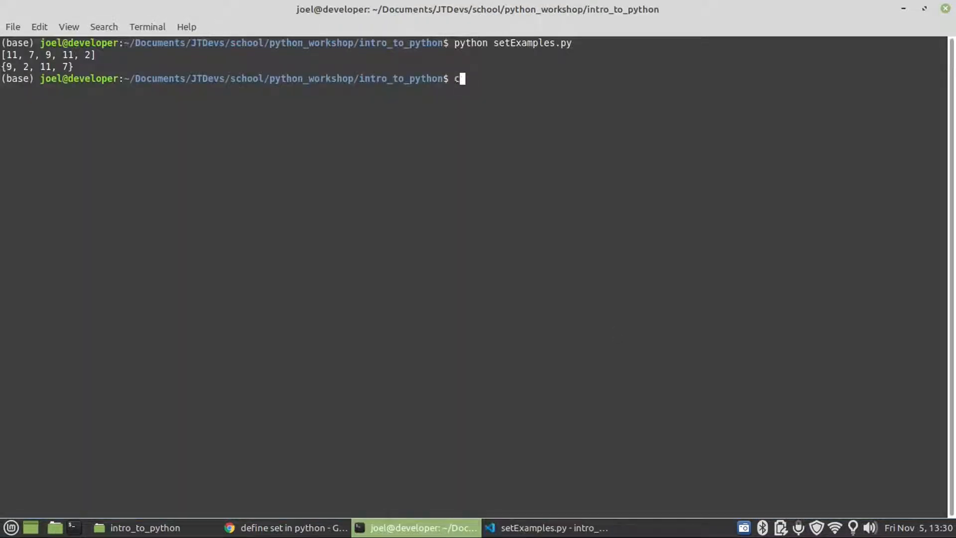
left_click(552, 528)
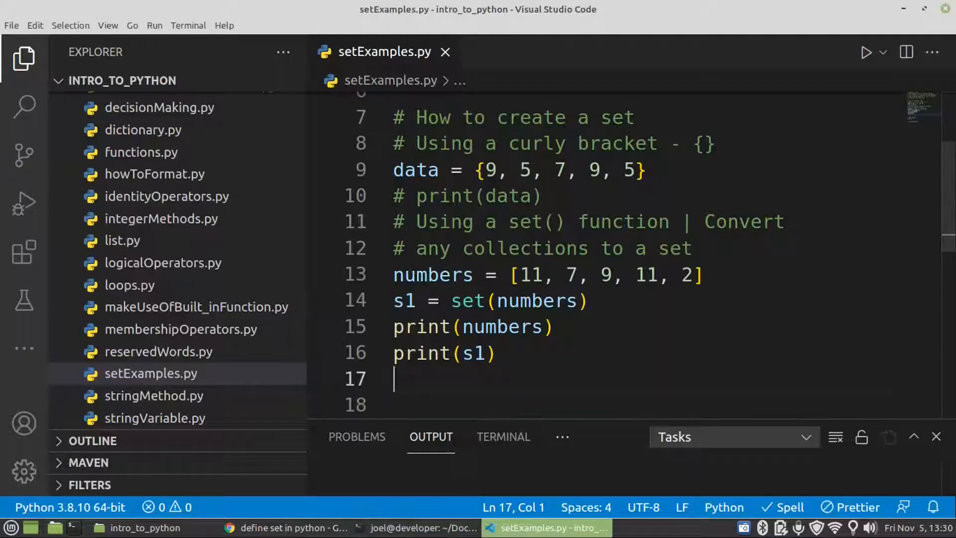
Step: Add a '# Set methods' heading, comment out lines 15–16, and begin print(data.union(s1))
type("# Set methods")
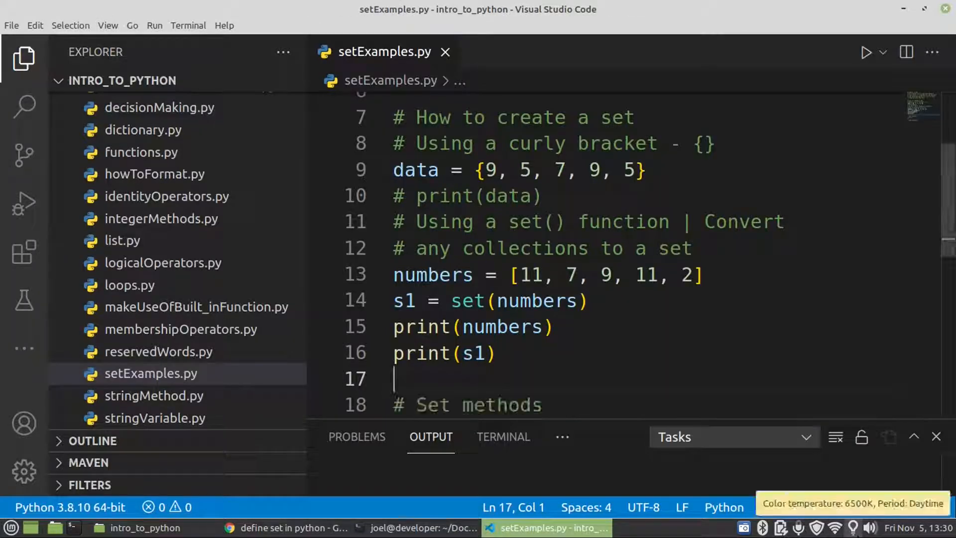
left_click_drag(394, 326, 497, 353)
type("# Union")
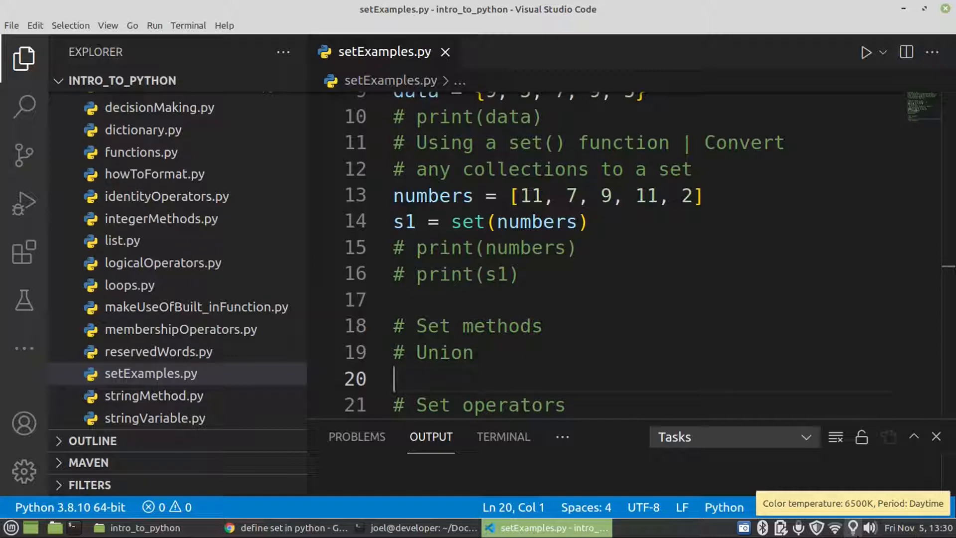
type("print(")
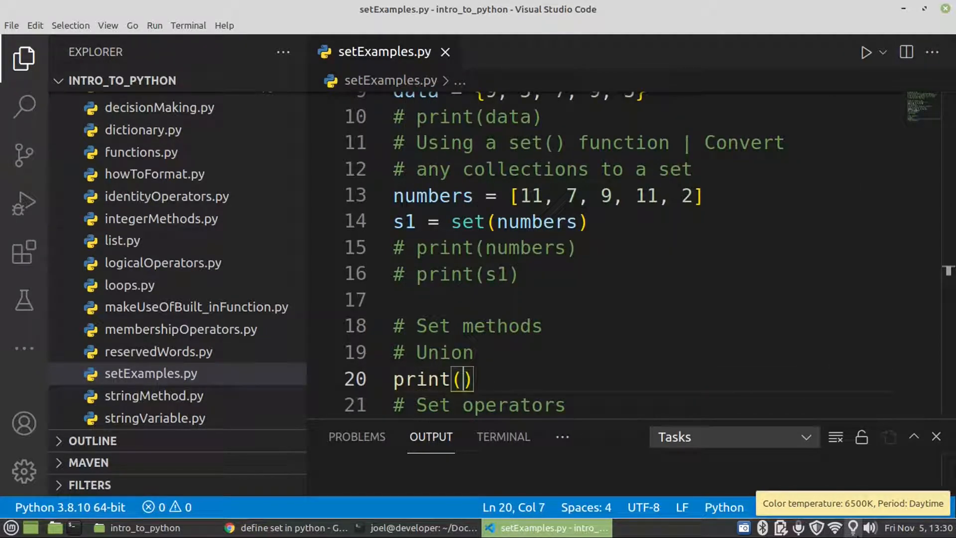
type("data.")
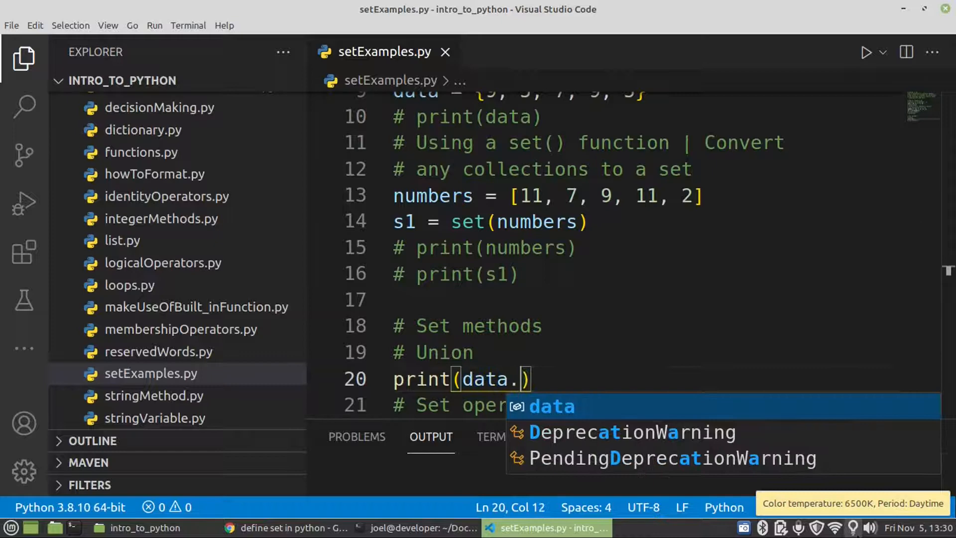
type("union(")
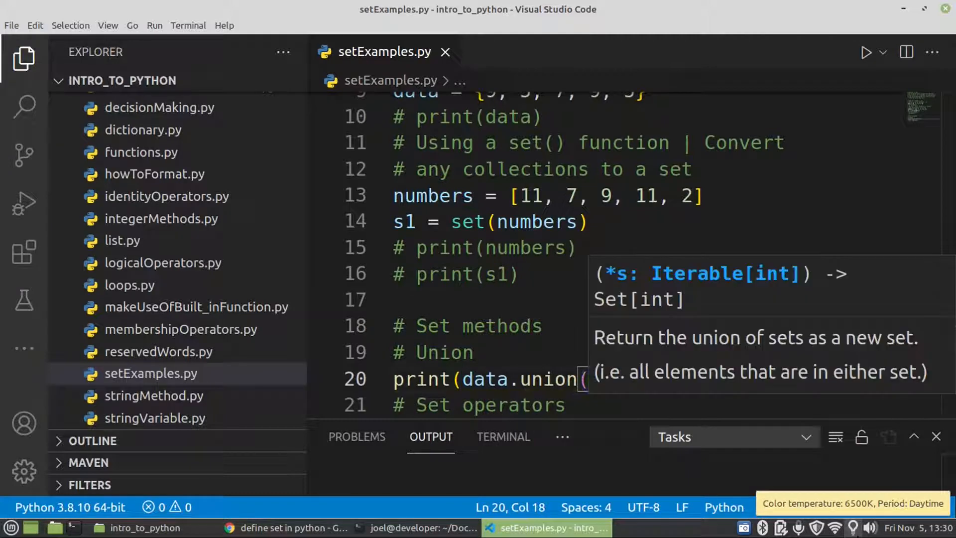
type("))")
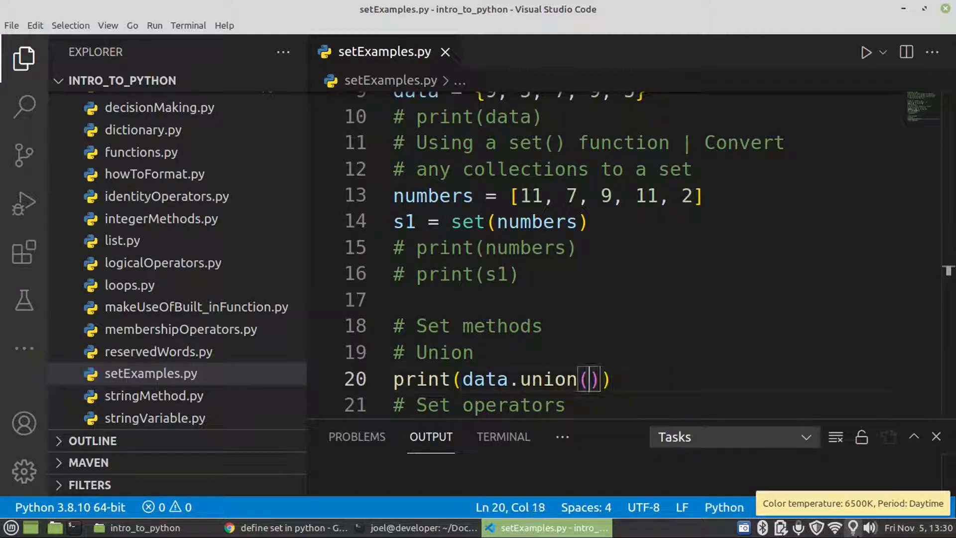
type("s1")
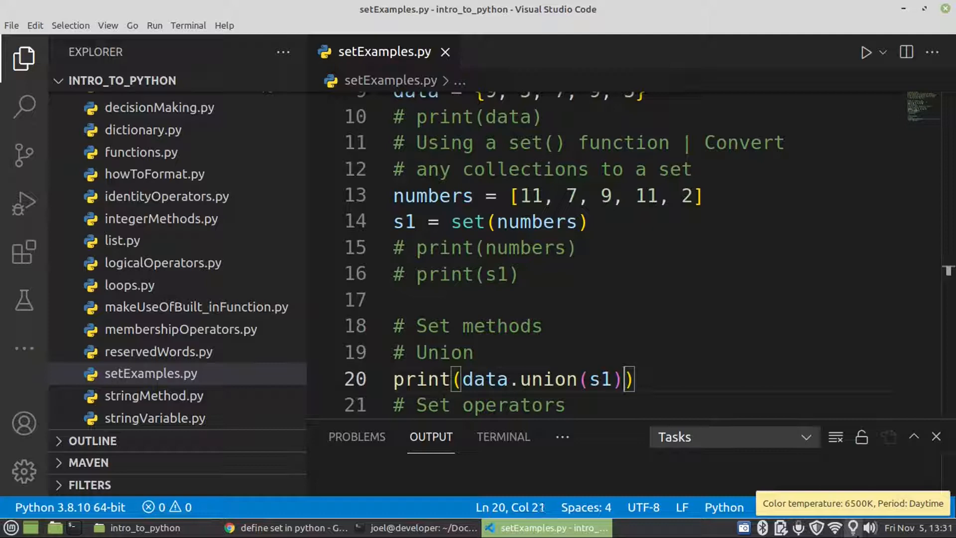
Step: Add the list [33, 32, 35] as a second union argument
type(", []")
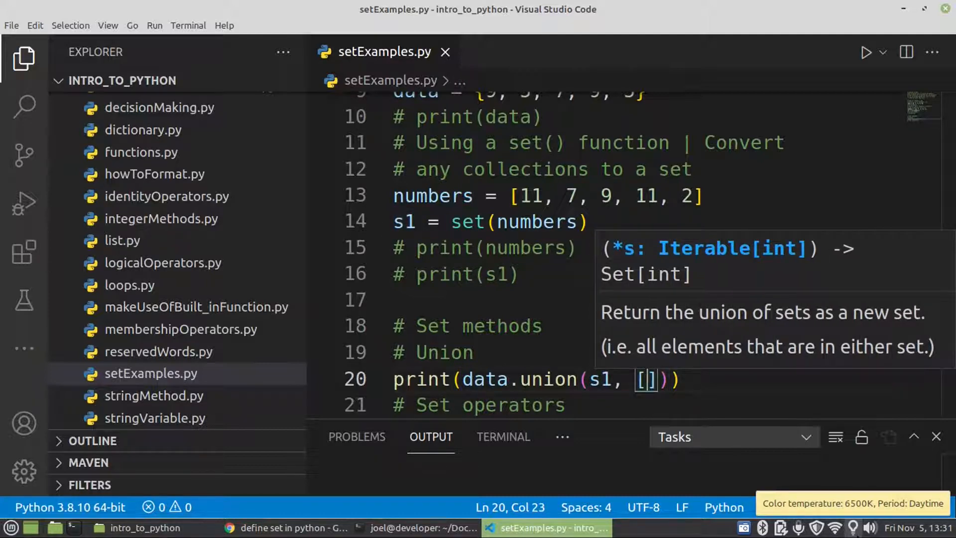
type("3")
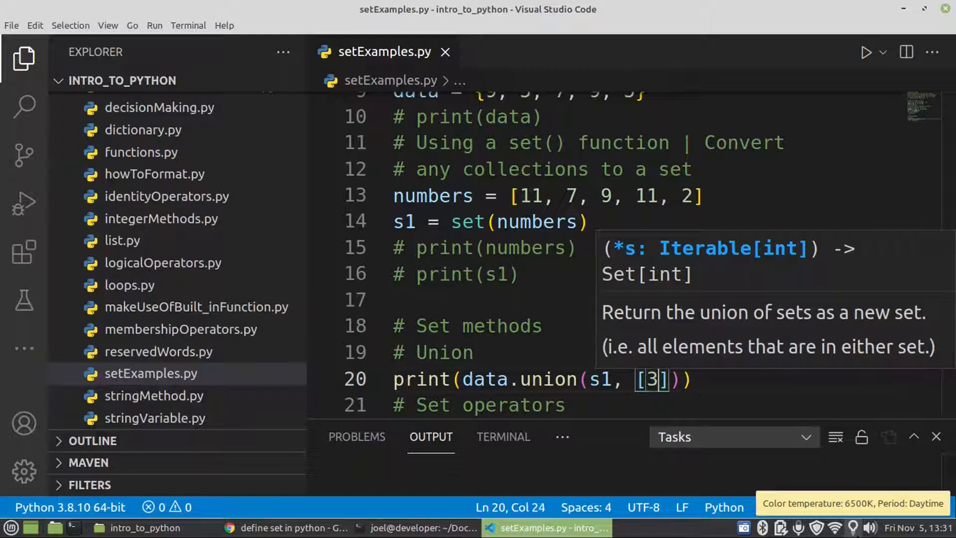
type("3, 32")
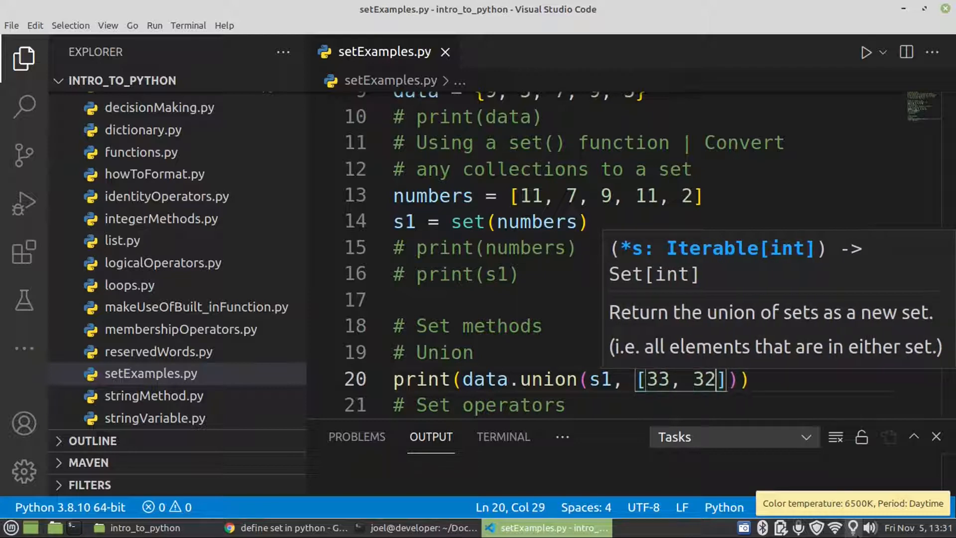
type(", 35")
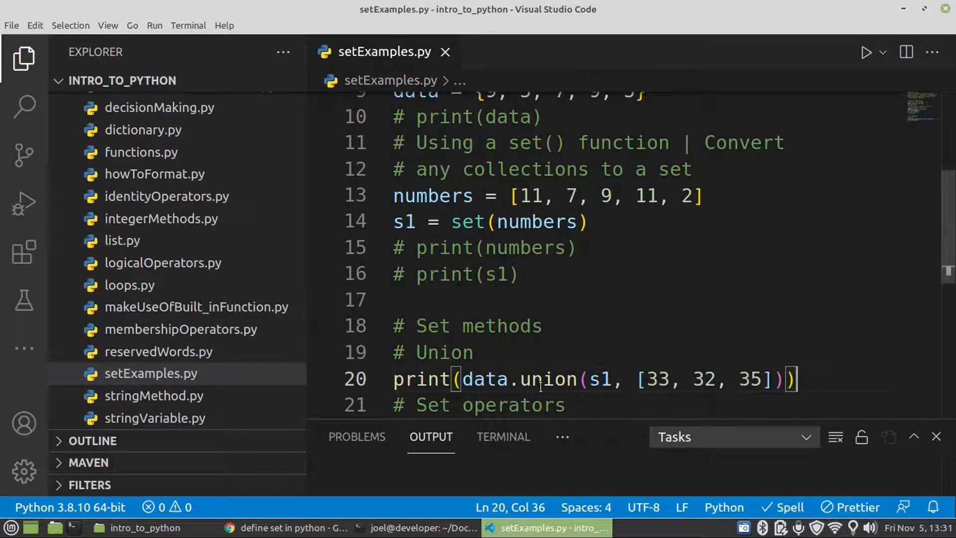
mouse_move(549, 379)
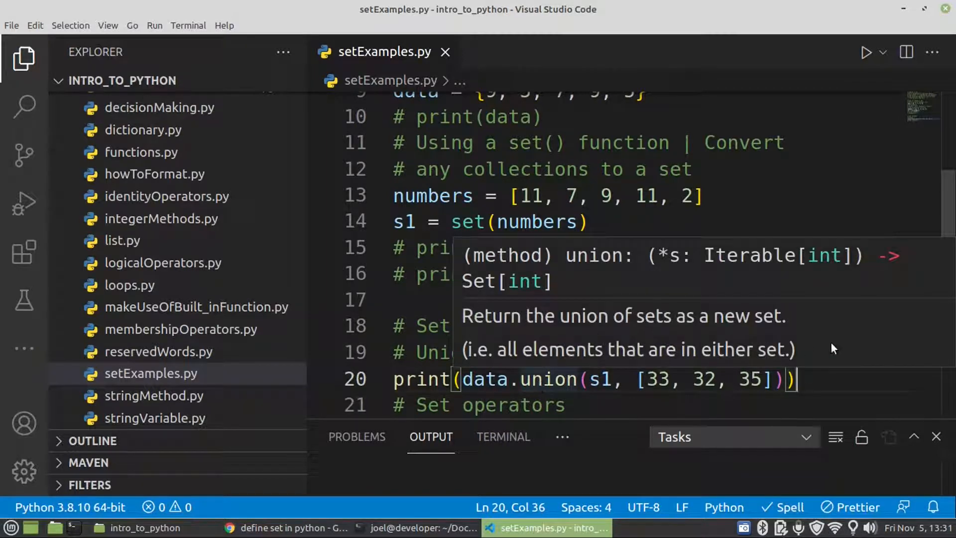
mouse_move(738, 401)
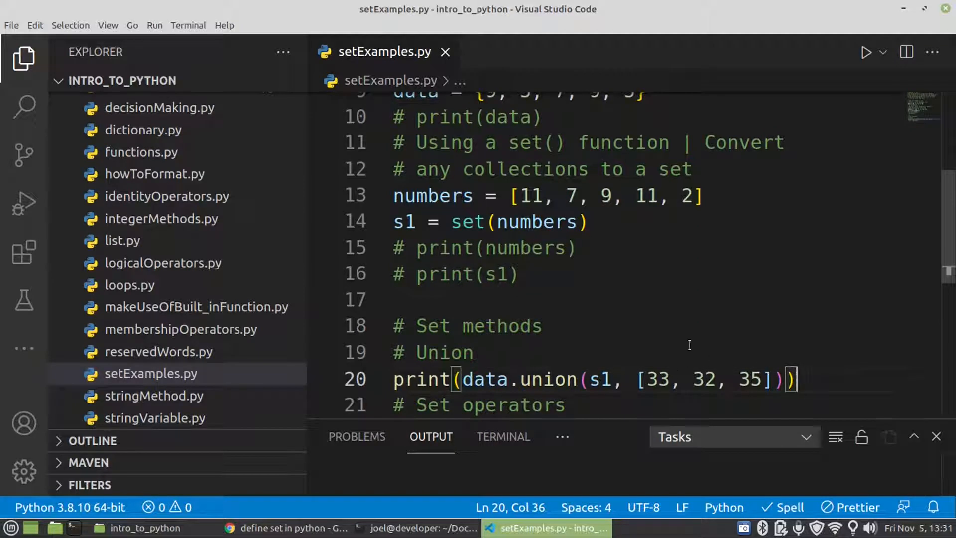
mouse_move(554, 363)
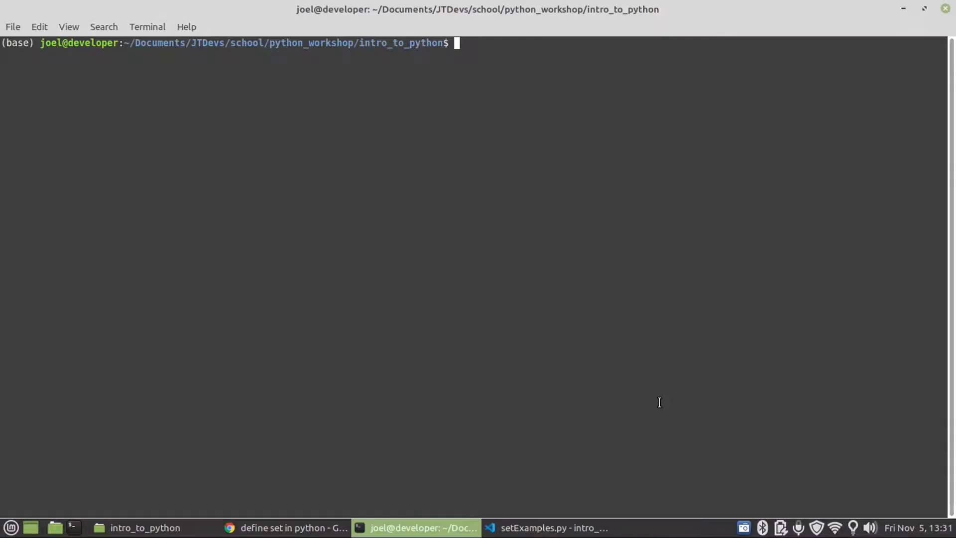
Step: Run python setExamples.py to print the union {32, 33, 2, 35, 5, 7, 9, 11}
type("python setExamples.py")
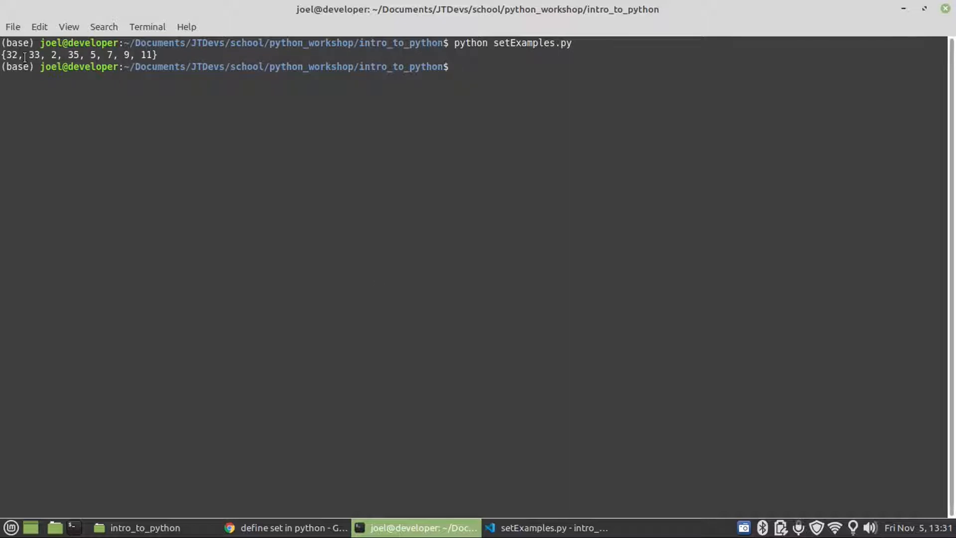
type("c")
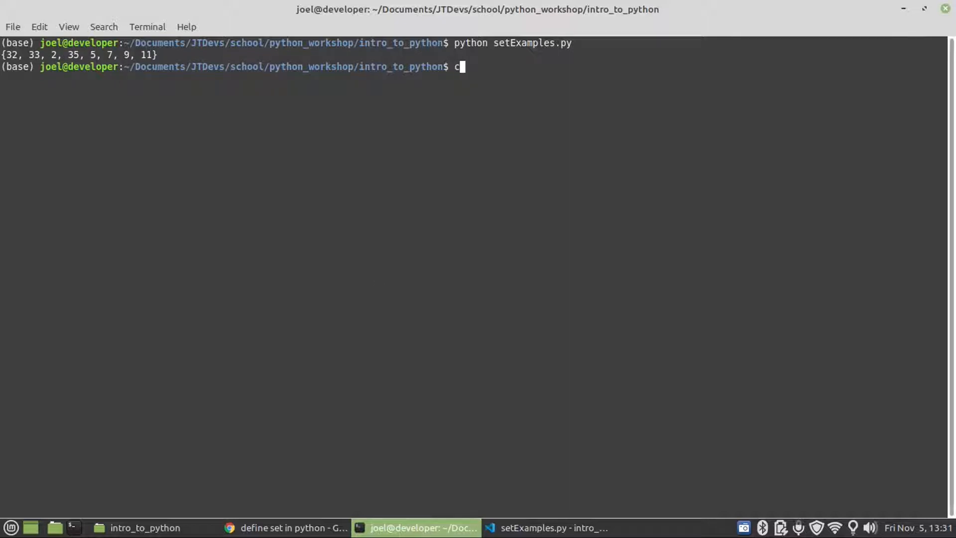
key("alt+Tab")
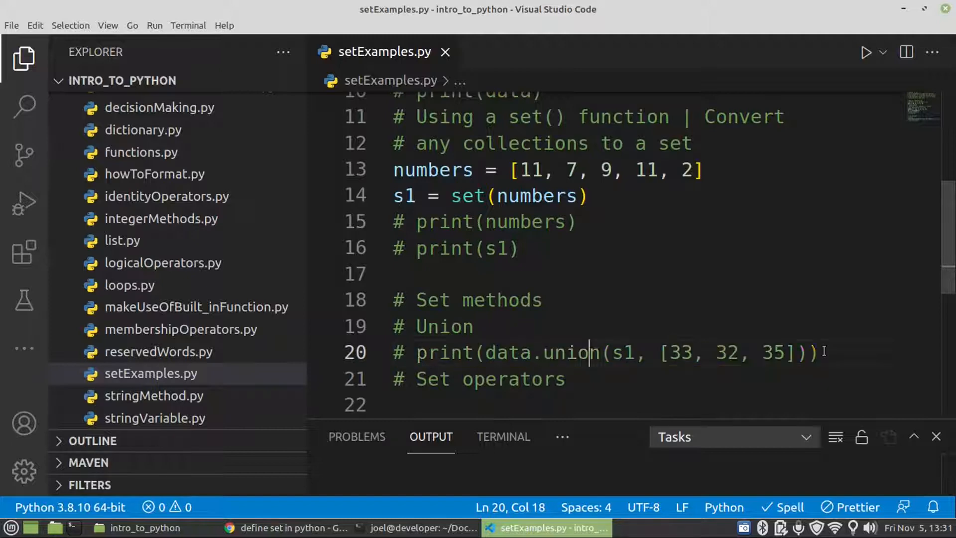
Step: Add an '# Intersection' heading on a new line after the union example
left_click(822, 353)
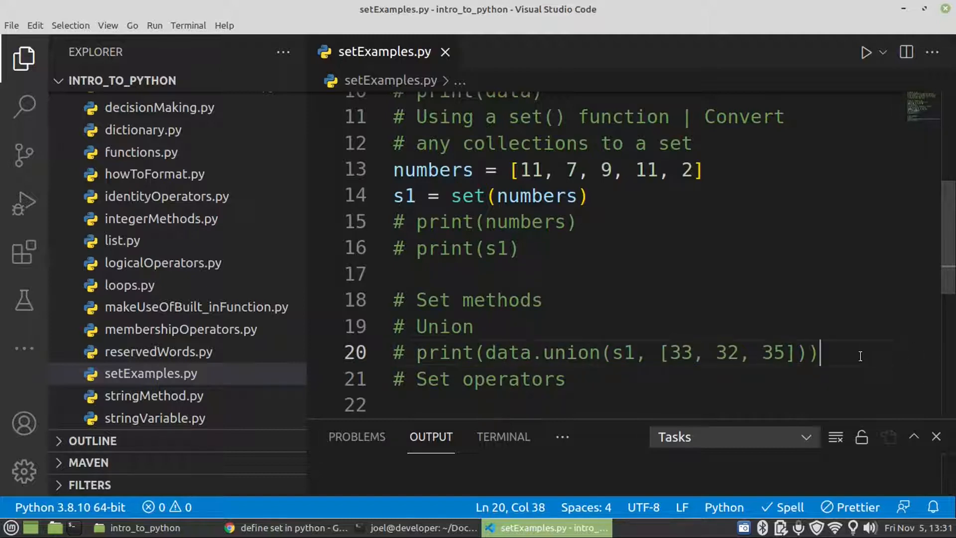
key("Enter")
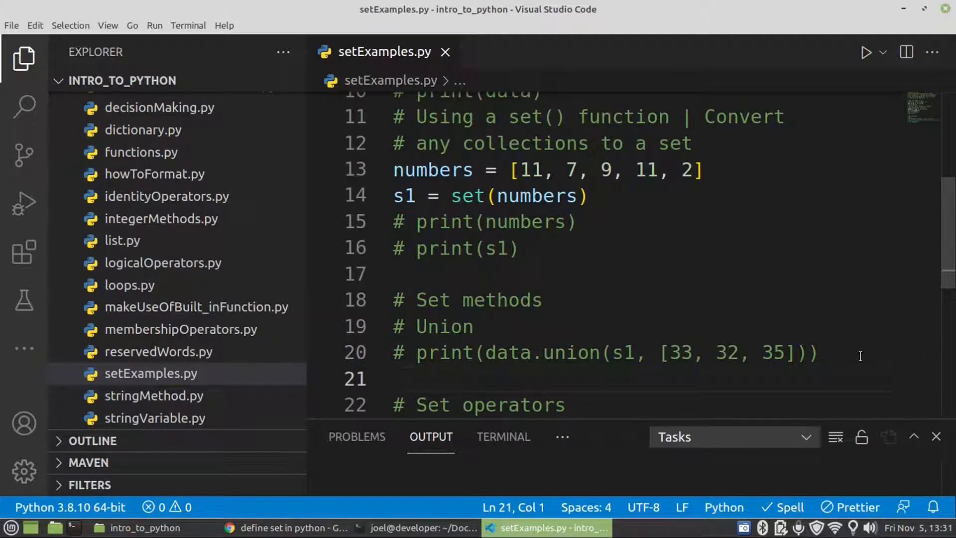
type("print")
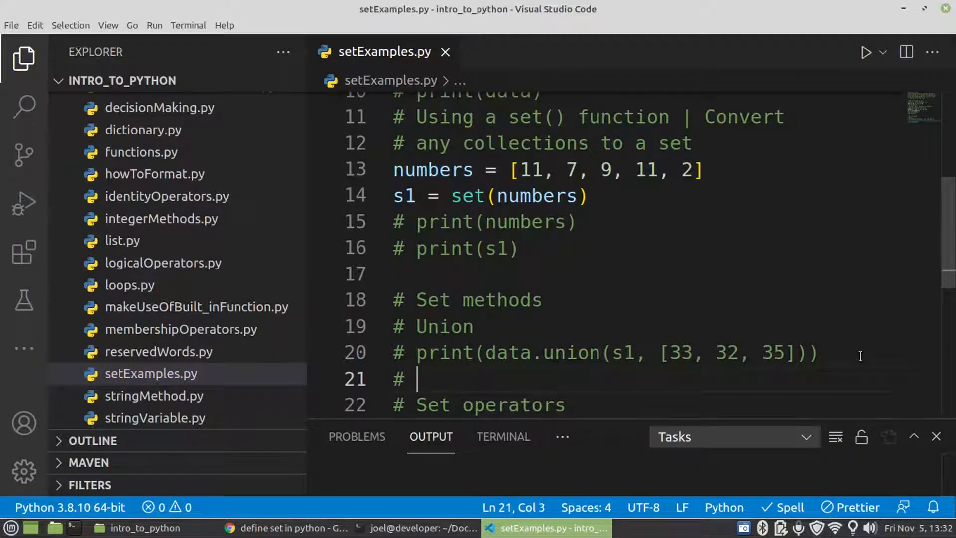
type("In")
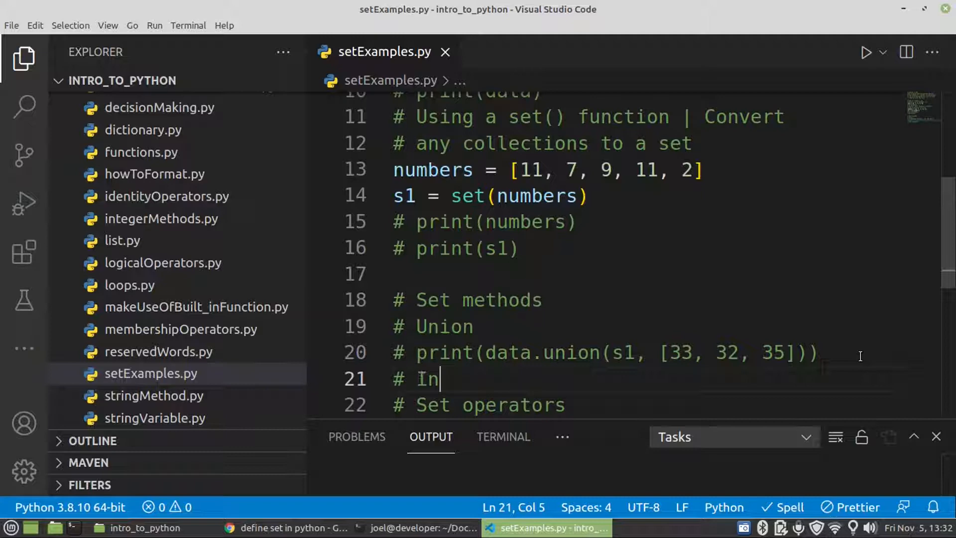
type("tersection")
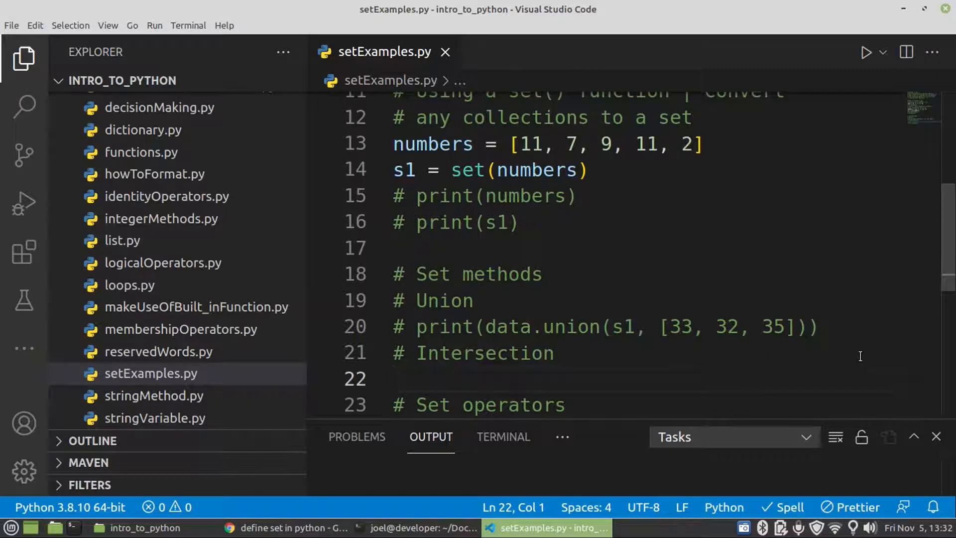
mouse_move(619, 310)
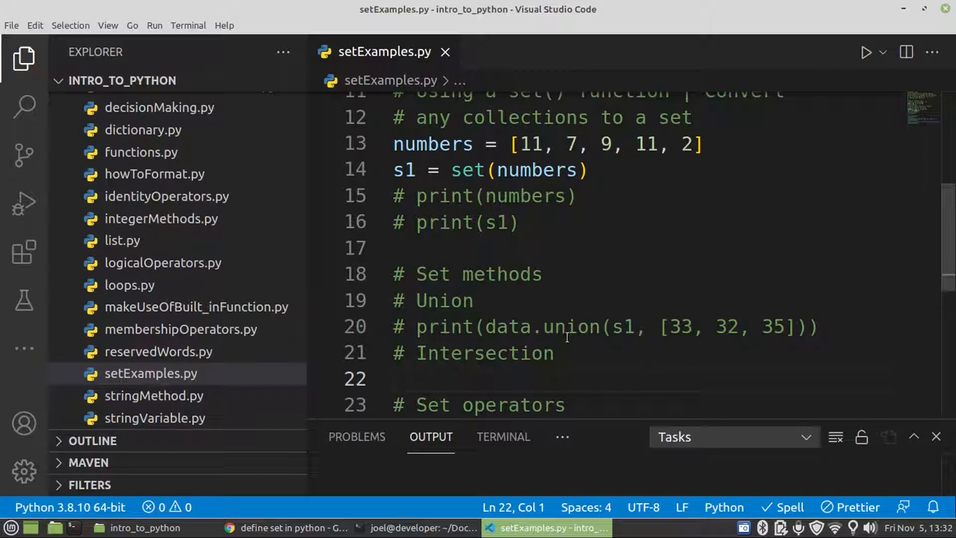
mouse_move(679, 316)
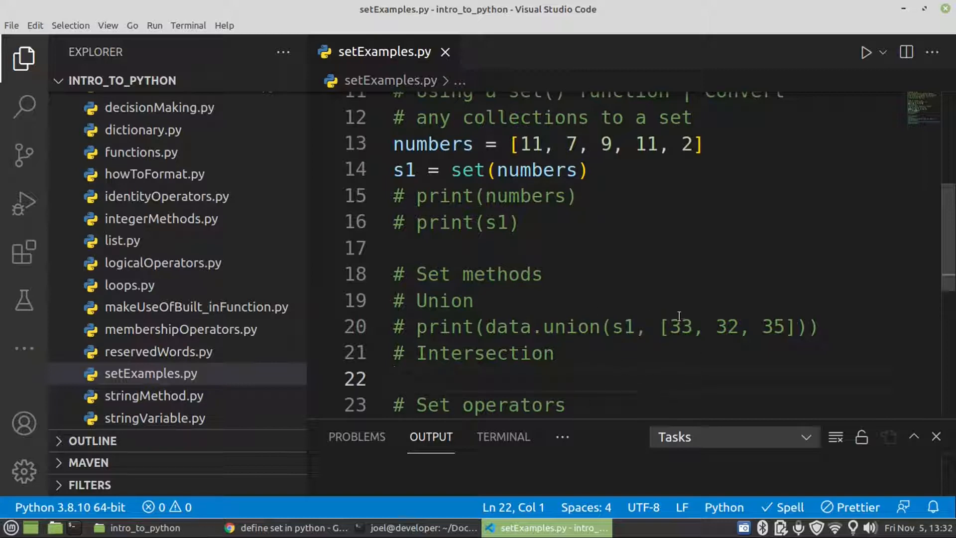
mouse_move(625, 351)
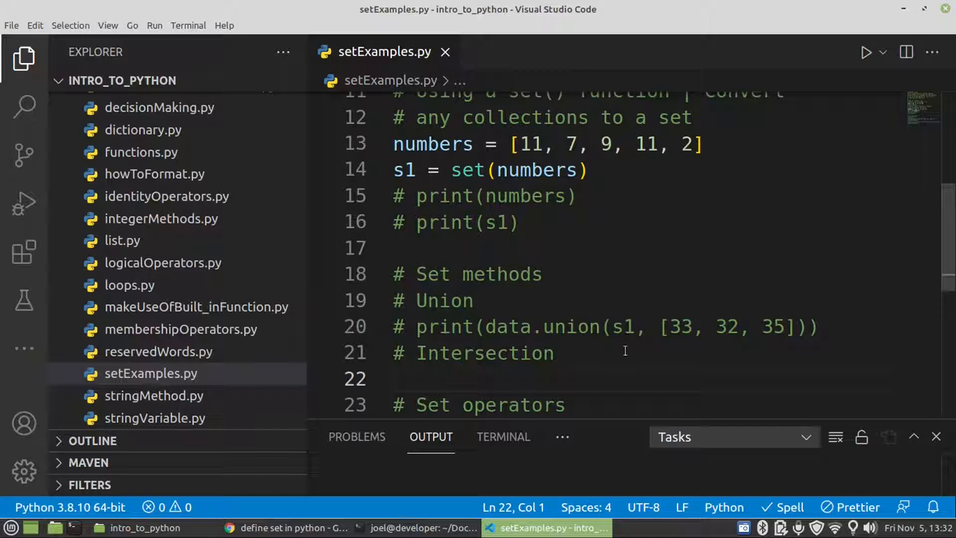
mouse_move(615, 361)
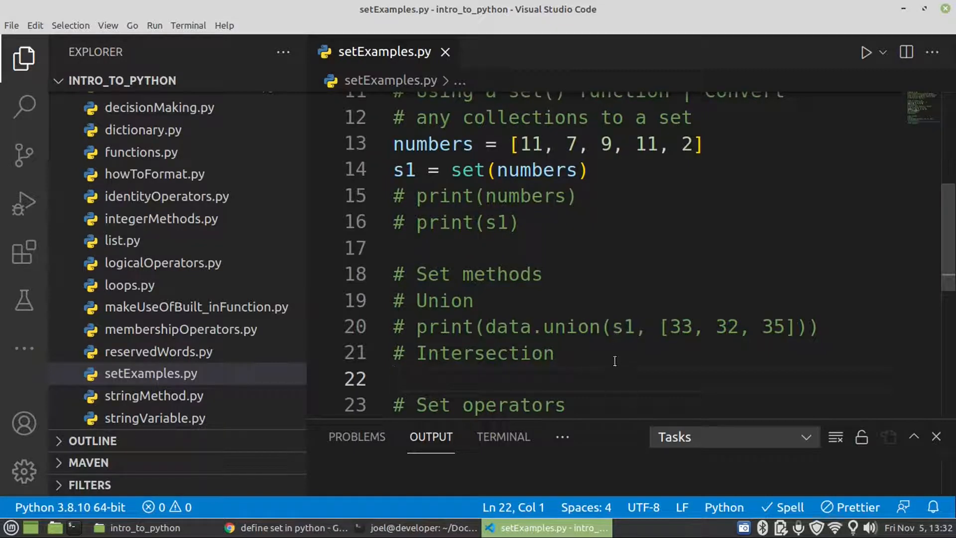
mouse_move(608, 372)
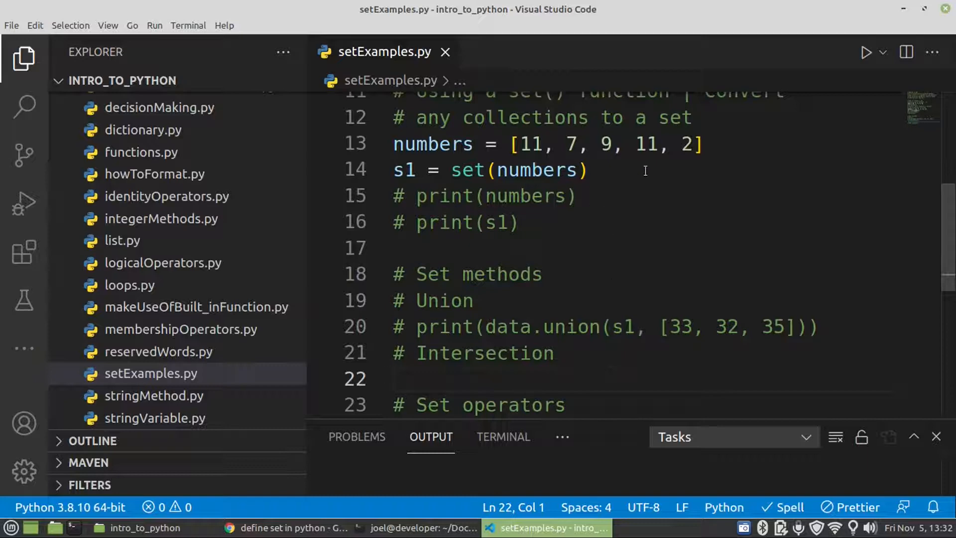
mouse_move(653, 184)
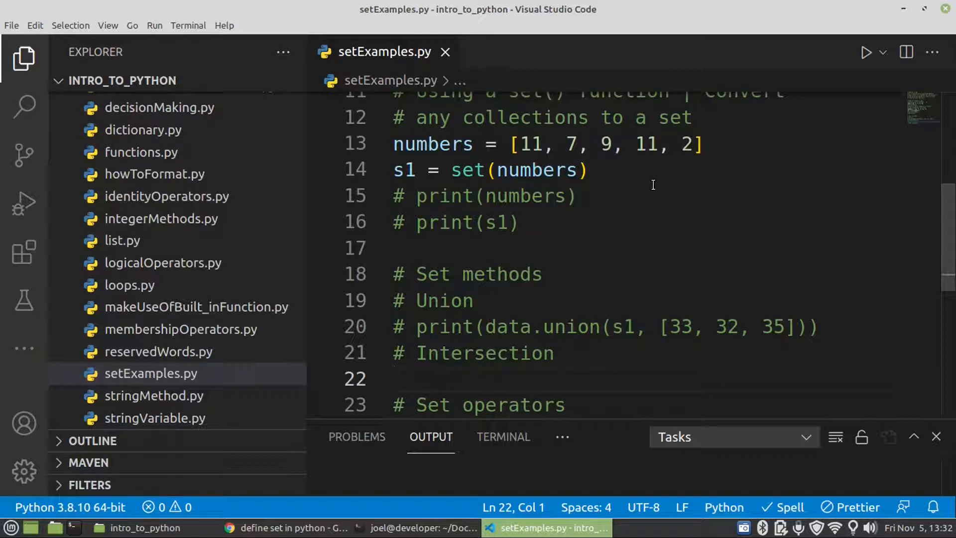
Step: Write print(data.intersection(s1)) under the Intersection heading
type("print(")
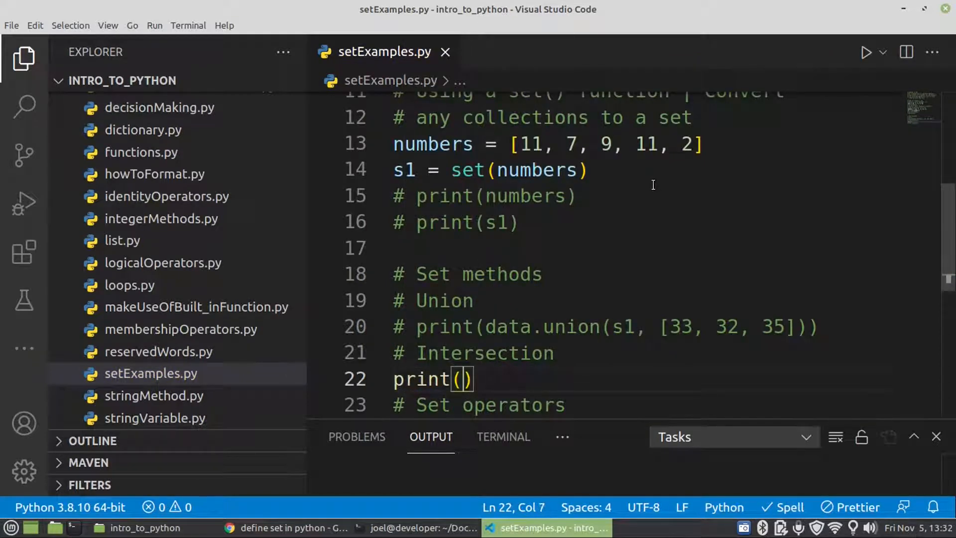
type("data.")
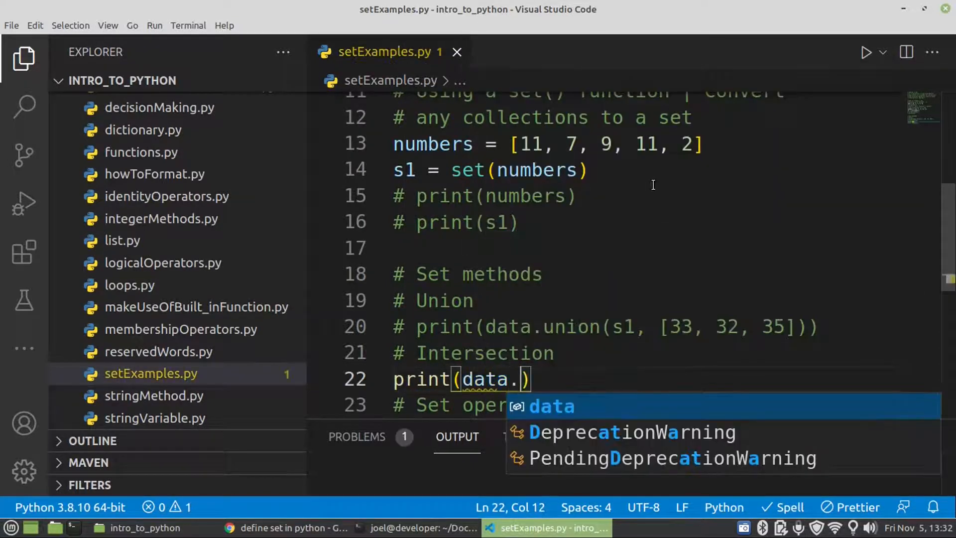
type("intersection")
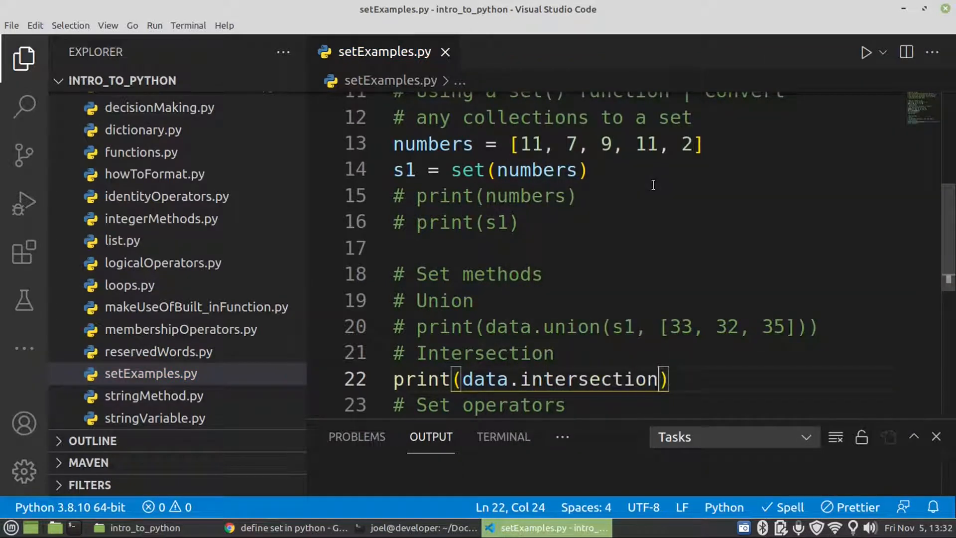
type("(s")
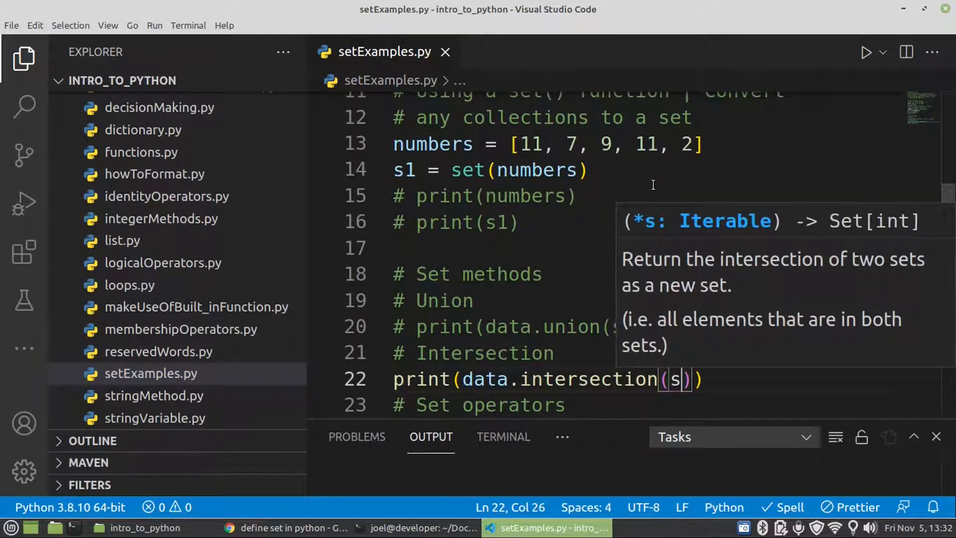
type("1")
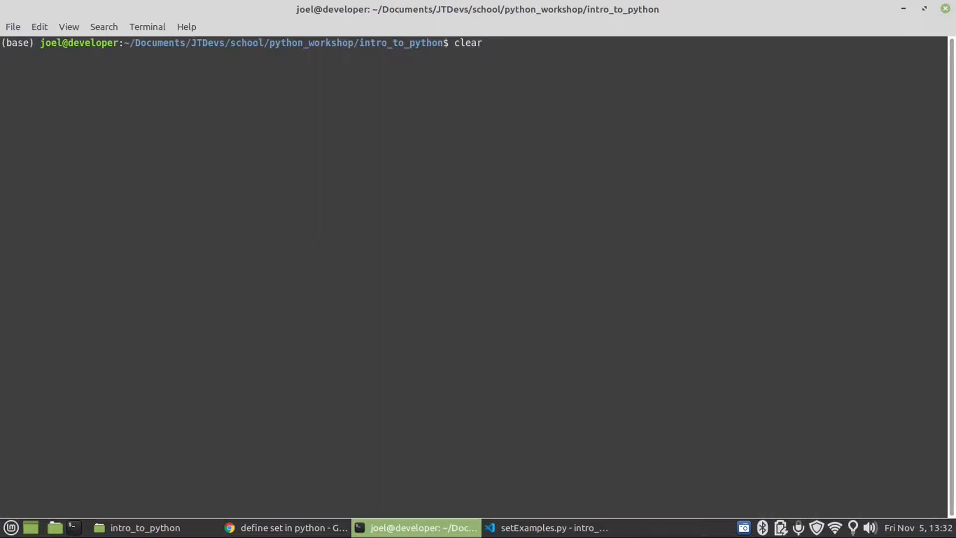
Step: Run python setExamples.py to see the intersection {9, 7}, then return to the code
type("python setExamples.py")
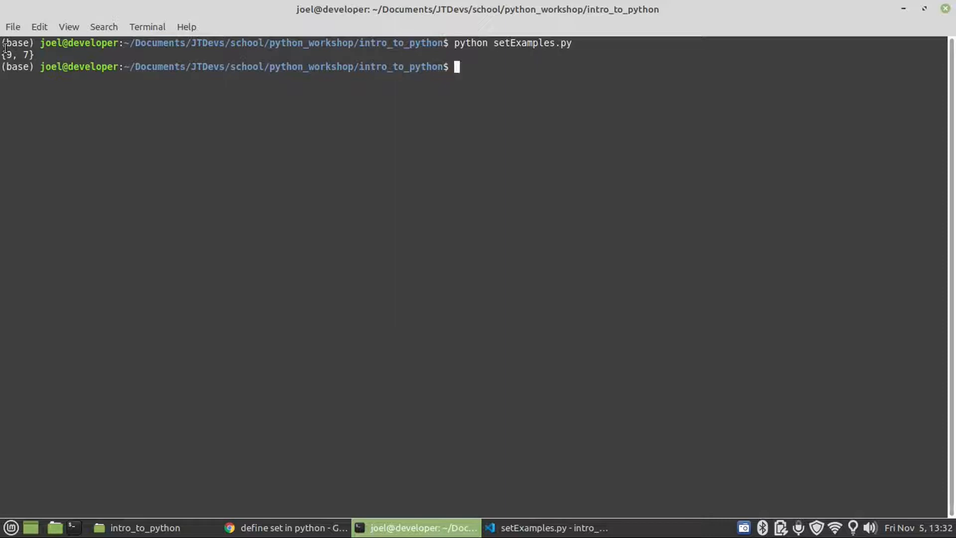
left_click(547, 528)
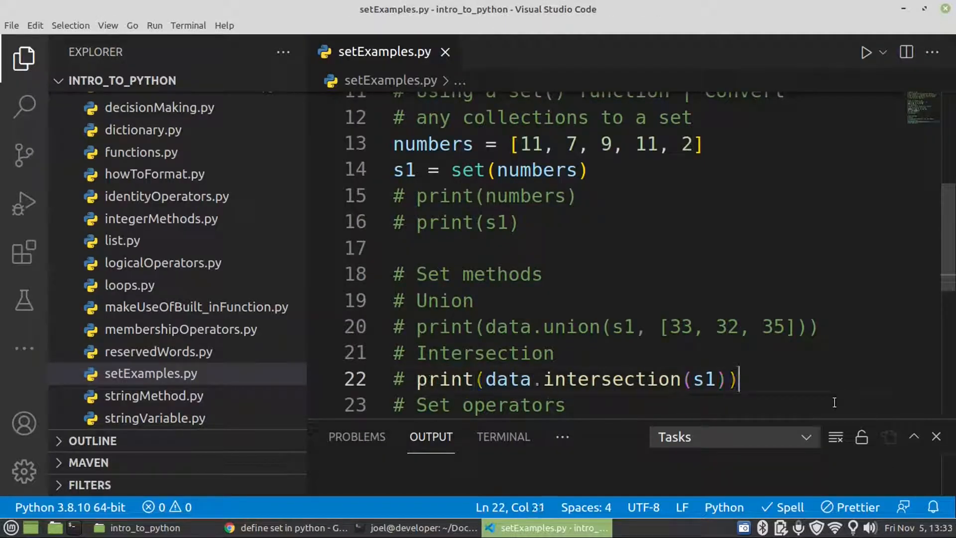
Step: Add a Disjoint comment and begin print(data.isdisjoint()) on line 24
key("Enter")
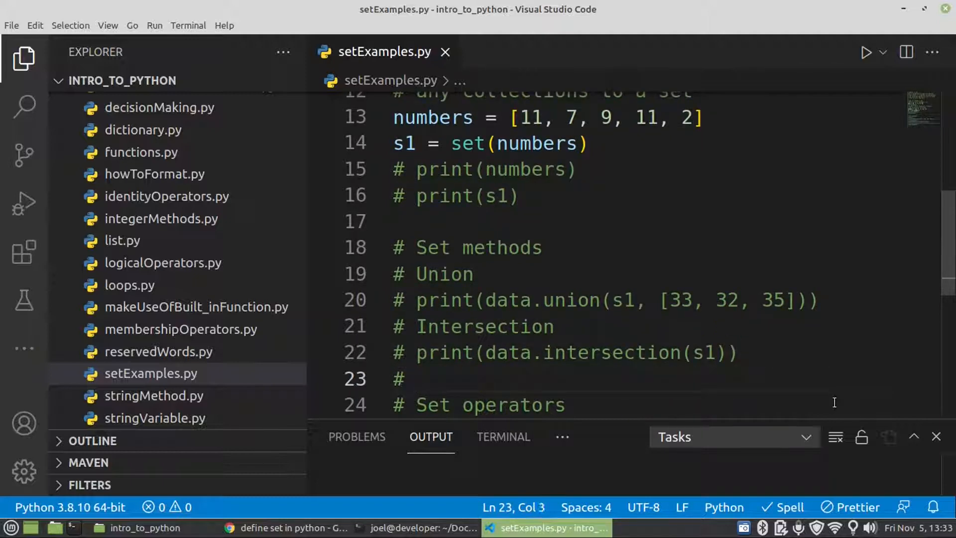
type("D")
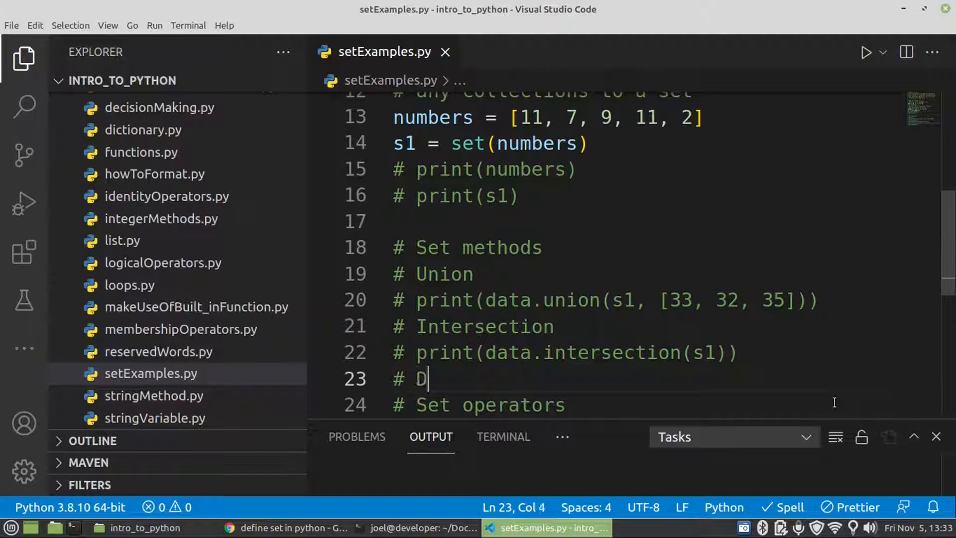
type("isjoint")
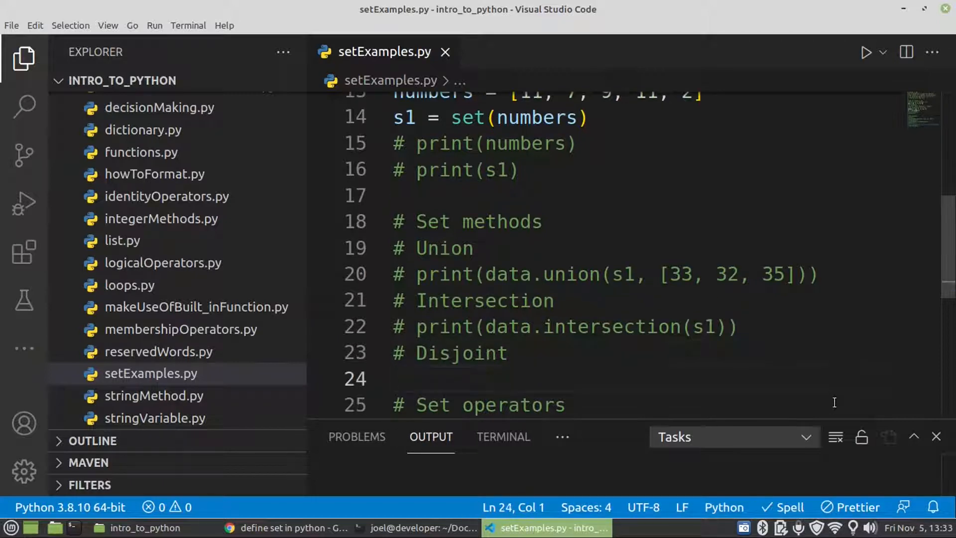
type("print()")
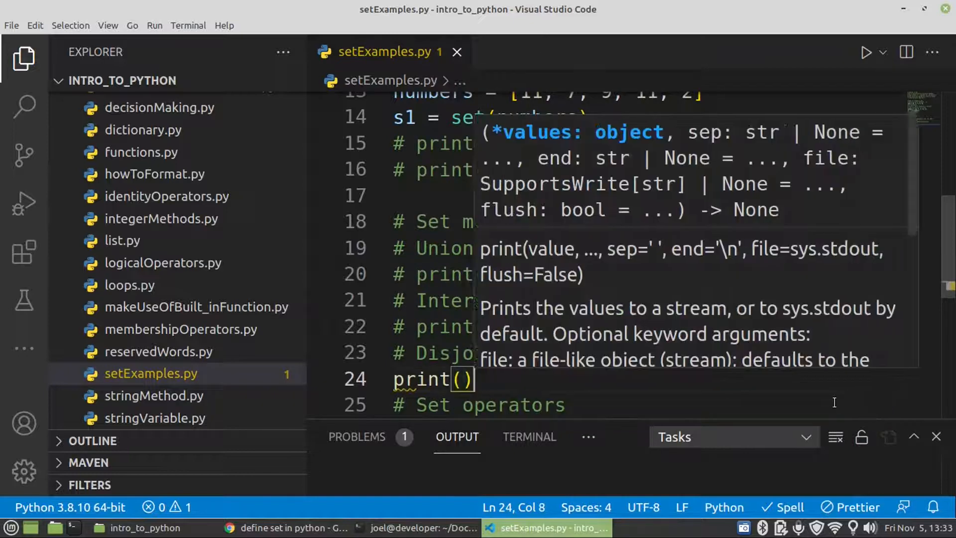
type("data")
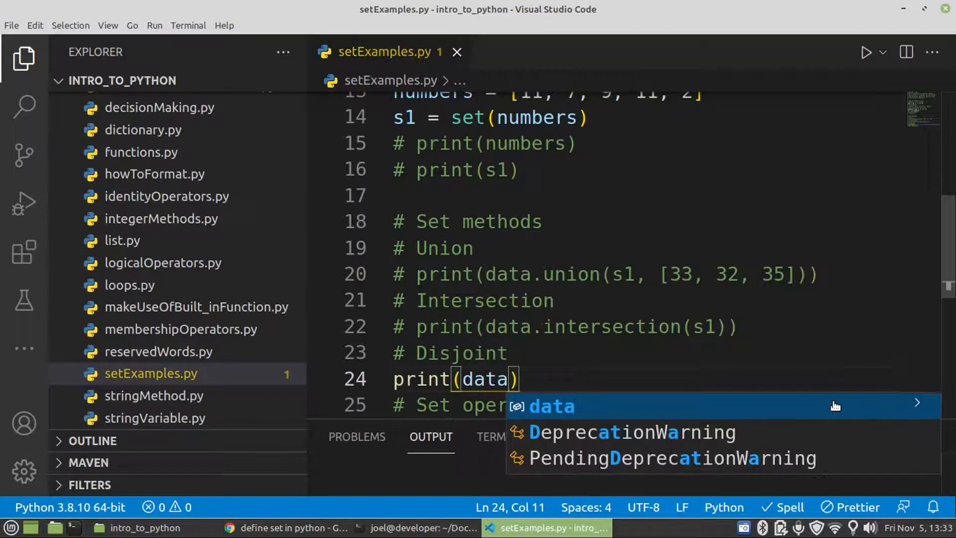
type(".")
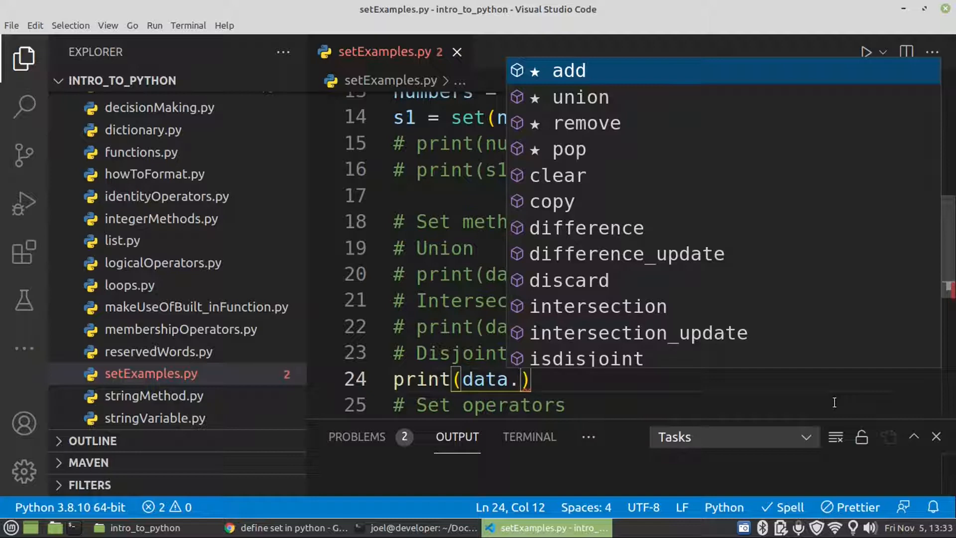
type("d")
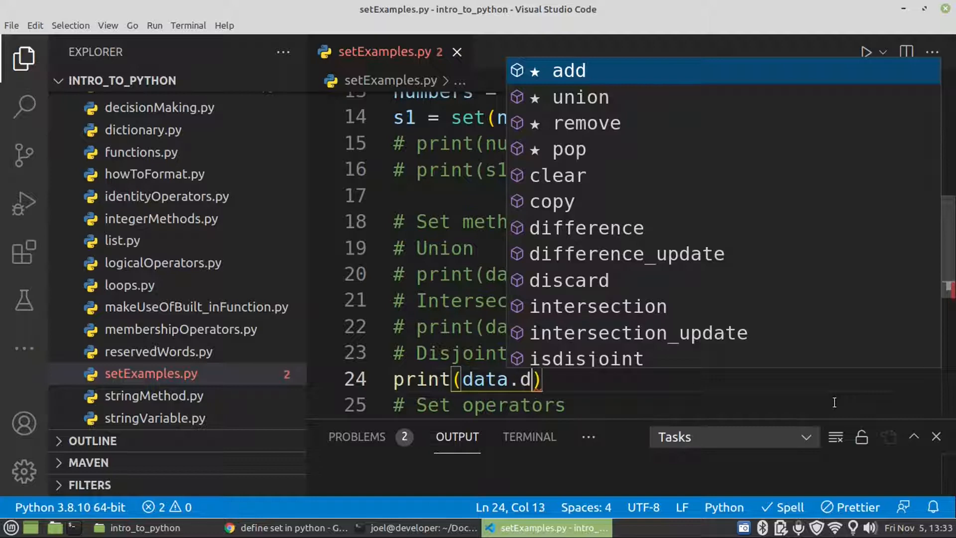
type("is")
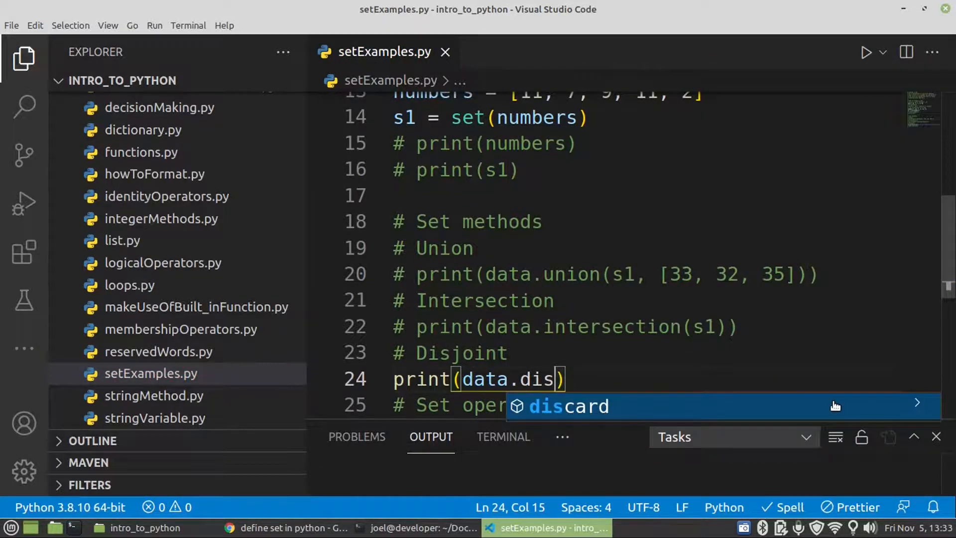
key("BackSpace")
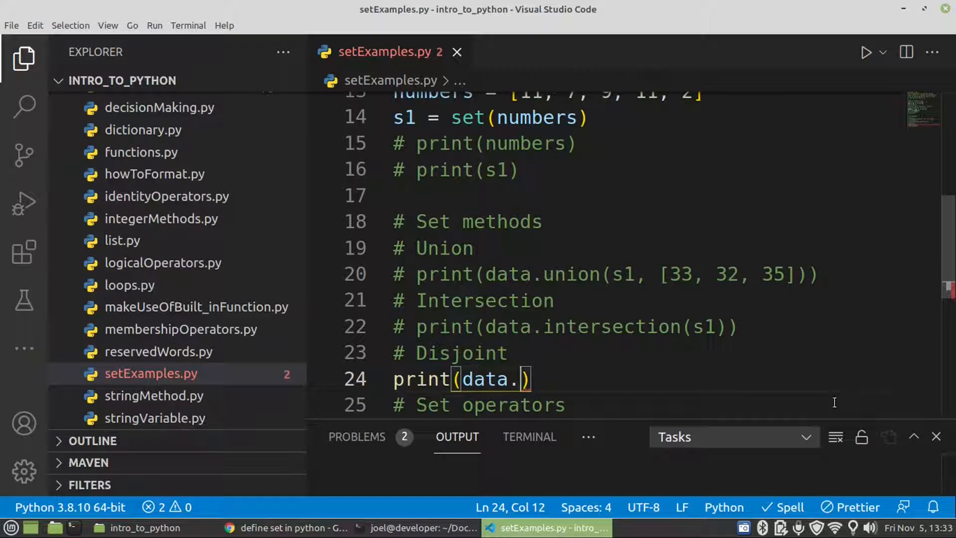
type("isd")
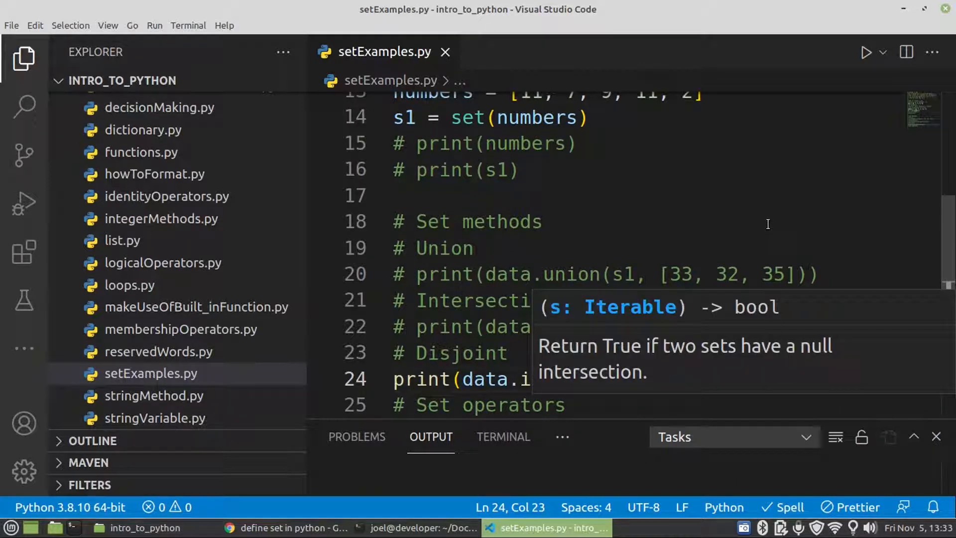
mouse_move(654, 269)
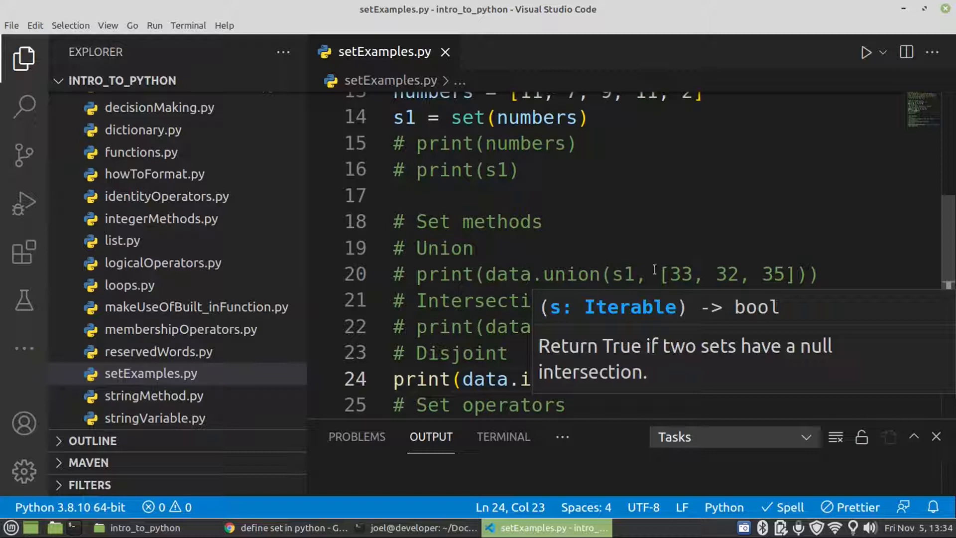
mouse_move(815, 353)
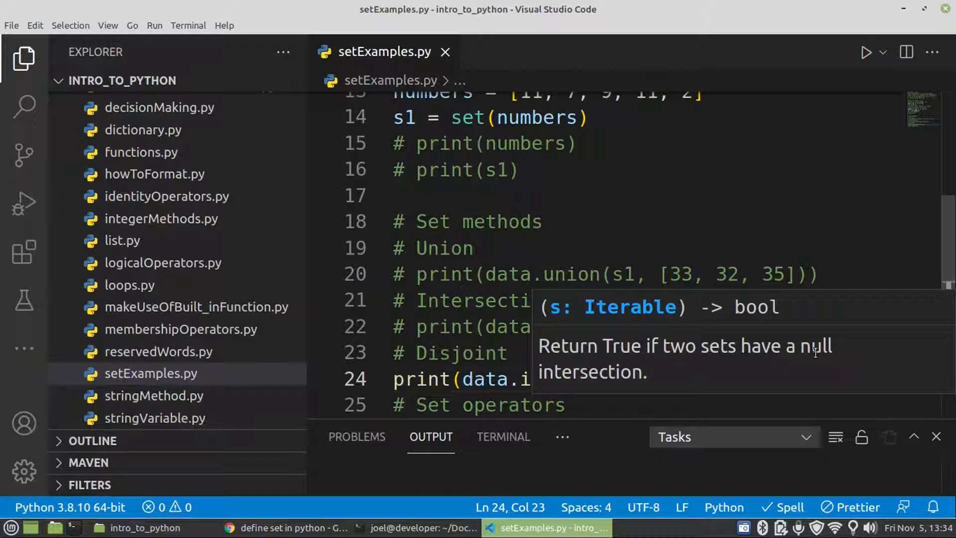
mouse_move(747, 220)
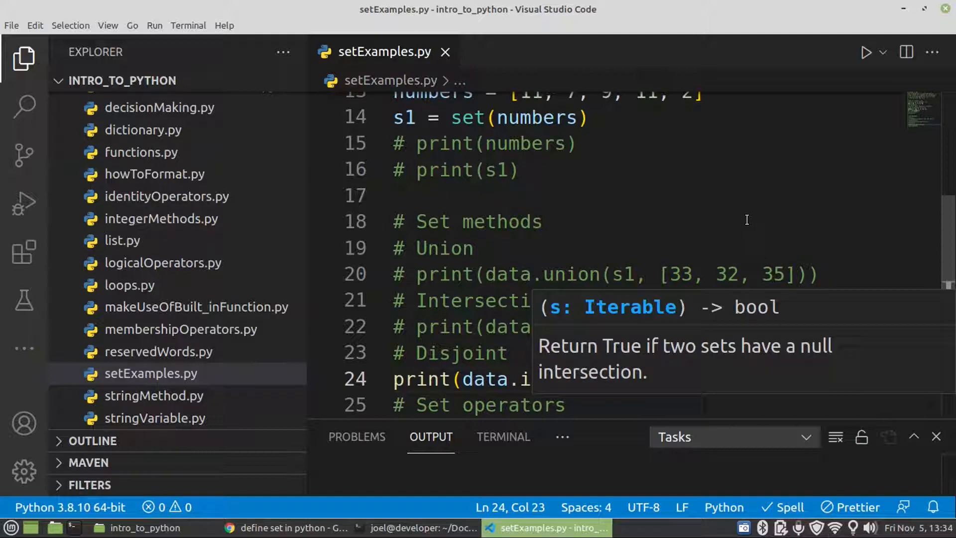
mouse_move(646, 350)
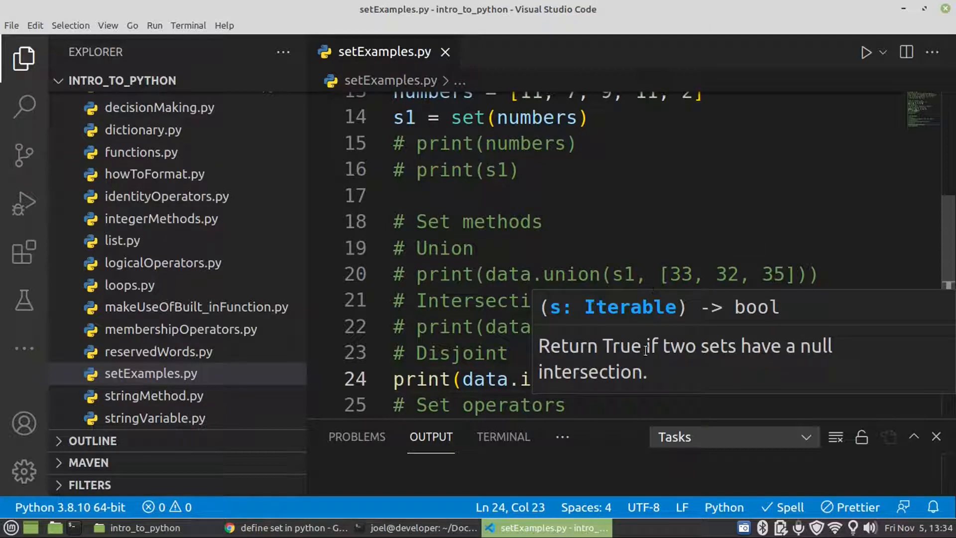
mouse_move(686, 366)
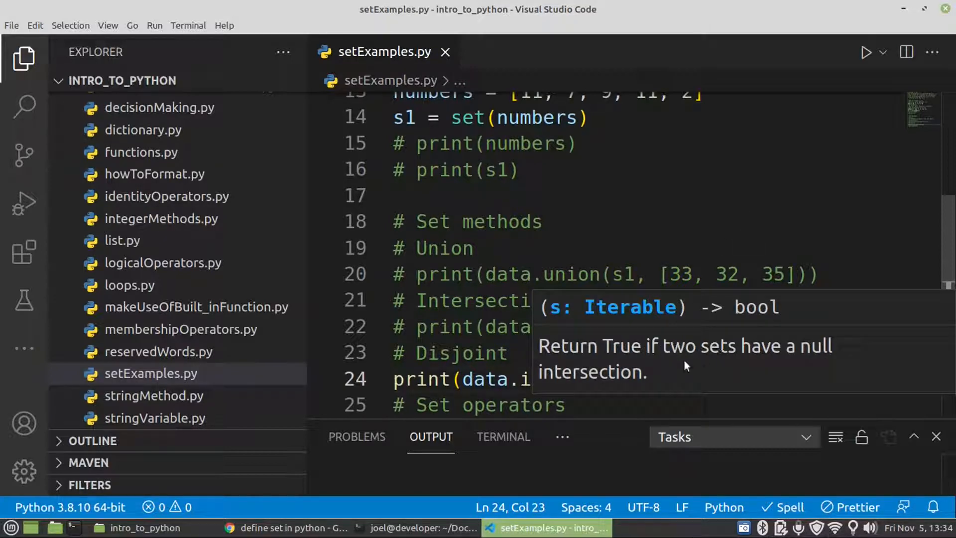
mouse_move(711, 351)
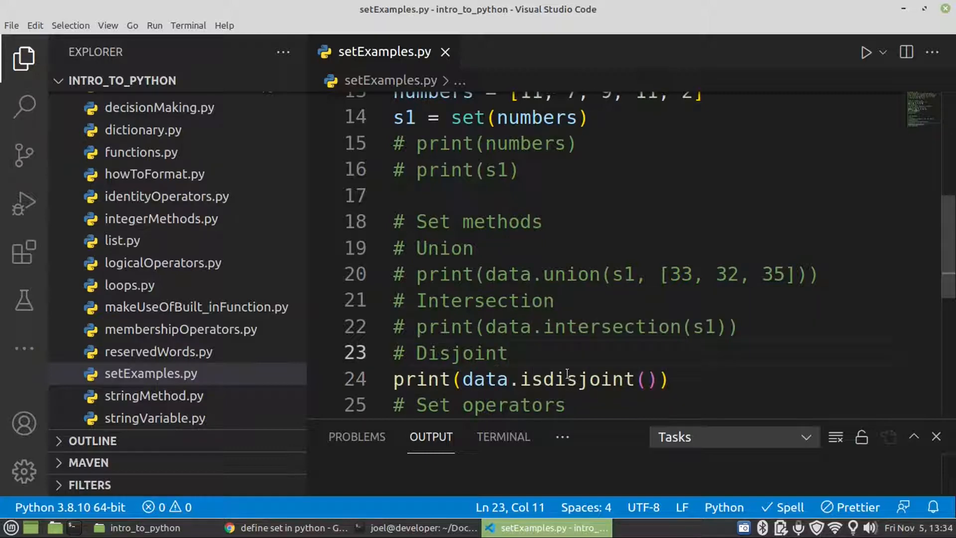
Step: Rename the comment to '# isdisjoint', pass s1 to isdisjoint, and switch to the terminal
left_click(672, 377)
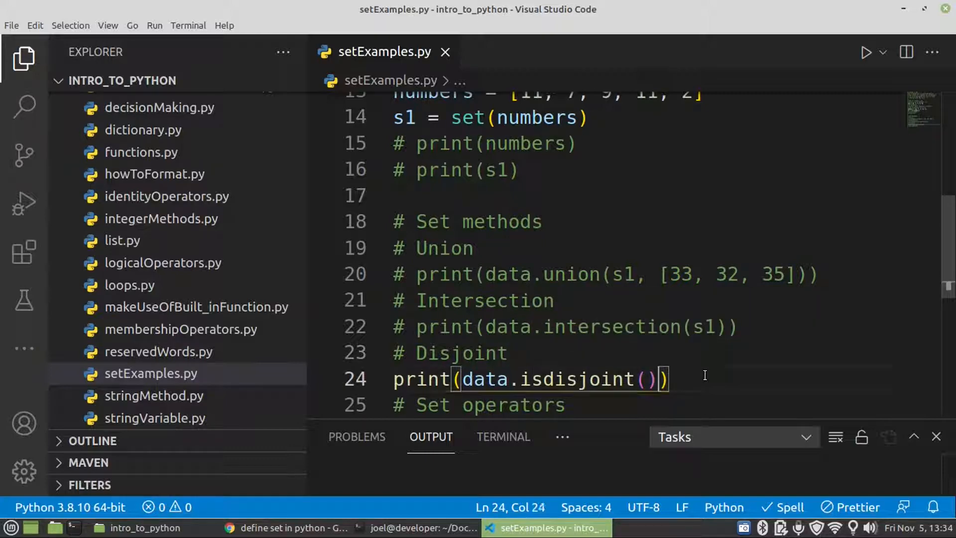
left_click(646, 379)
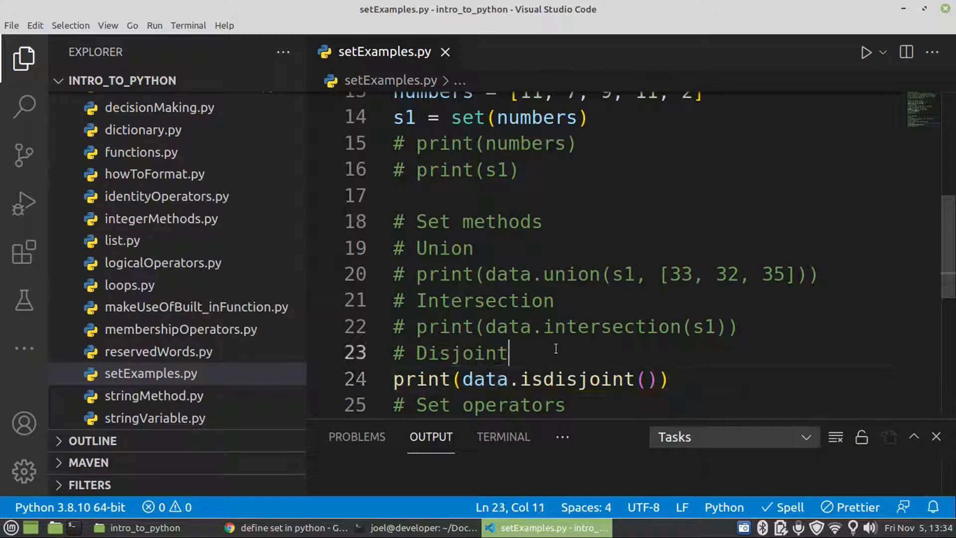
left_click(432, 353)
type("isd")
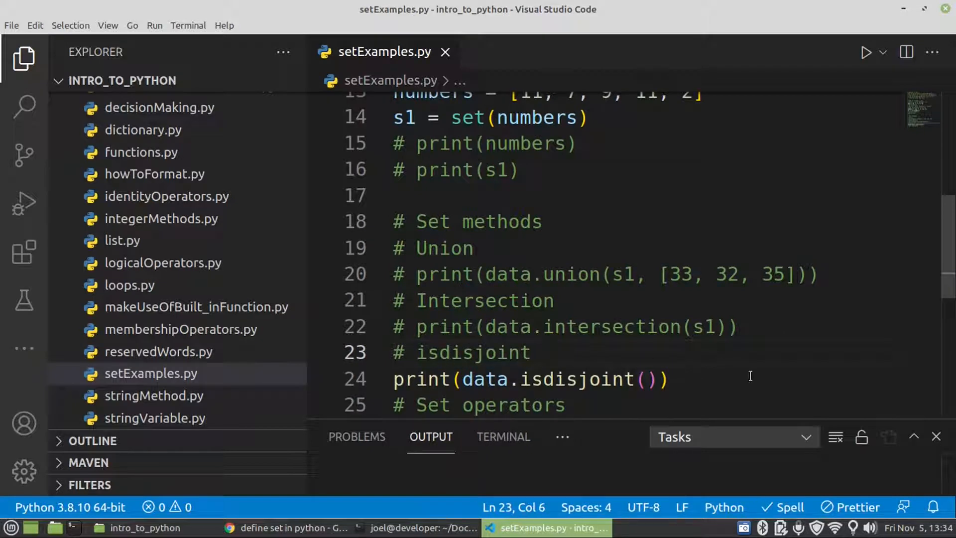
left_click(648, 379)
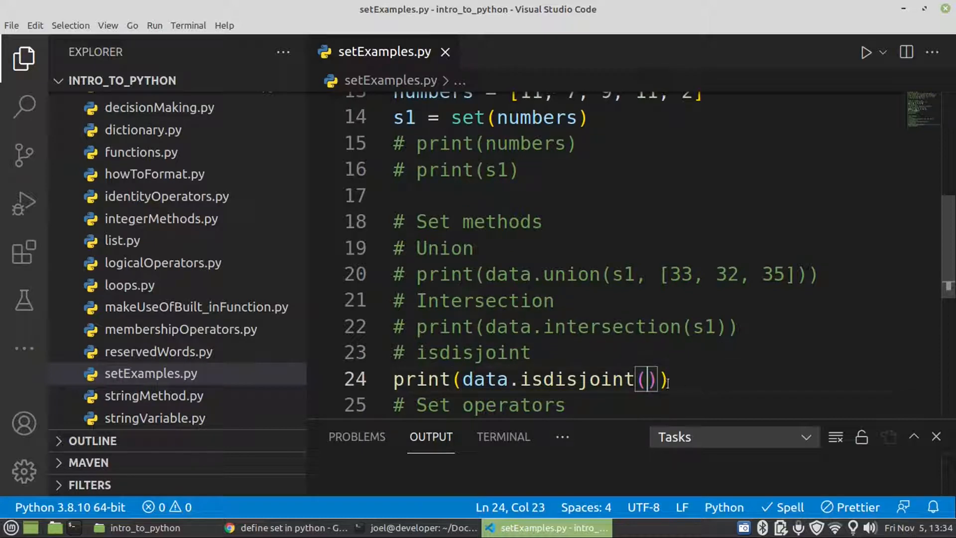
mouse_move(549, 392)
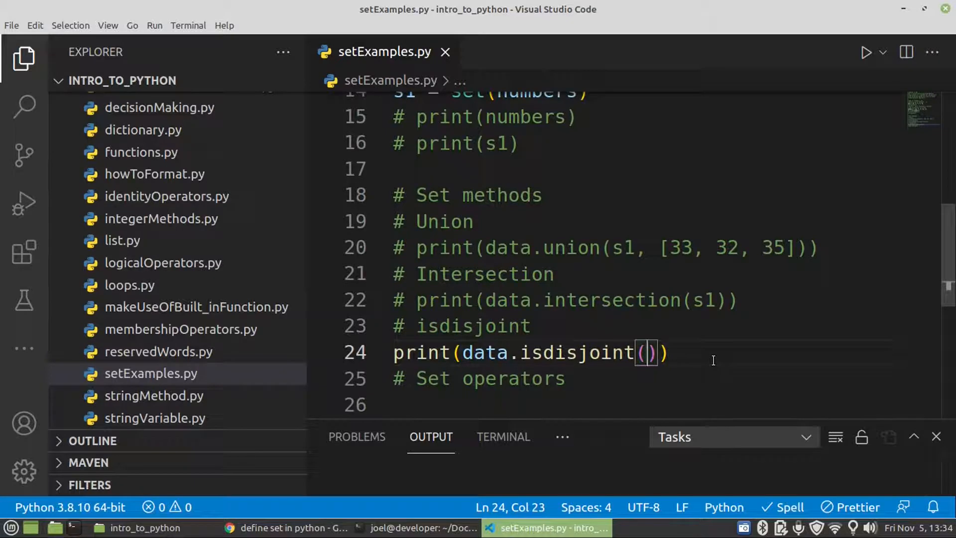
type("s1")
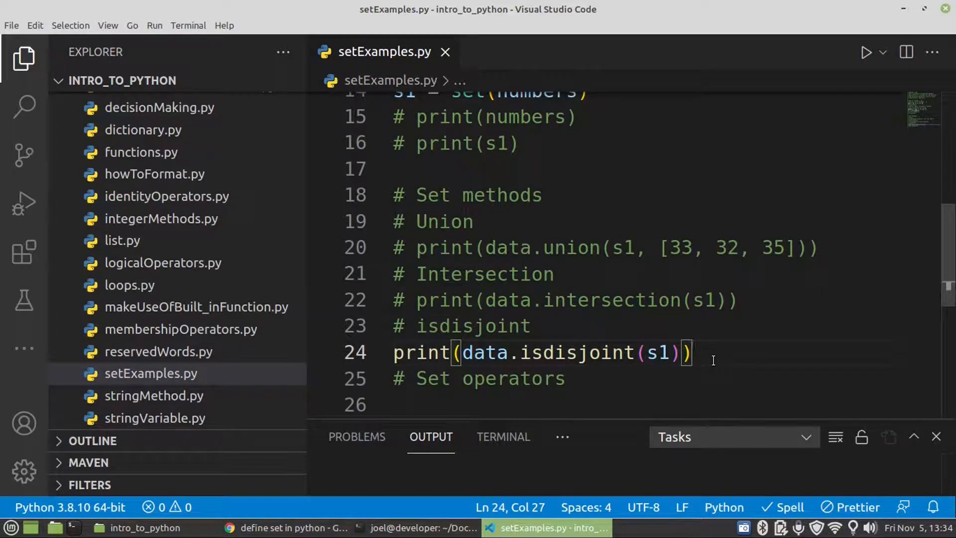
left_click(422, 526)
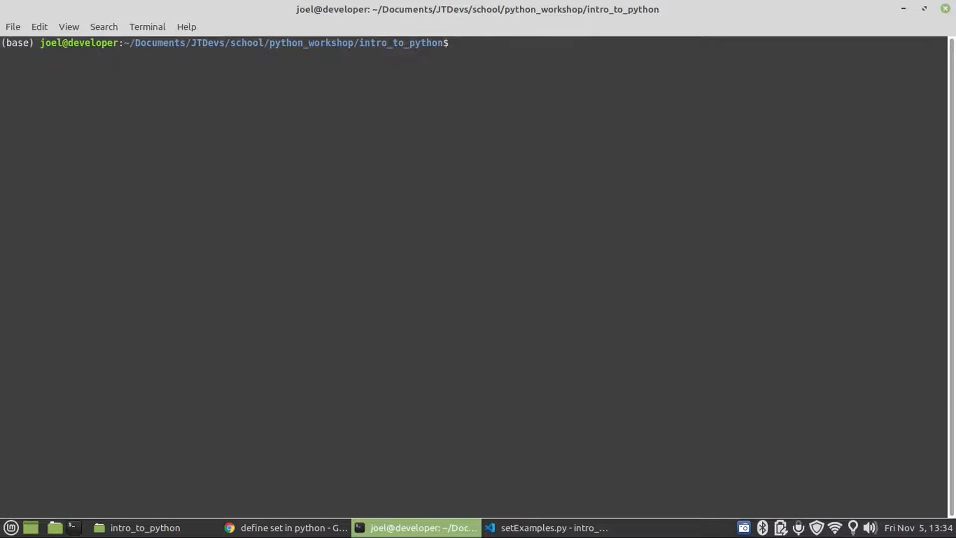
Step: Run python setExamples.py so it prints False, then return to the editor
type("python setExamples.py")
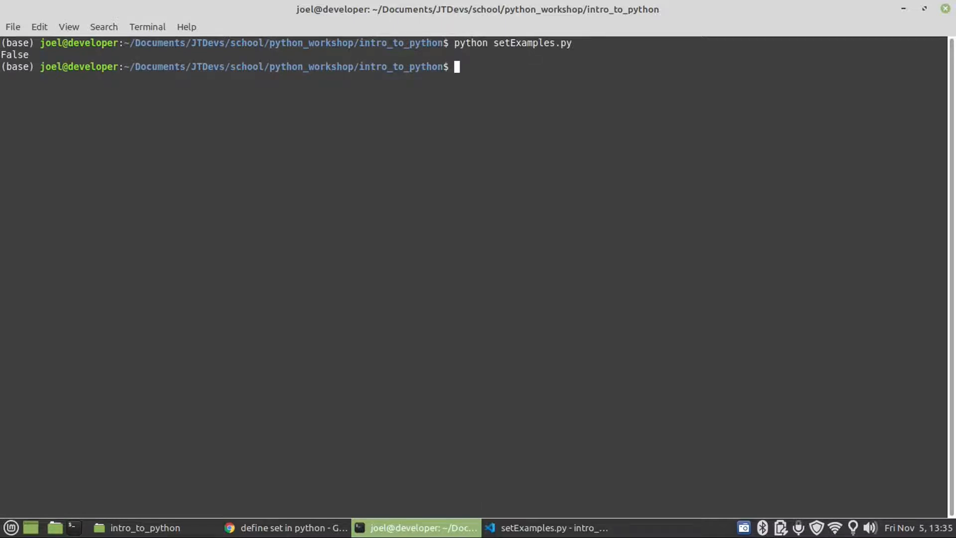
mouse_move(721, 186)
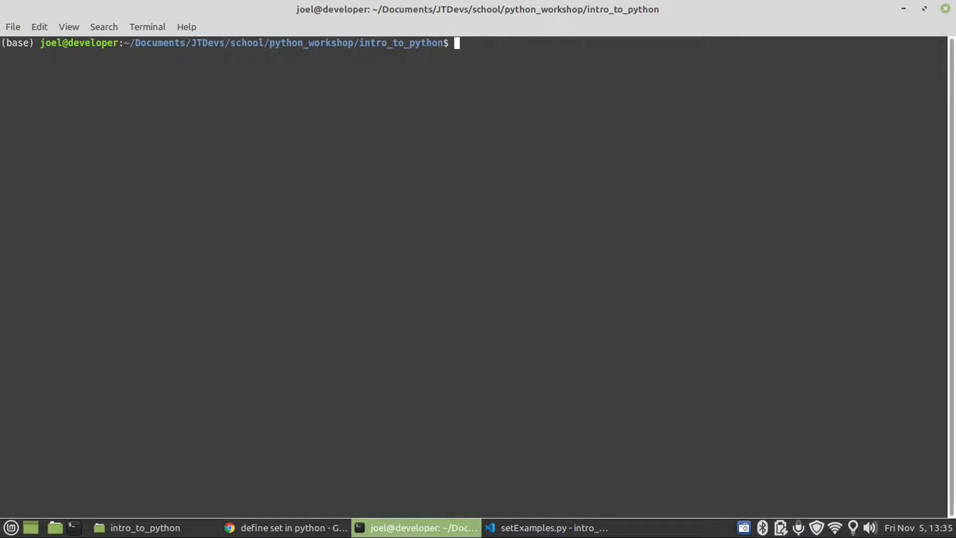
left_click(553, 528)
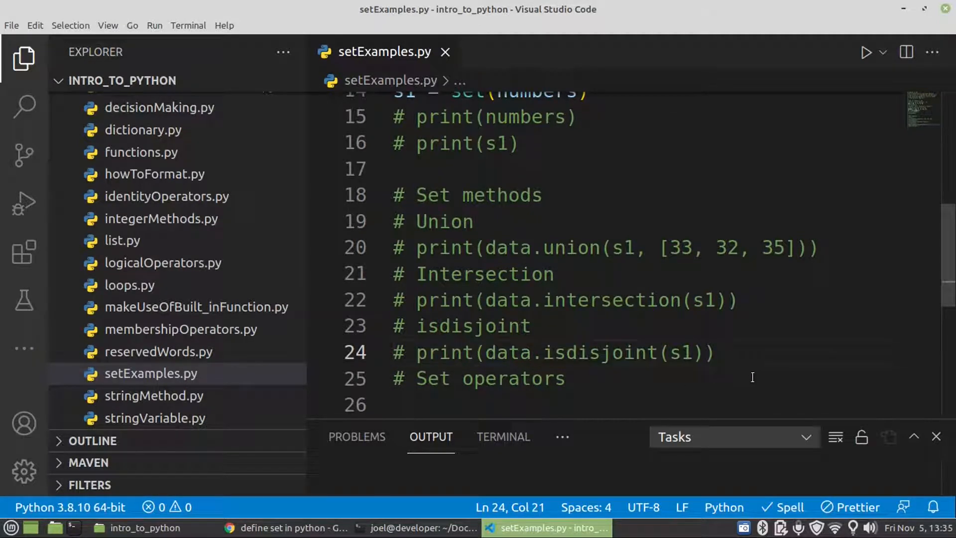
Step: Start a new print( line below the Set operators comment
left_click(592, 379)
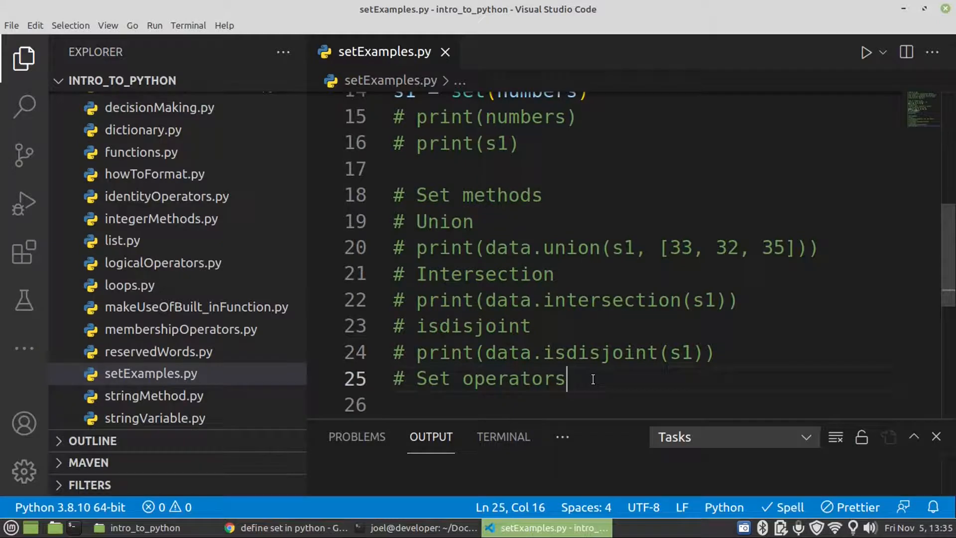
key("Enter")
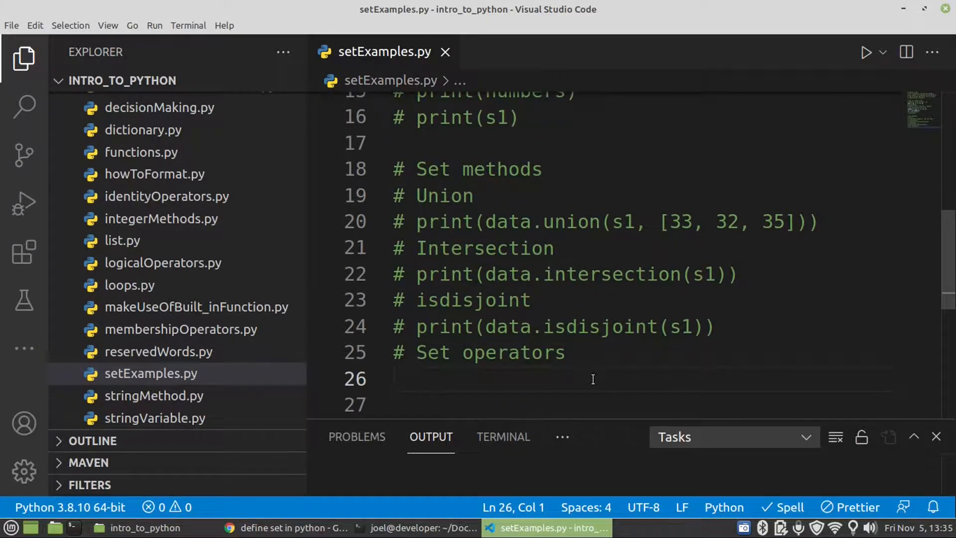
type("prit")
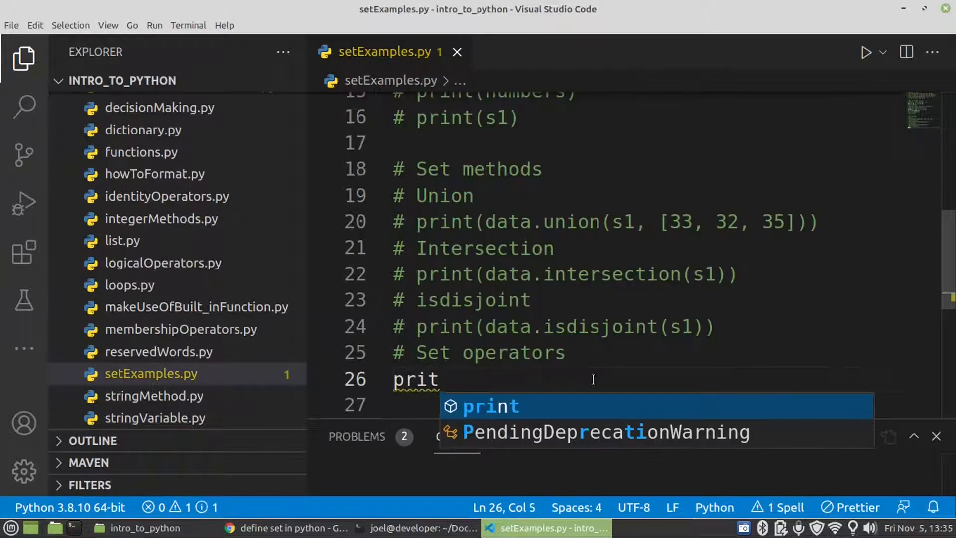
type("n")
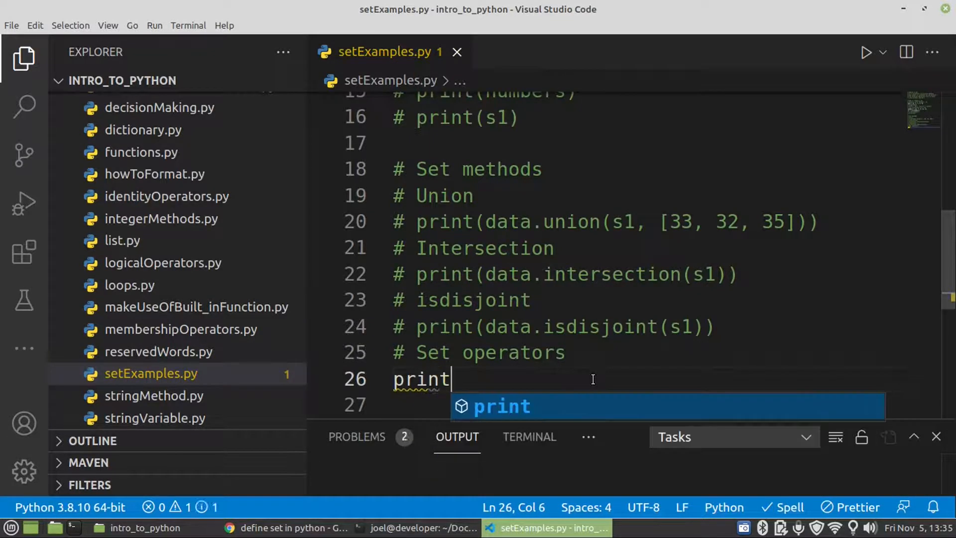
type("(")
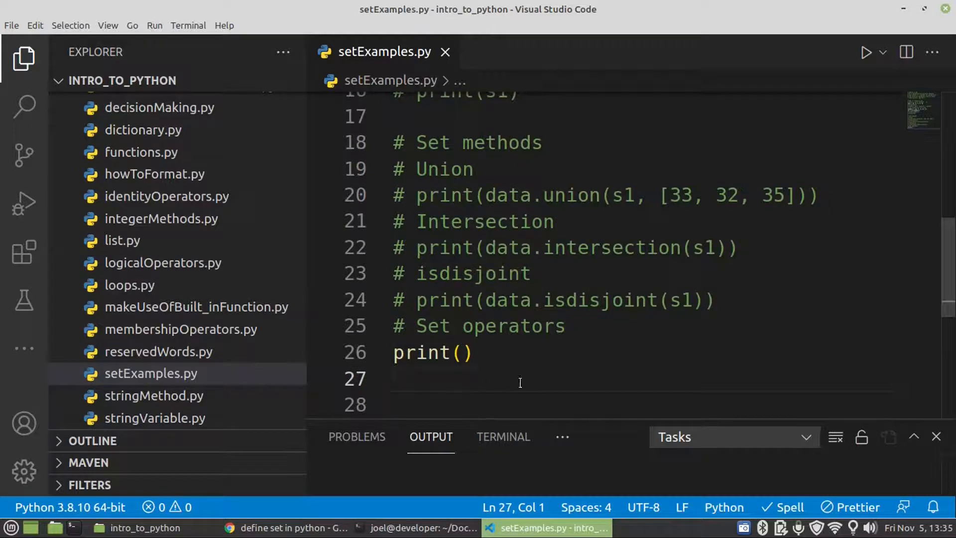
mouse_move(498, 367)
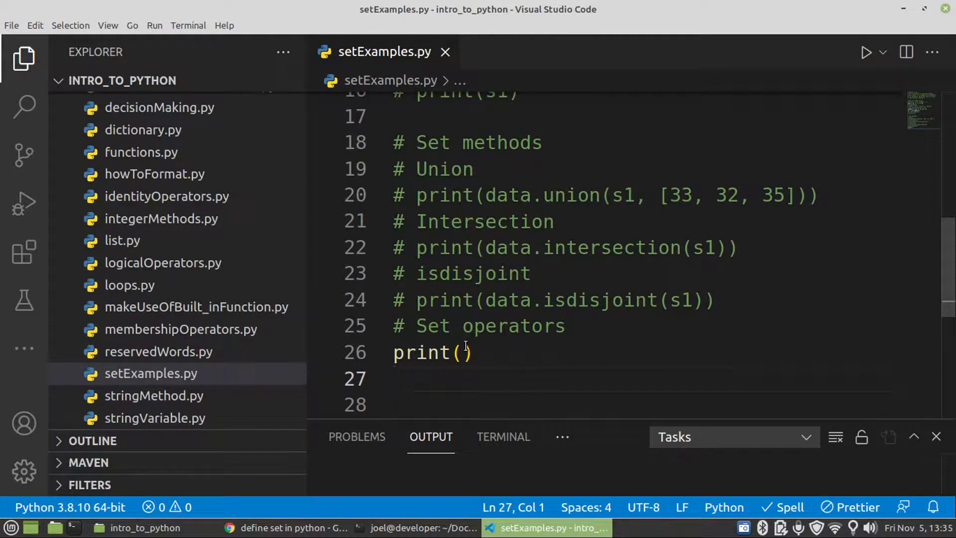
Step: Complete it as print(data | s1) and run it, printing {2, 5, 7, 9, 11}
left_click(463, 353)
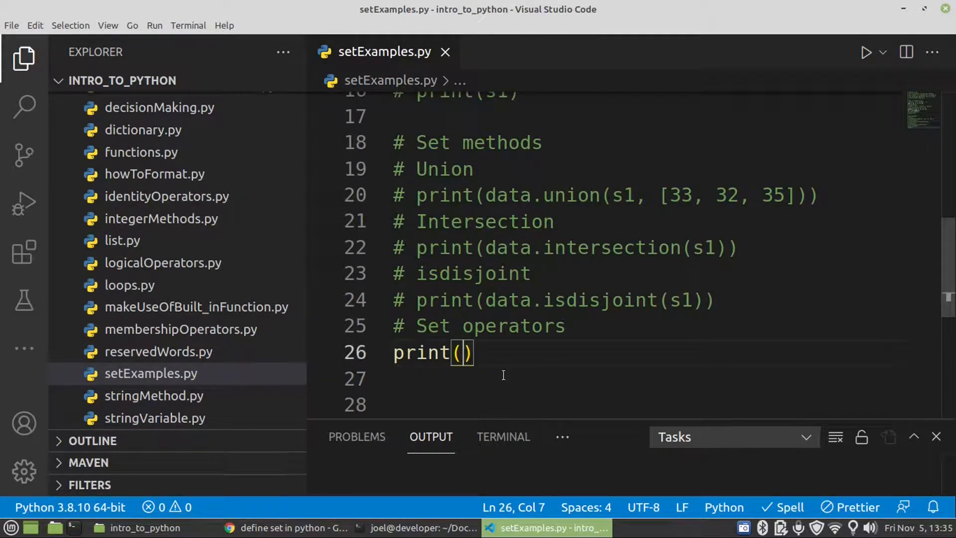
mouse_move(507, 374)
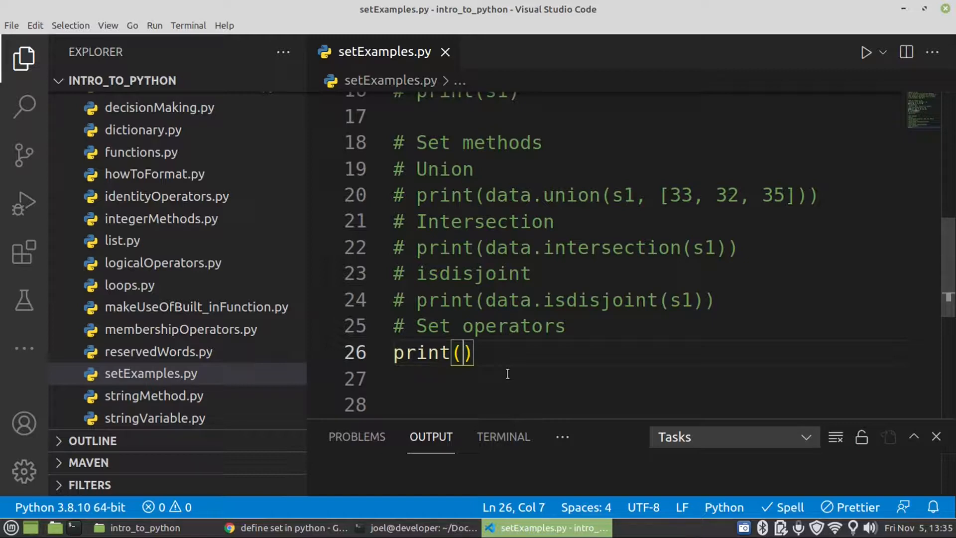
type("data")
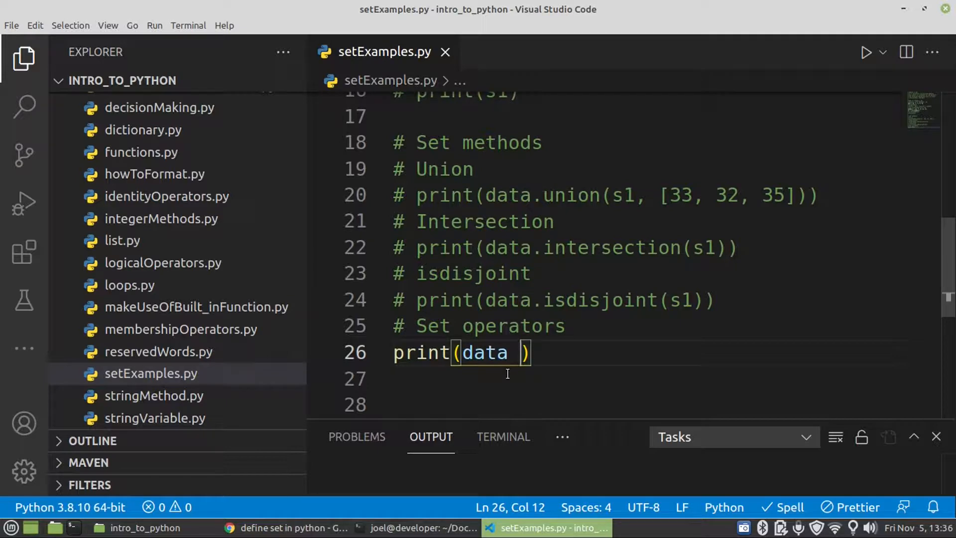
type("|")
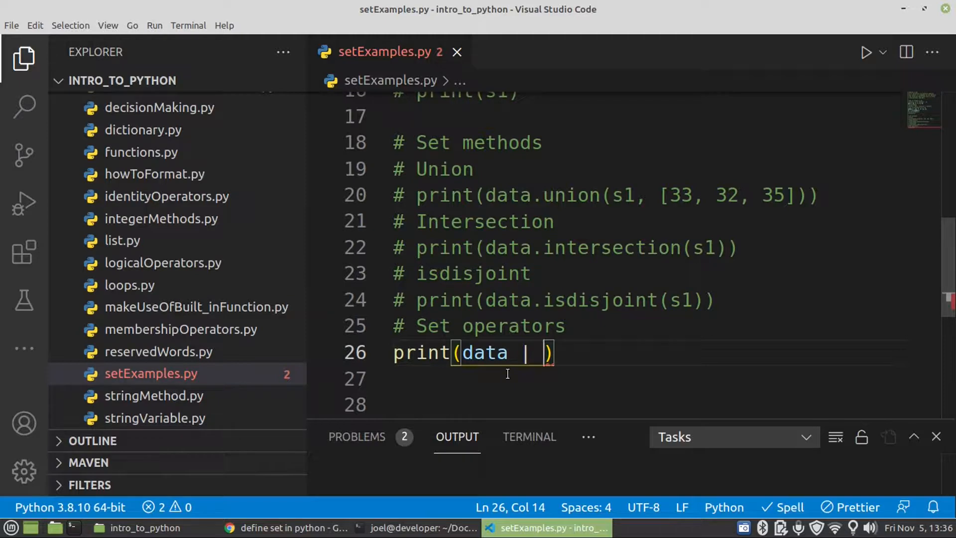
type("s1")
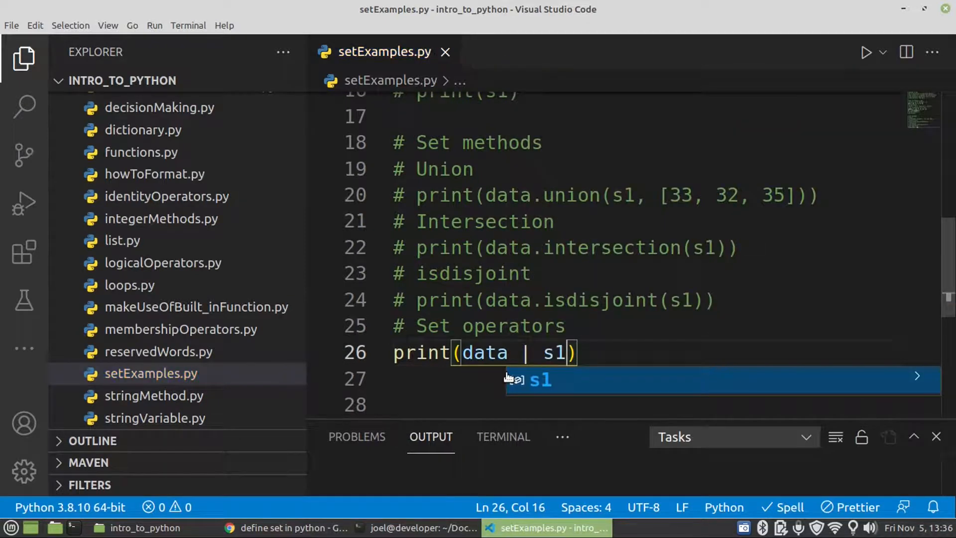
key("Escape")
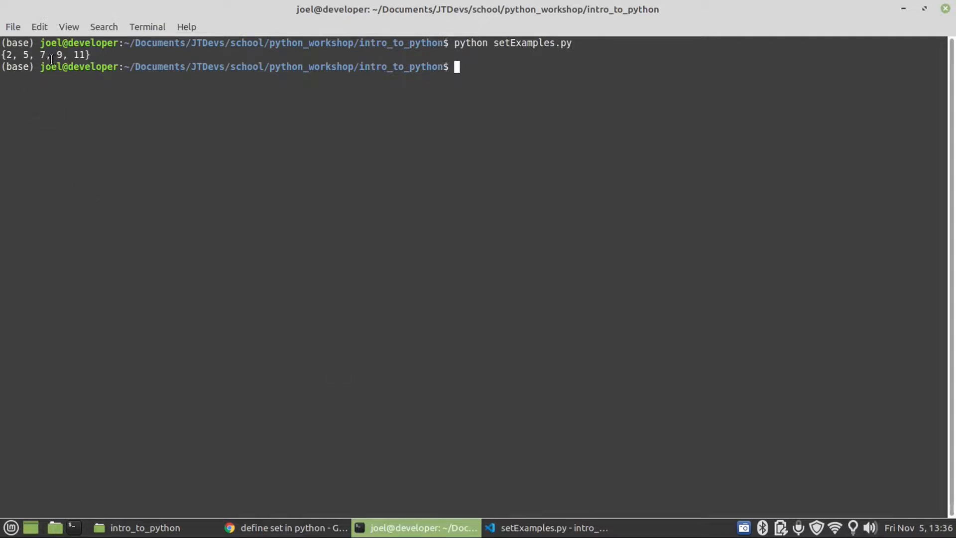
type("c")
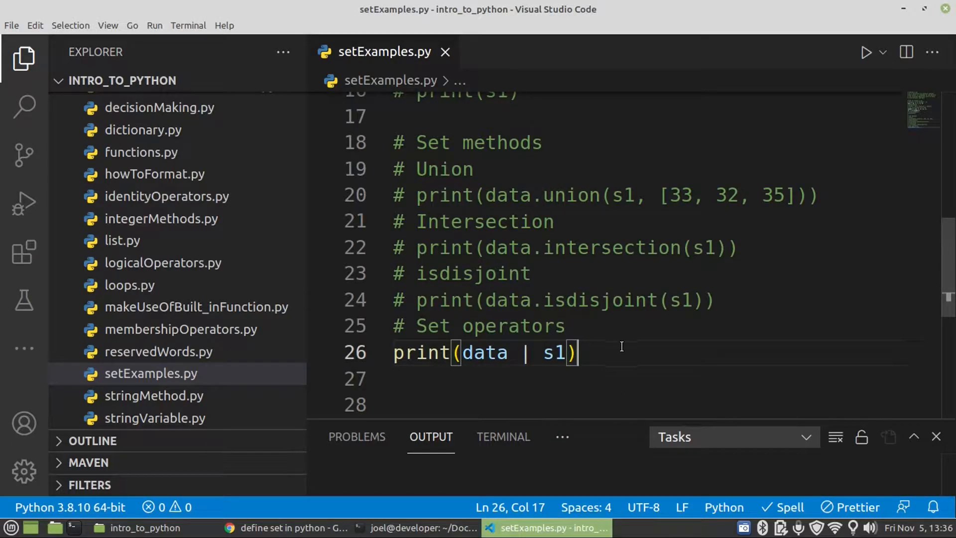
Step: Comment out the data | s1 line and begin a print(data | [ ]) line
key("ctrl+/")
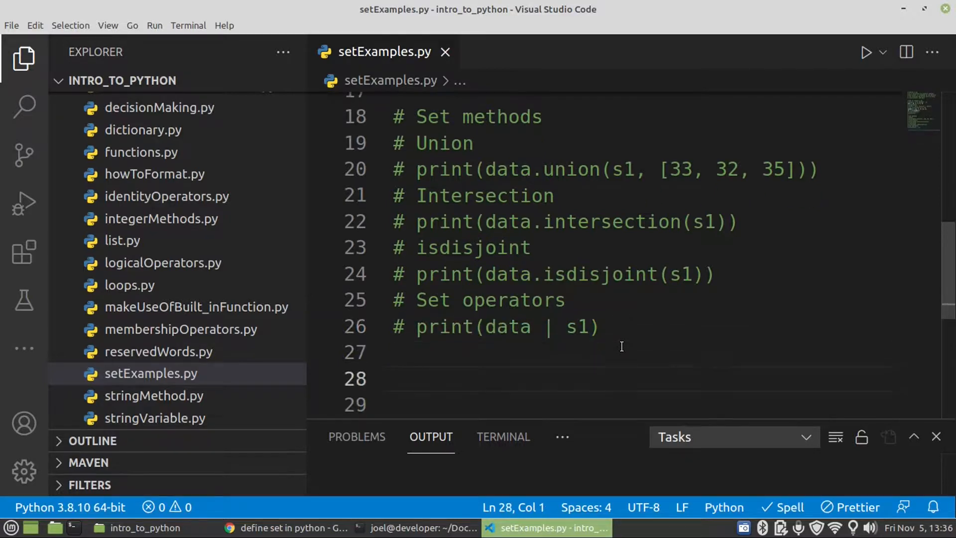
type("print")
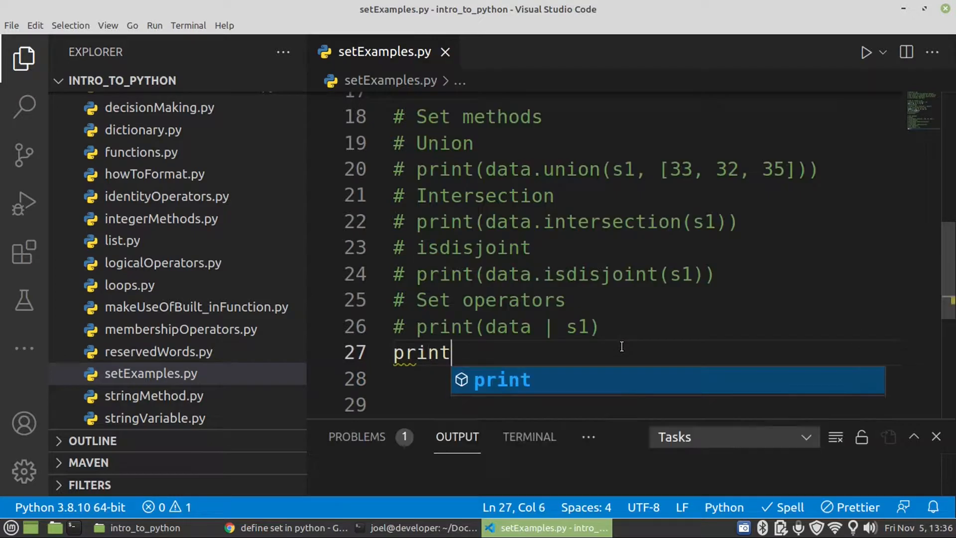
type("(data |")
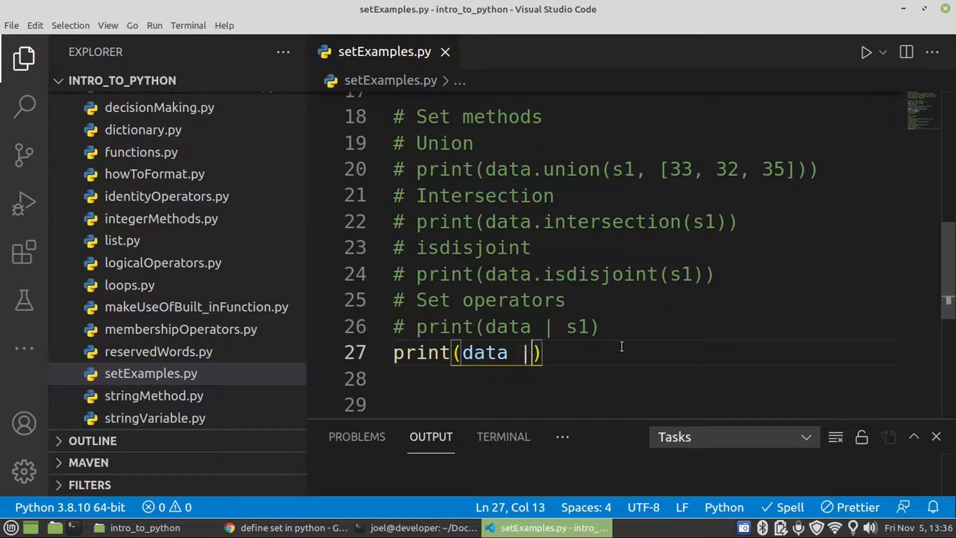
type("[]")
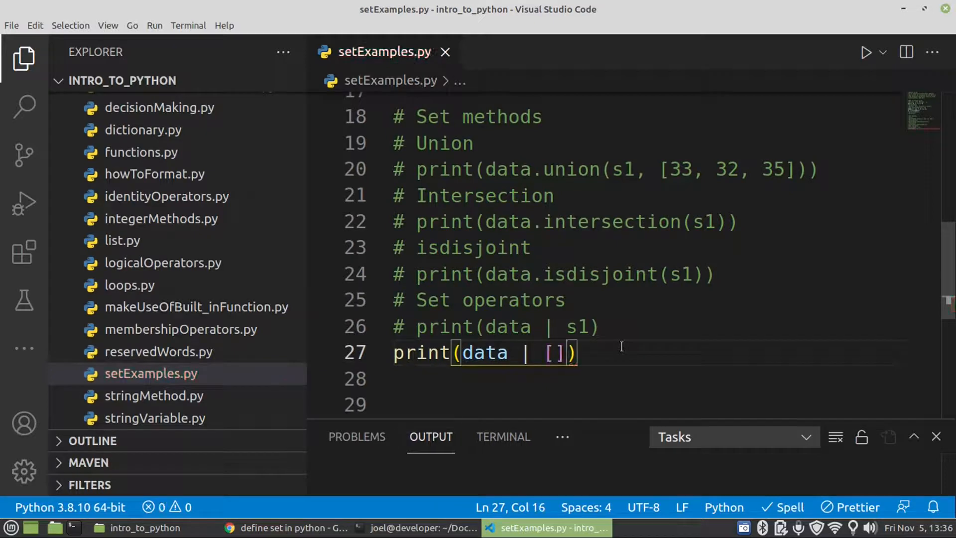
Step: Fill the list with 9, 5, 6, 11, 45 and run the script, raising a TypeError
type("9,")
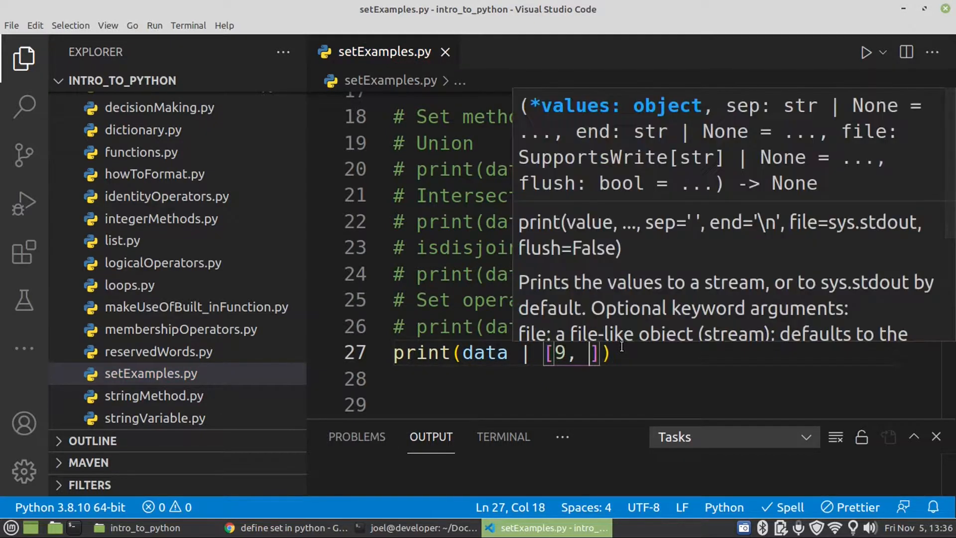
type("5, 6,")
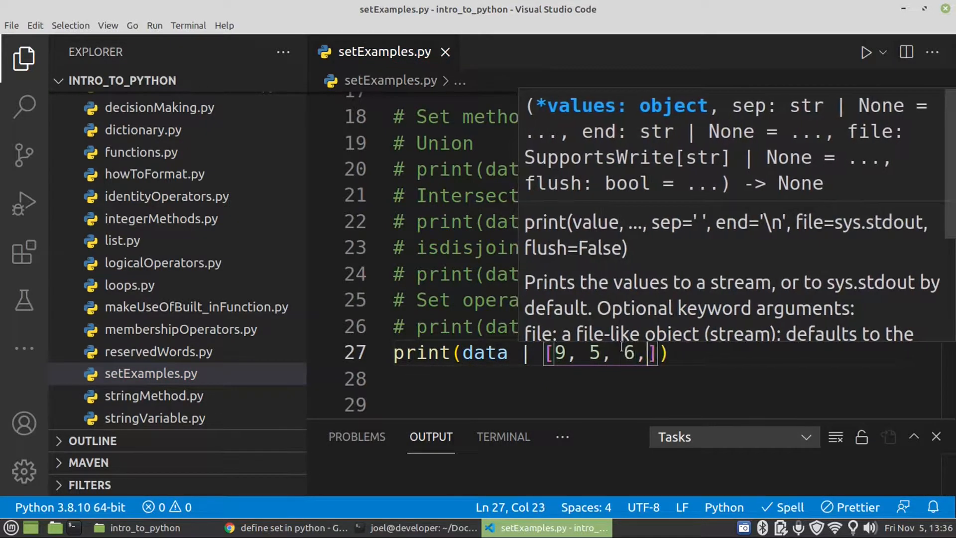
type("11,")
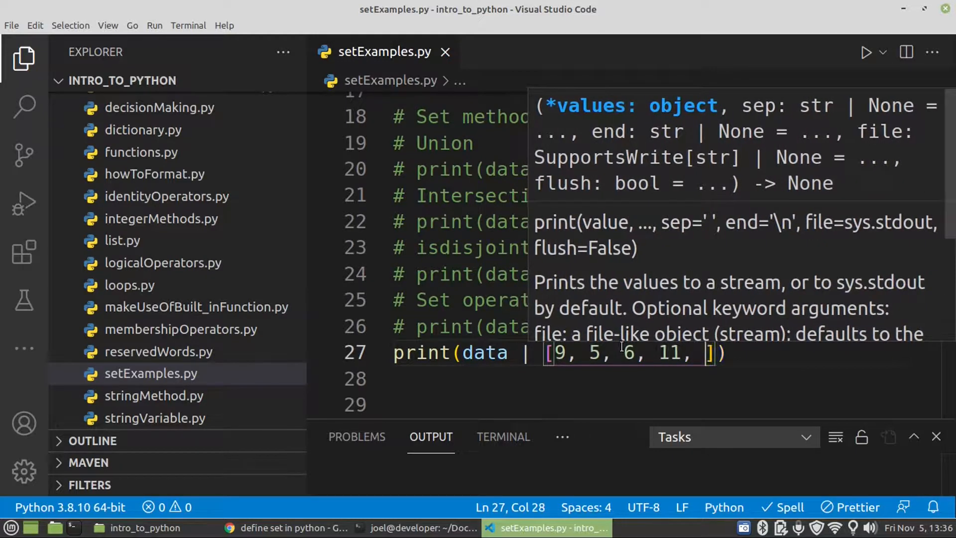
type("45")
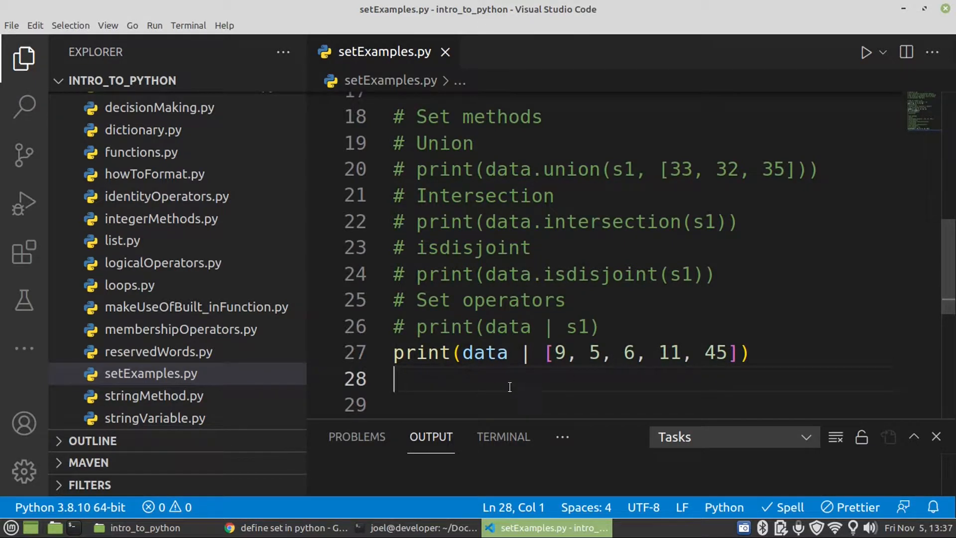
key("Alt+Tab")
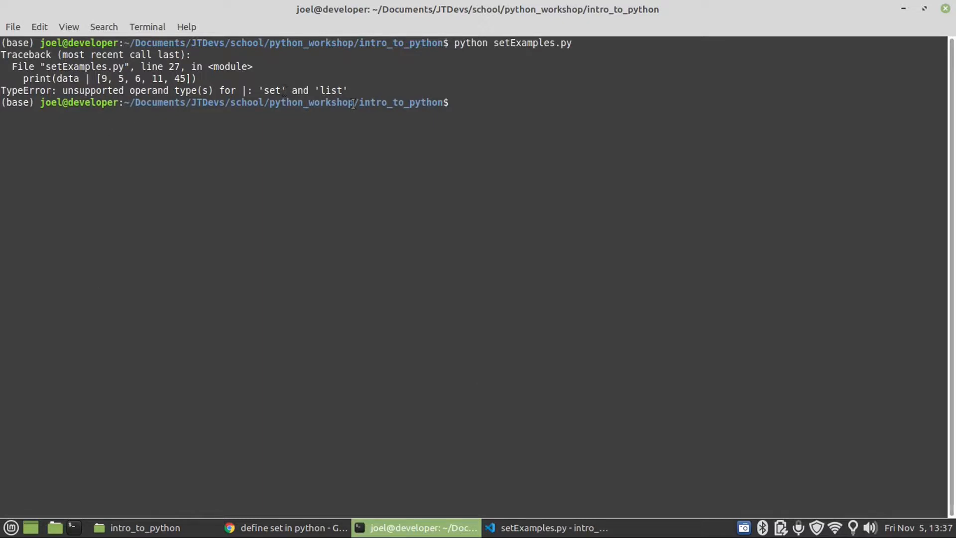
left_click(551, 528)
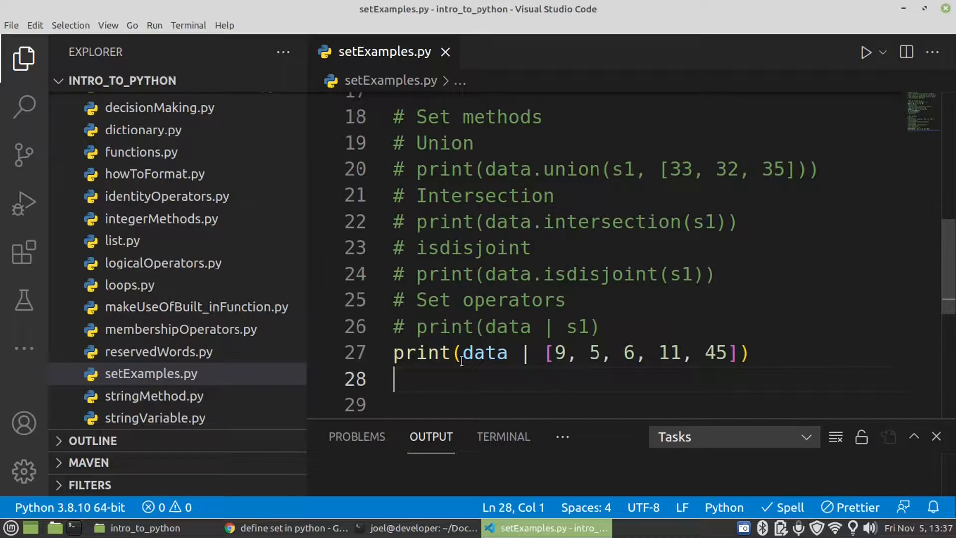
Step: Comment out line 27, print(data | [9, 5, 6, 11, 45]), with Ctrl+/
key("ctrl+/")
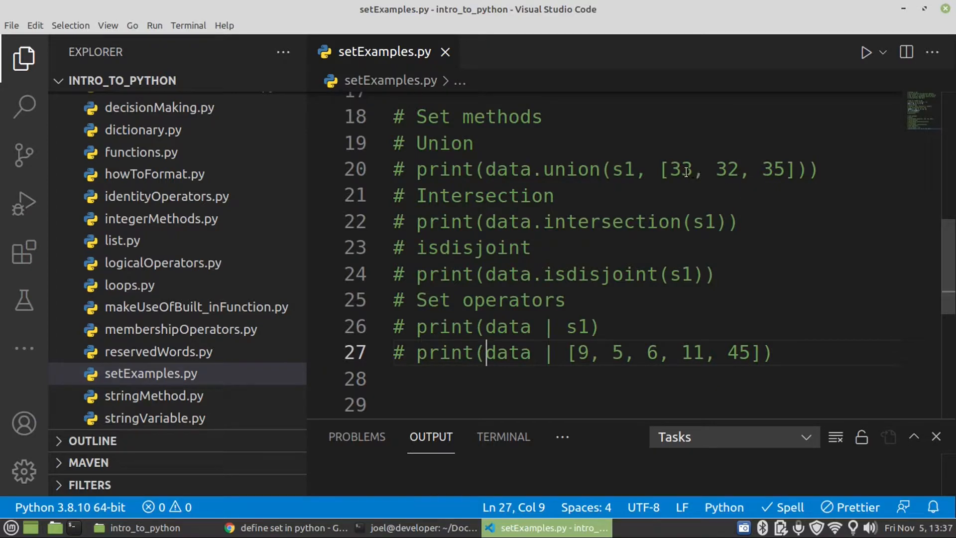
mouse_move(666, 203)
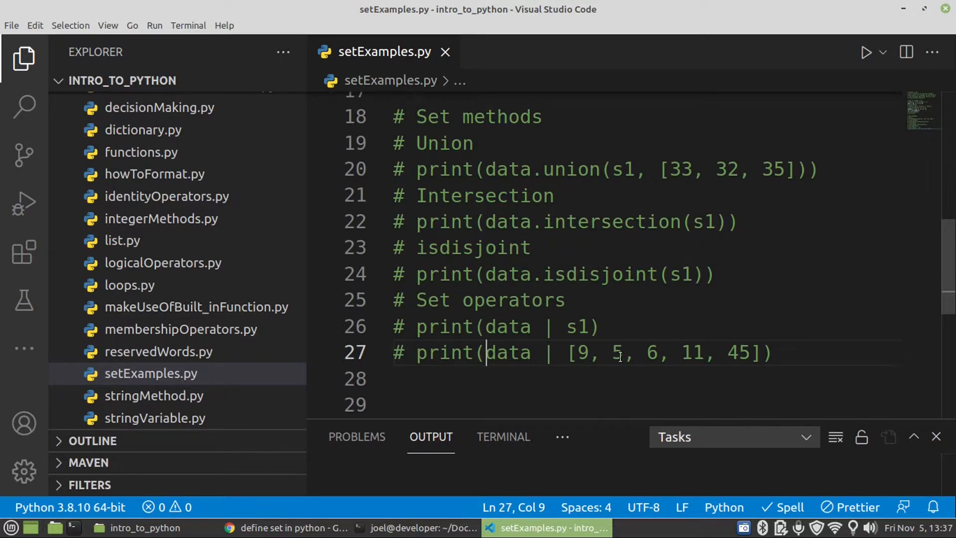
mouse_move(587, 344)
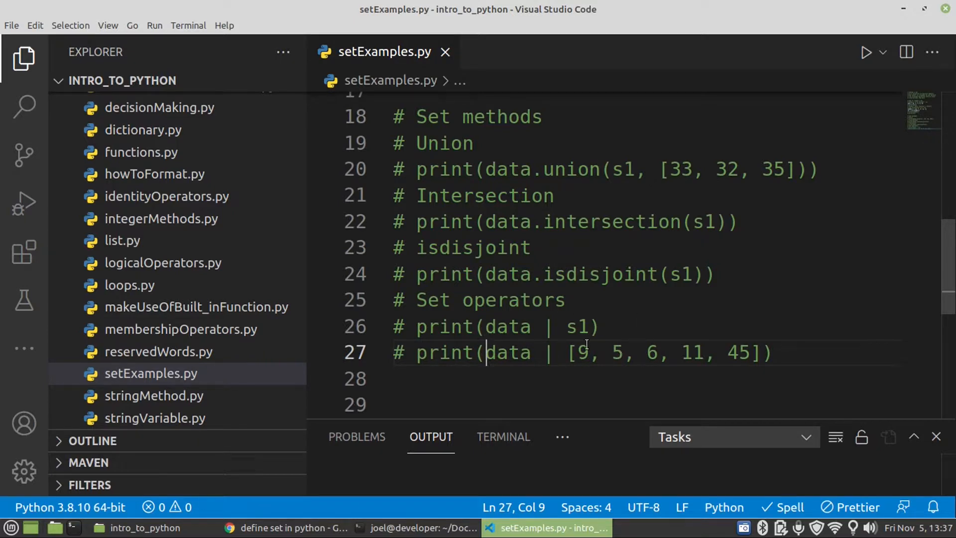
mouse_move(493, 353)
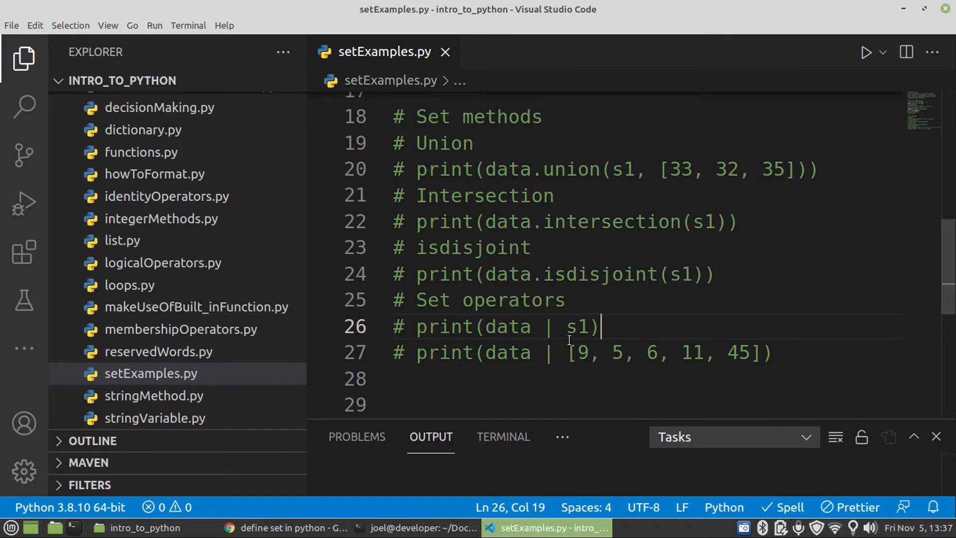
mouse_move(576, 364)
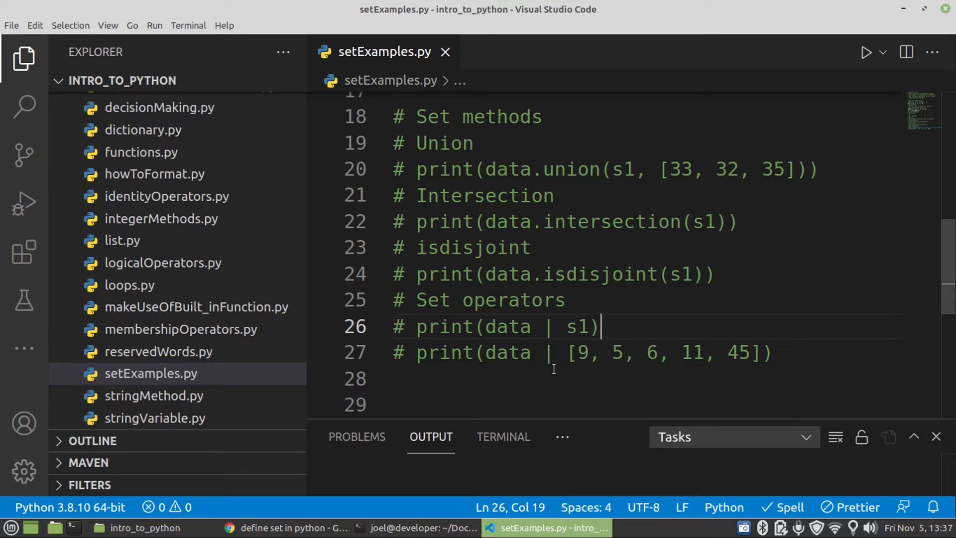
left_click(635, 353)
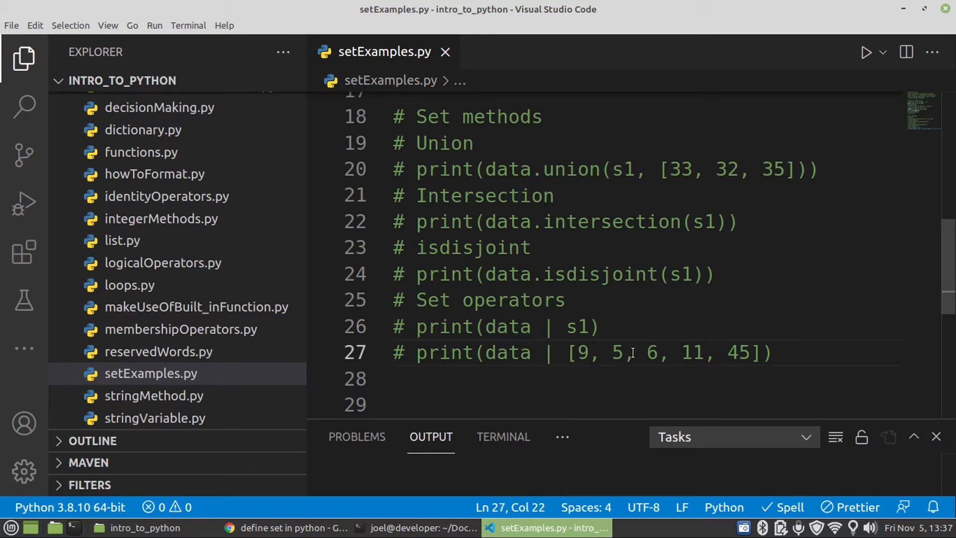
mouse_move(585, 308)
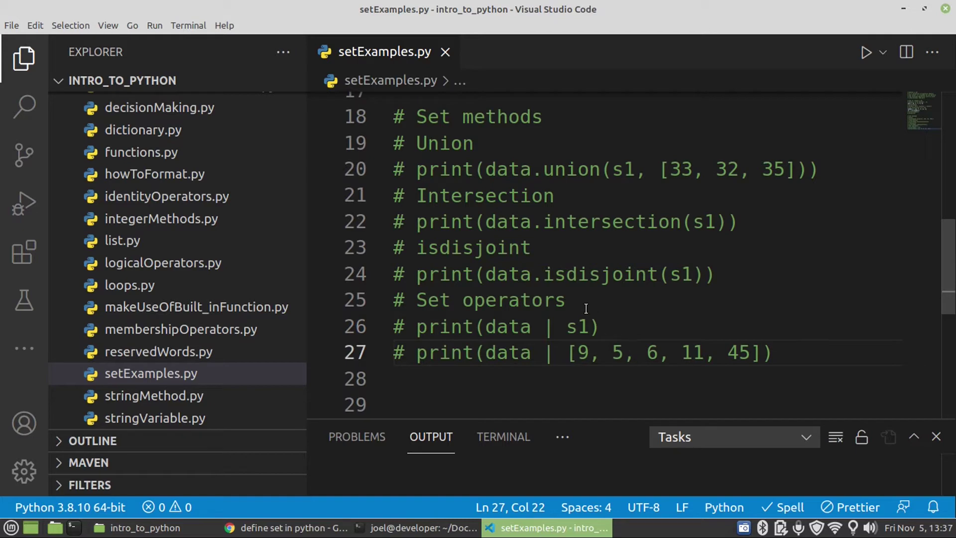
mouse_move(813, 368)
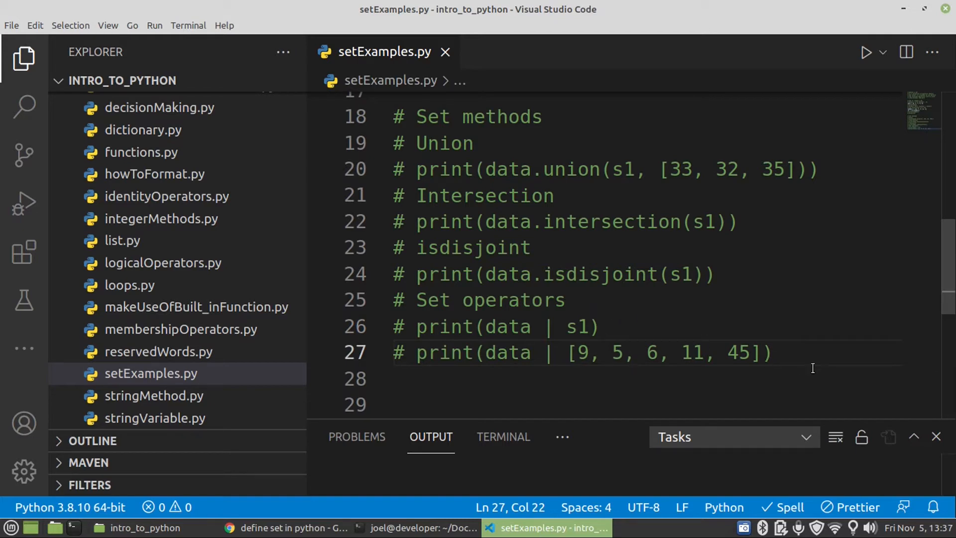